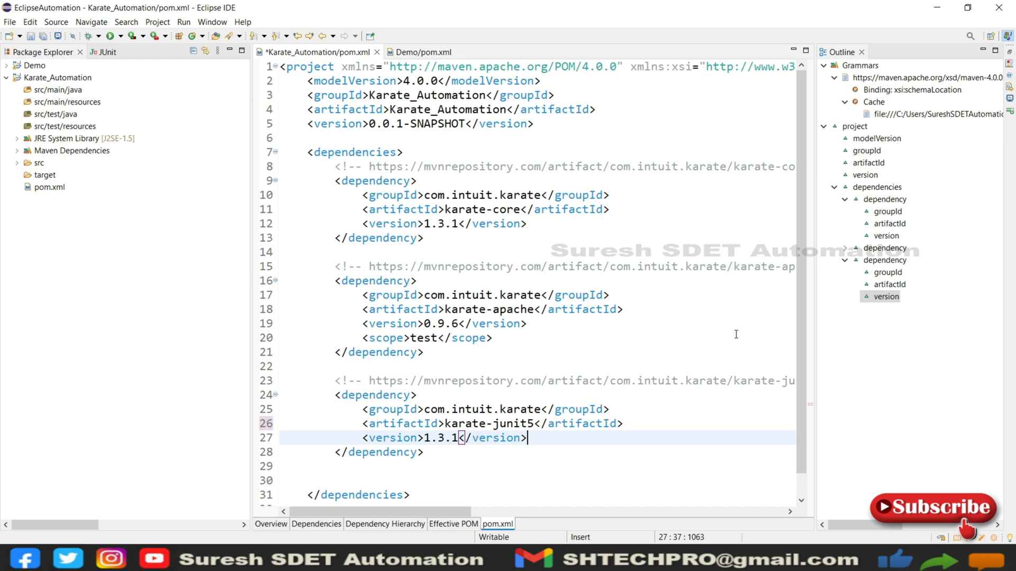
mouse_move(581, 283)
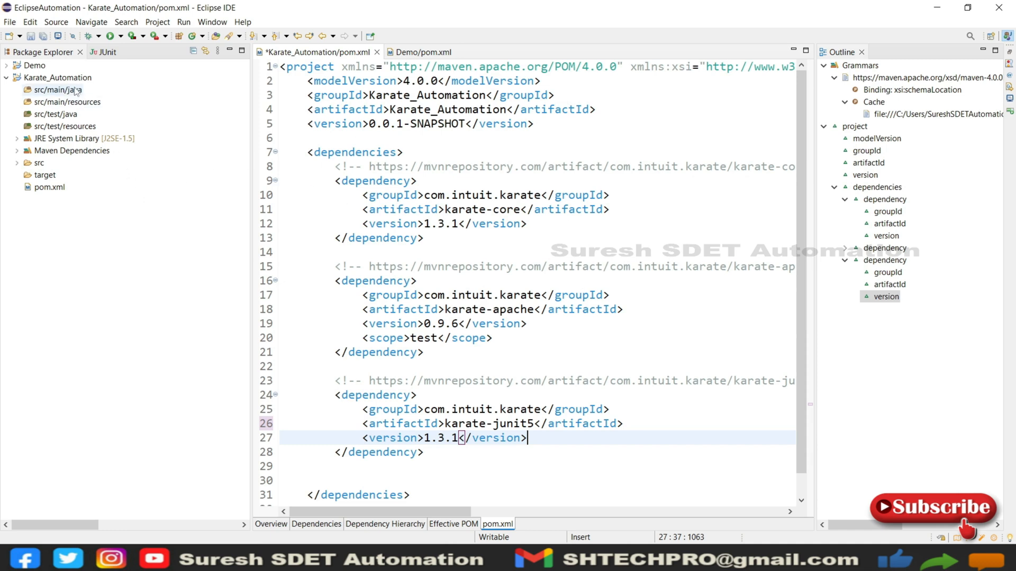
mouse_move(241, 189)
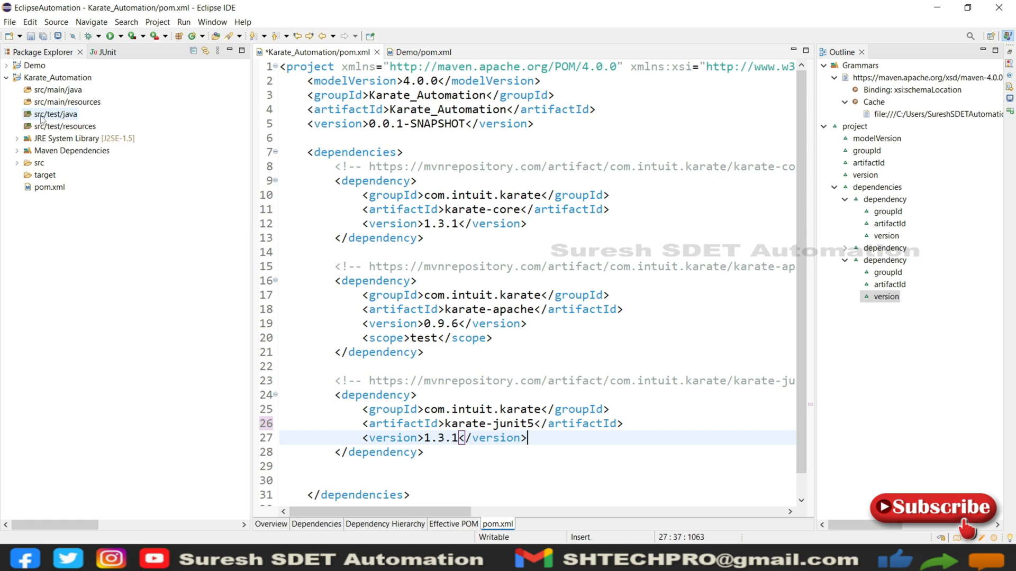
Step: Create the TestingKarateApis package under src/test/java
click(54, 114)
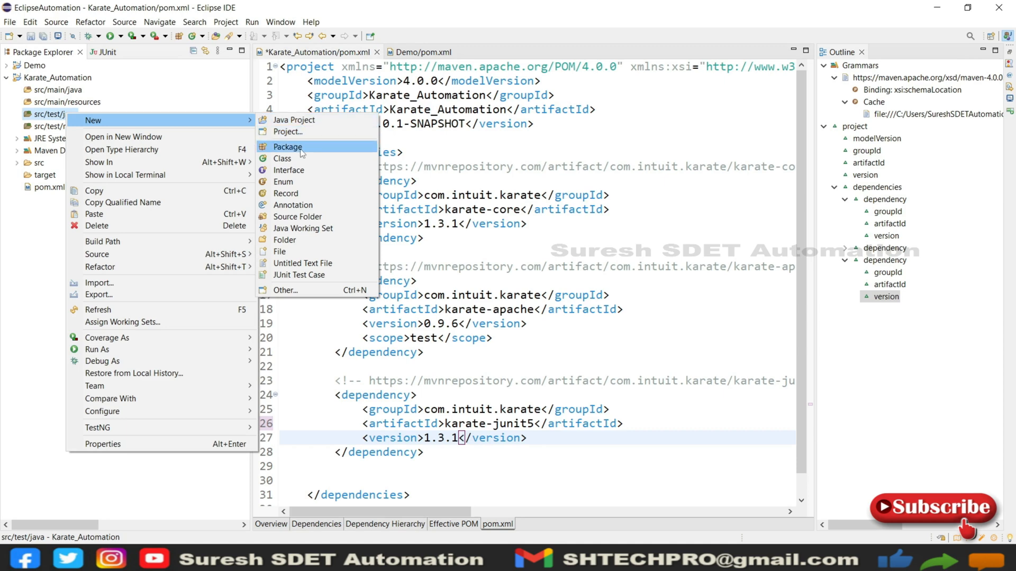
click(287, 146)
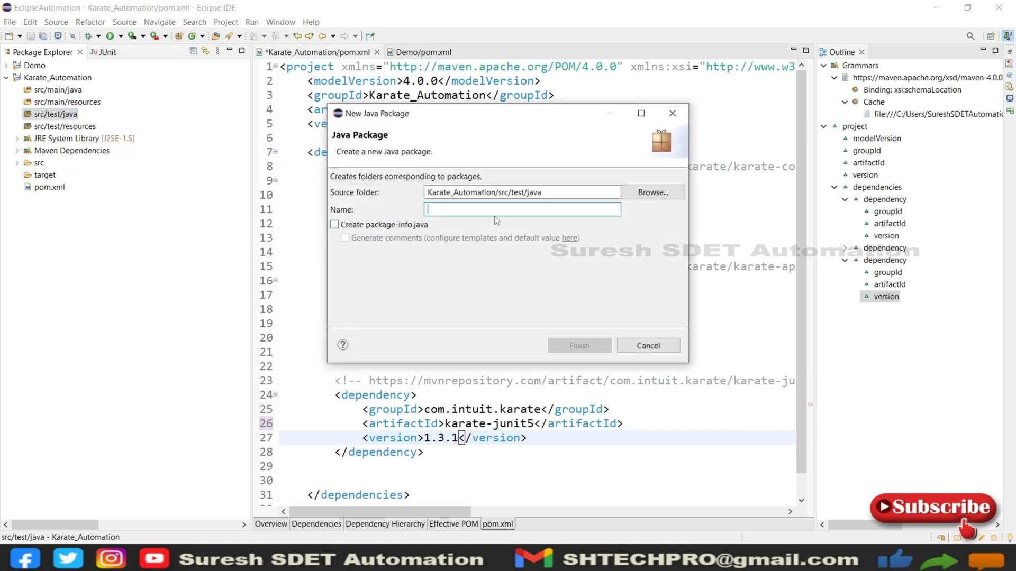
text(Test)
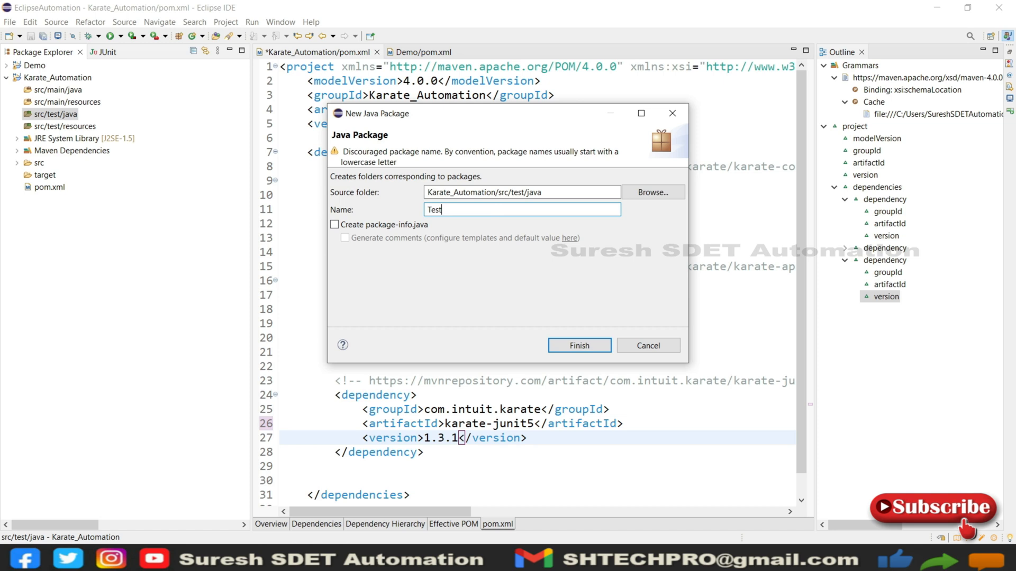
text(ingKa)
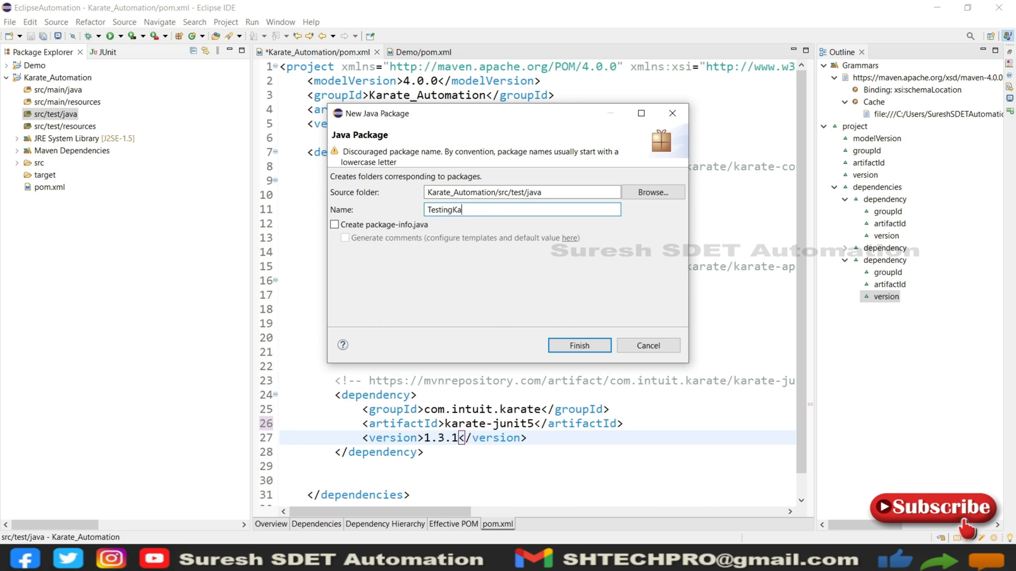
text(rateApi)
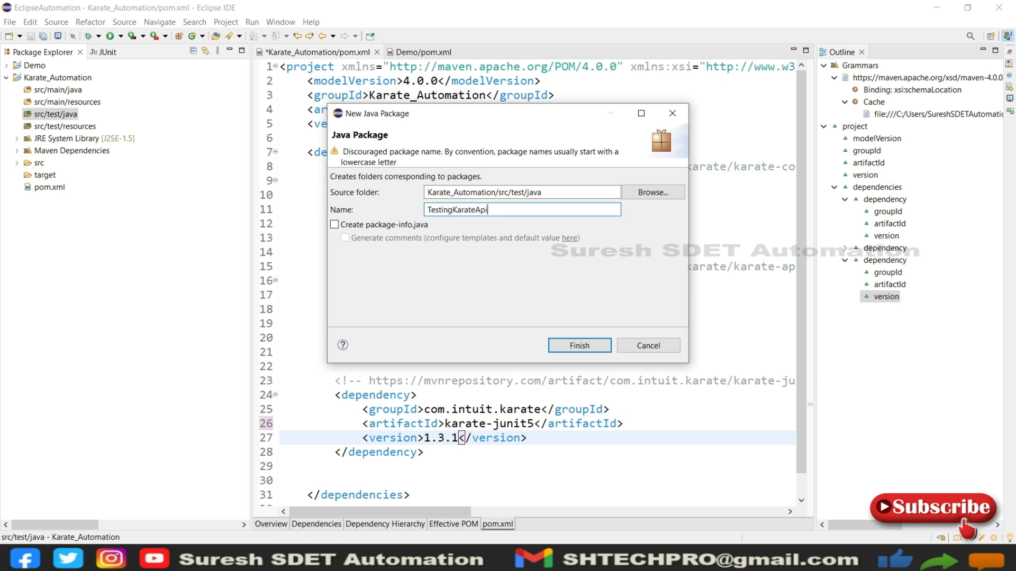
click(578, 344)
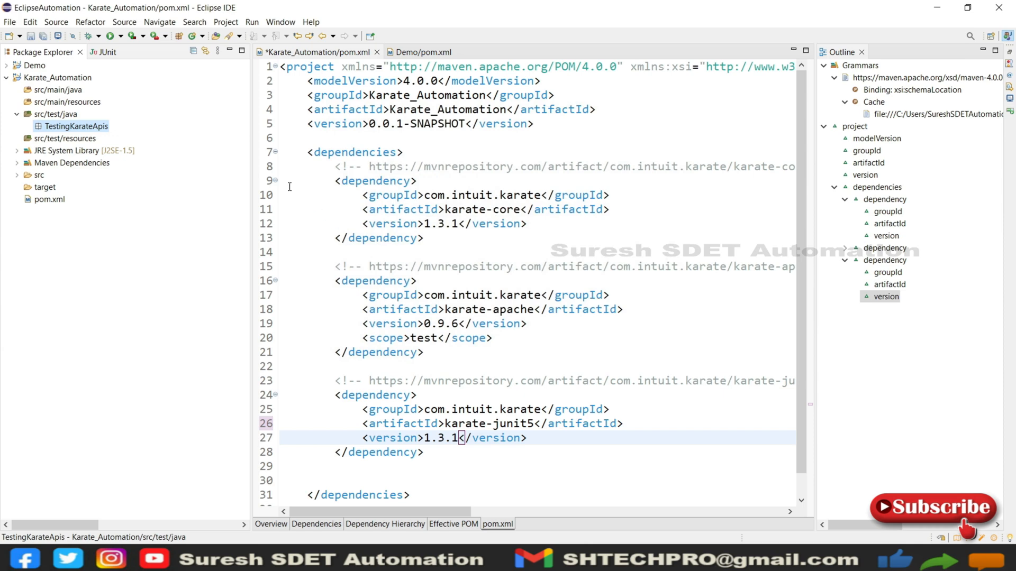
Step: Create a TestRunner Java class inside the TestingKarateApis package
right_click(75, 125)
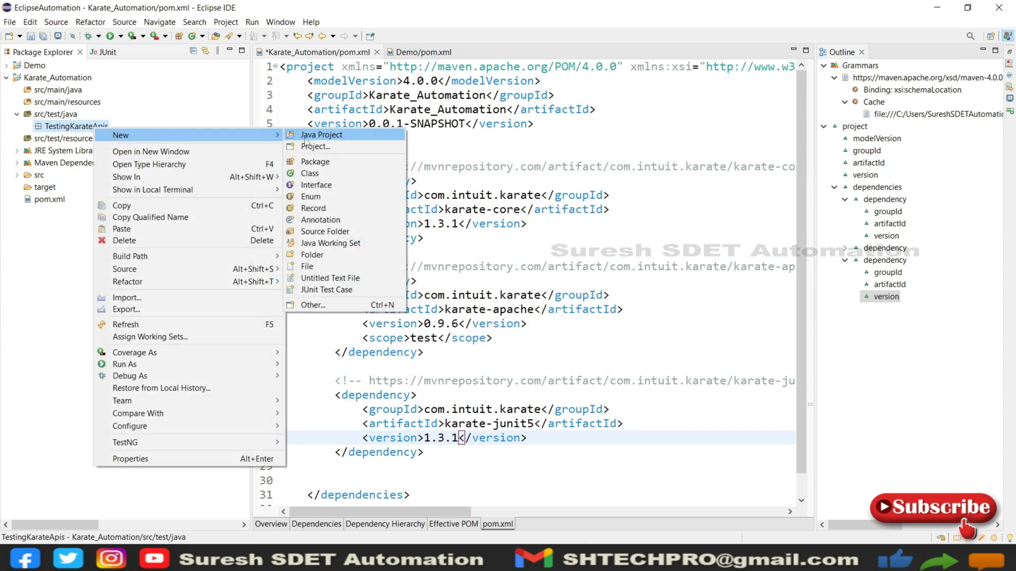
click(309, 172)
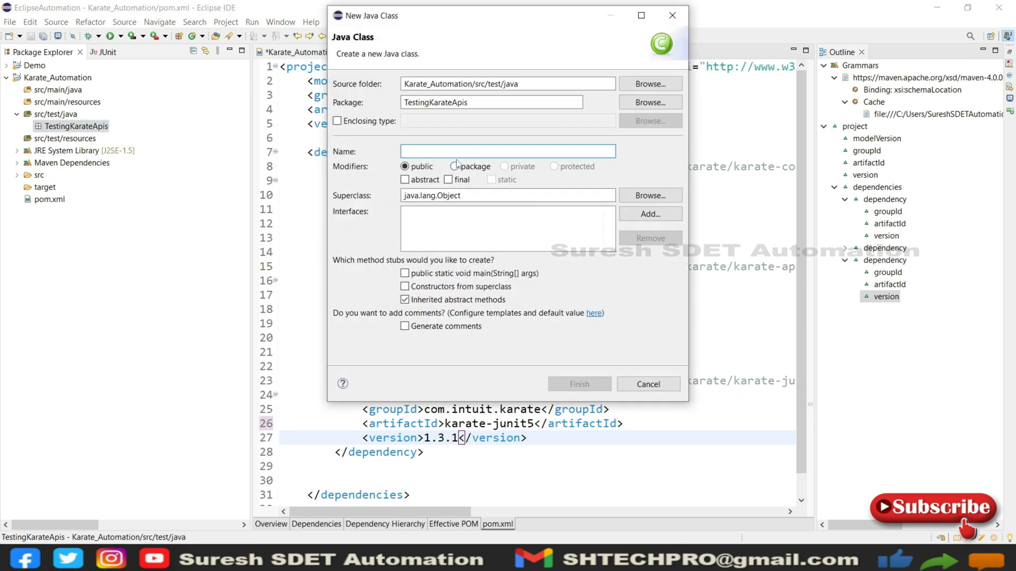
text(TestRunner)
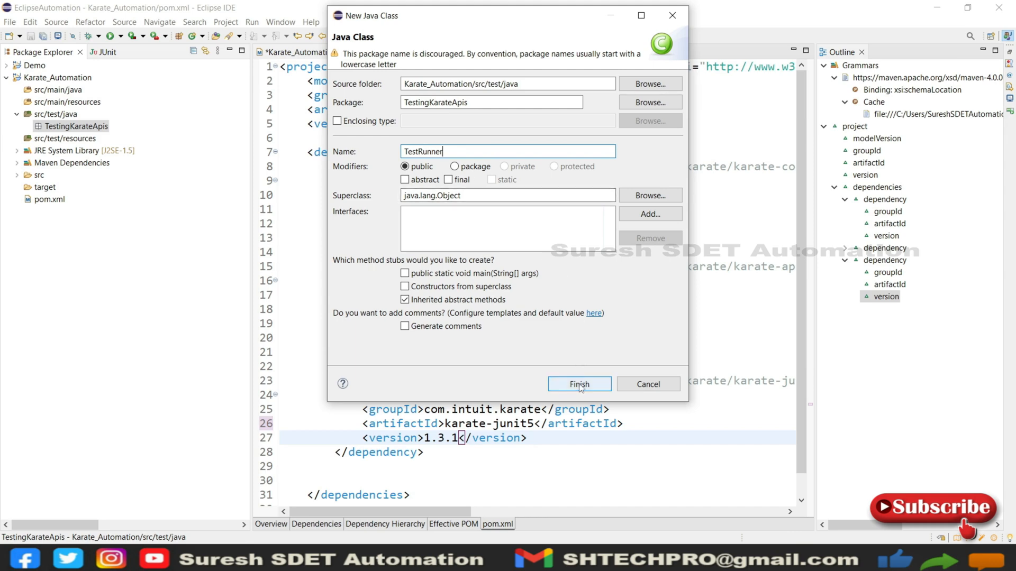
click(579, 384)
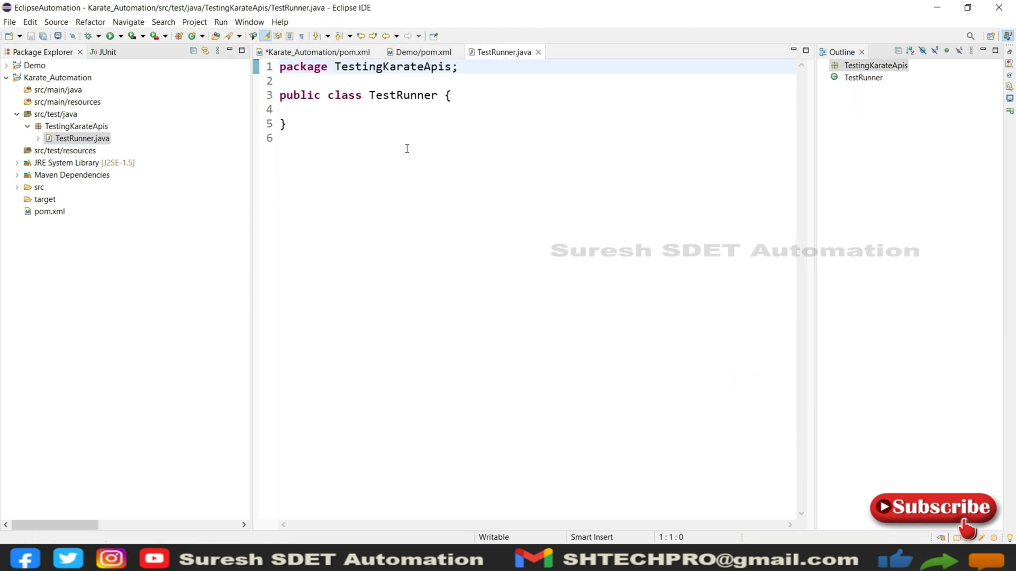
click(454, 96)
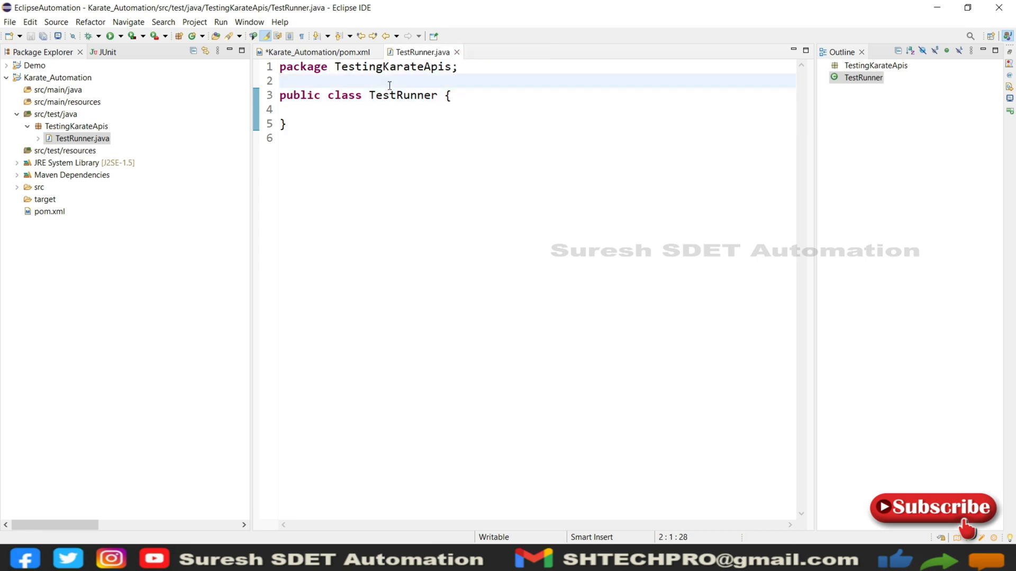
text(@)
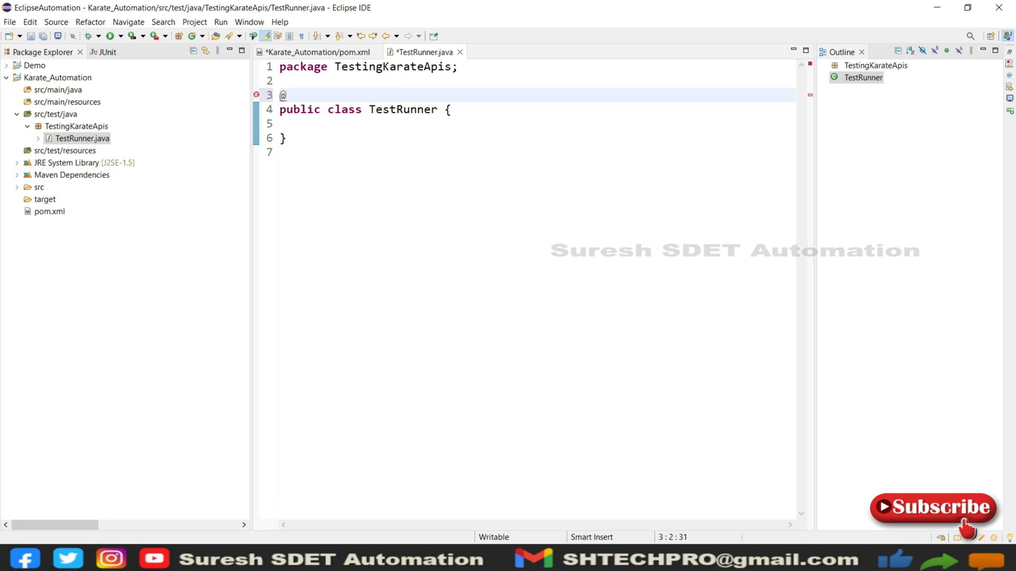
text(run)
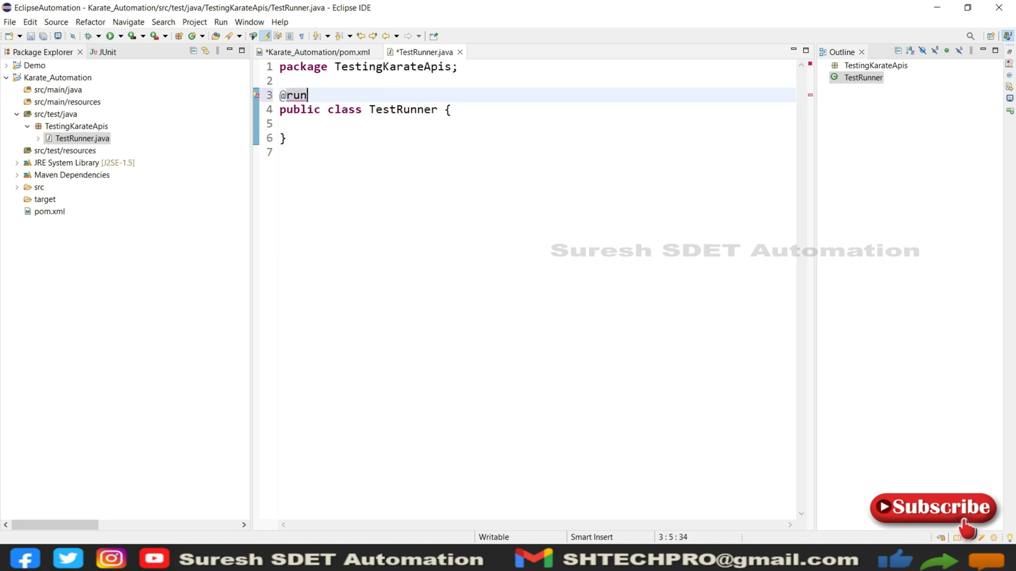
text(with)
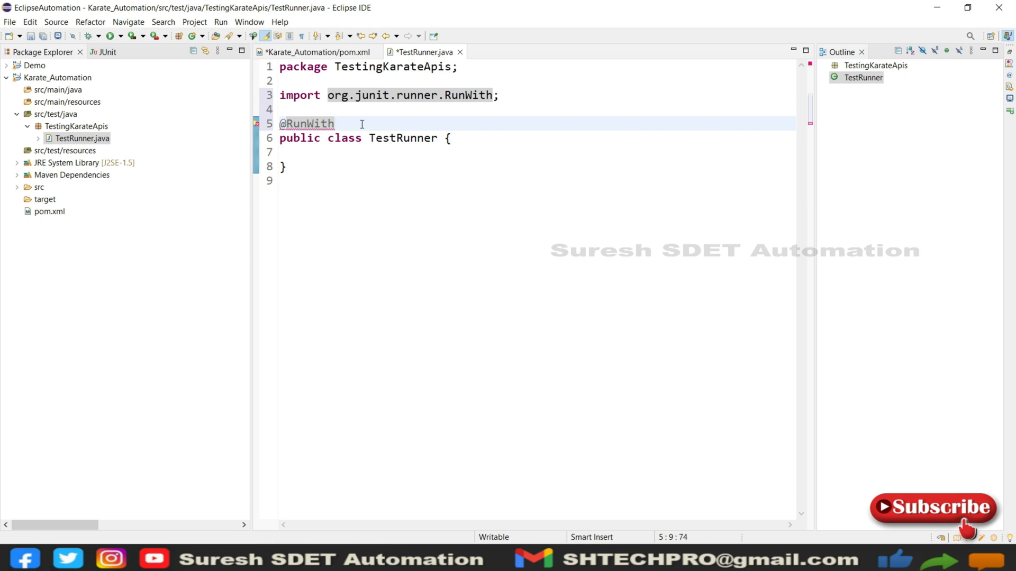
text(())
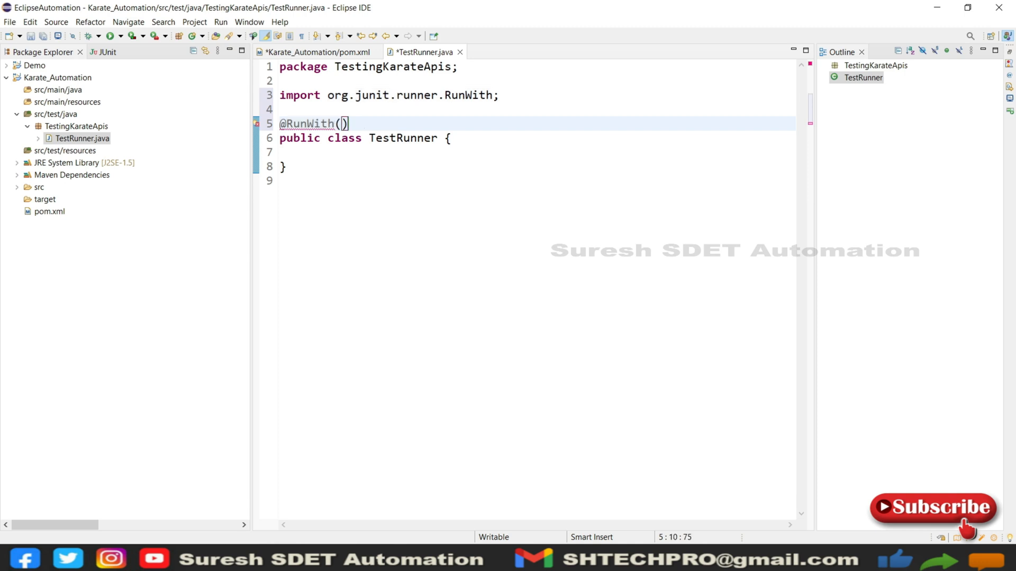
text(Kara)
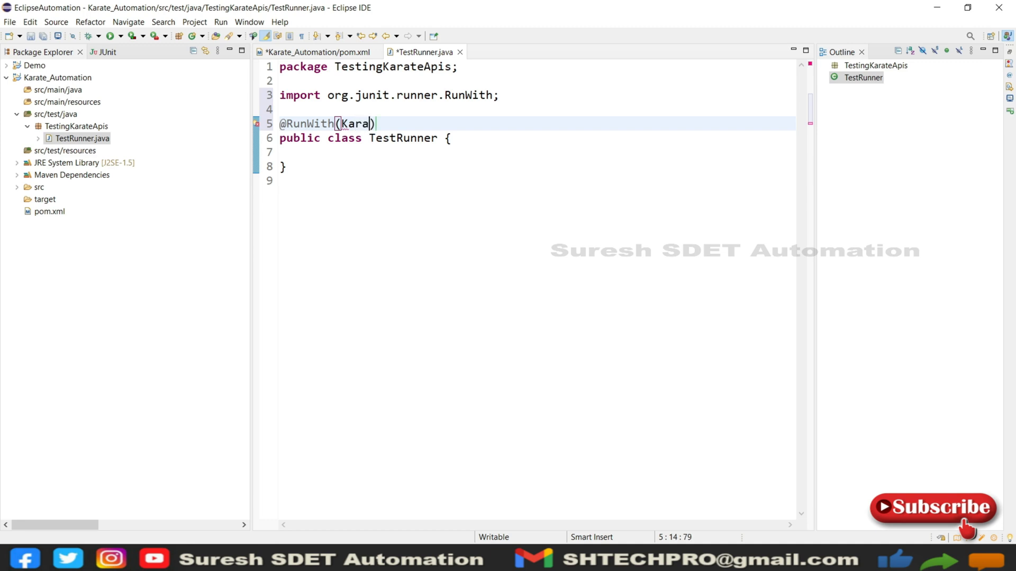
text(te.)
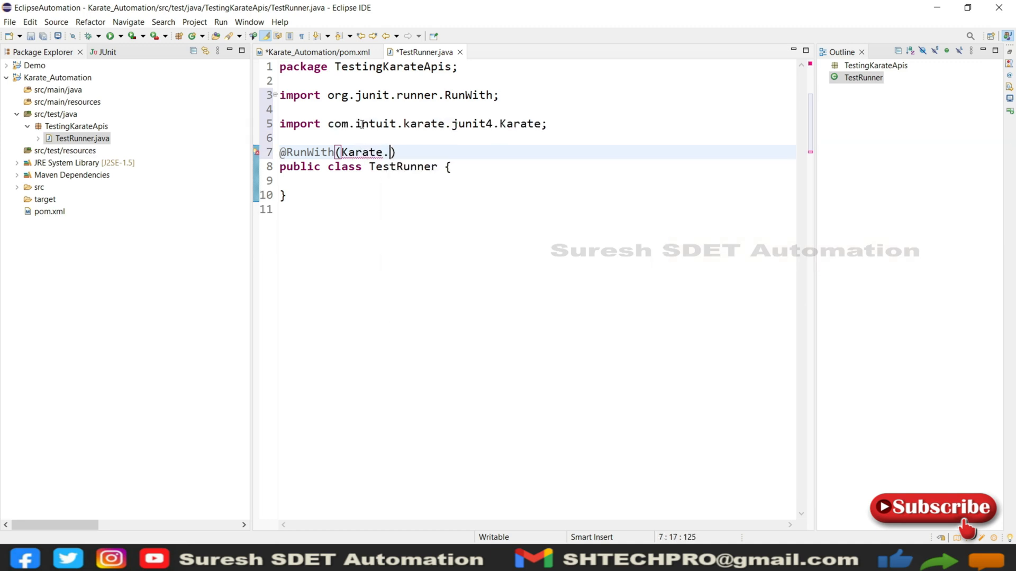
text(class)
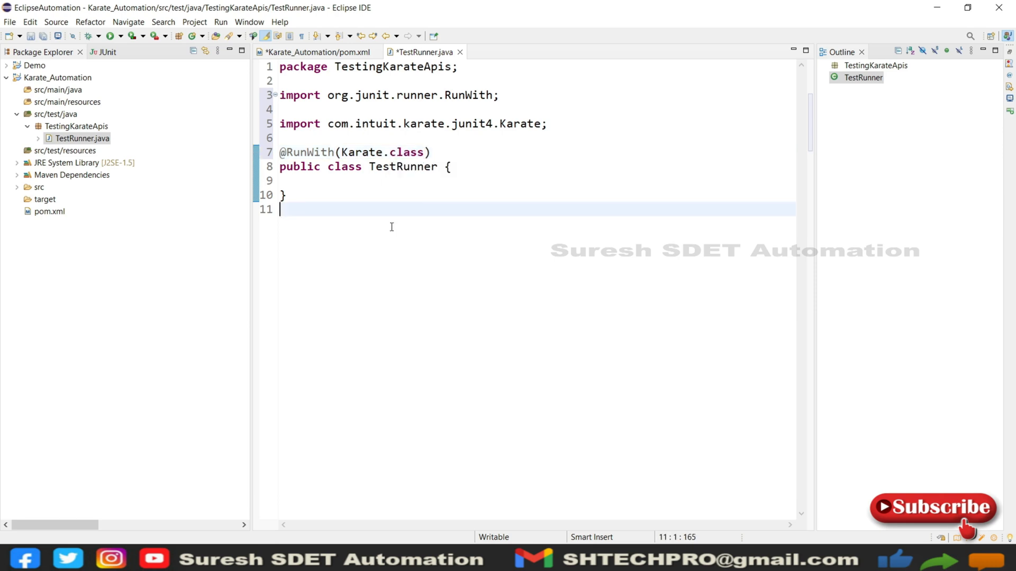
mouse_move(402, 219)
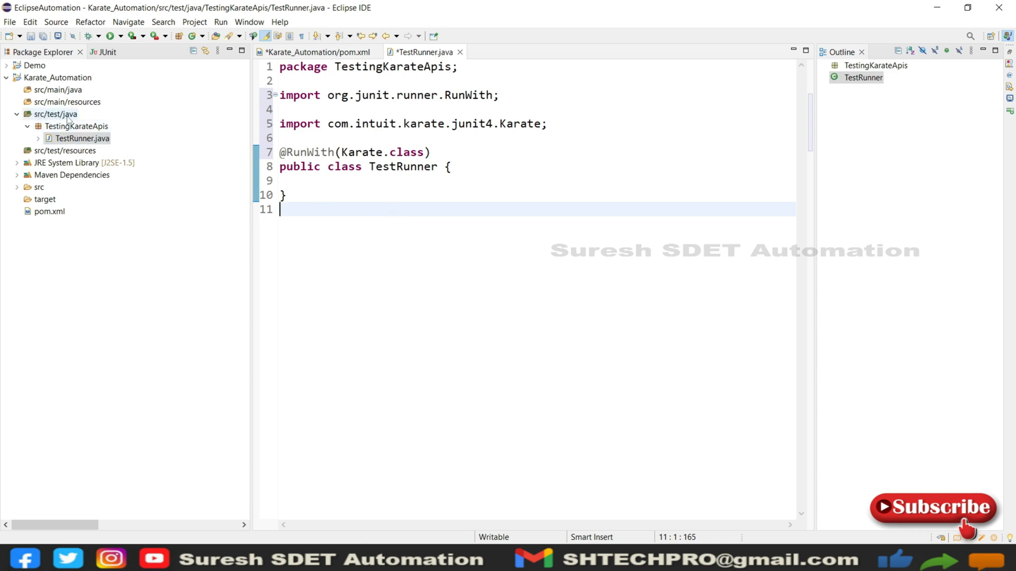
Step: Create a new file FirstDemoTest.feature in the TestingKarateApis package
right_click(76, 126)
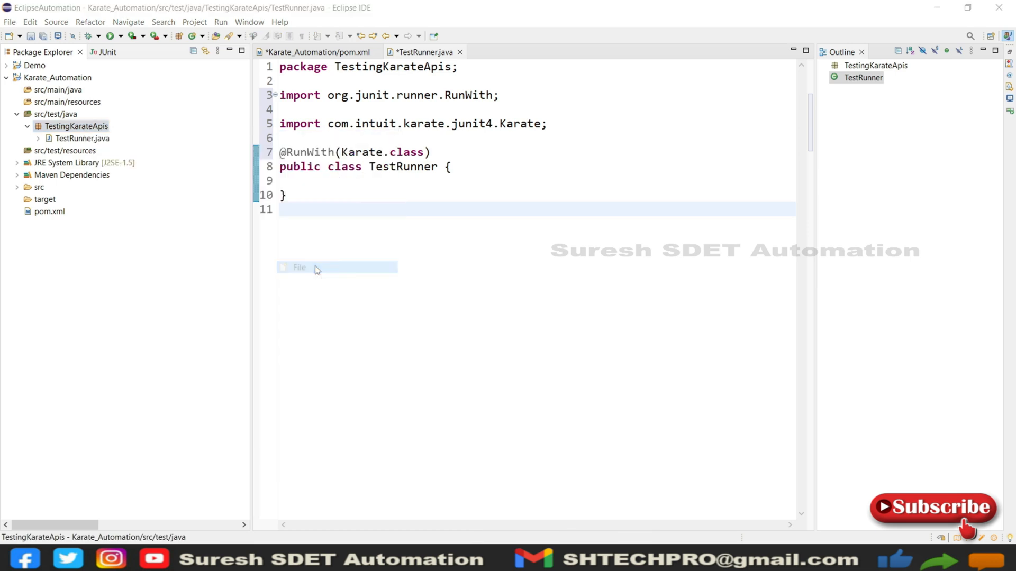
click(299, 266)
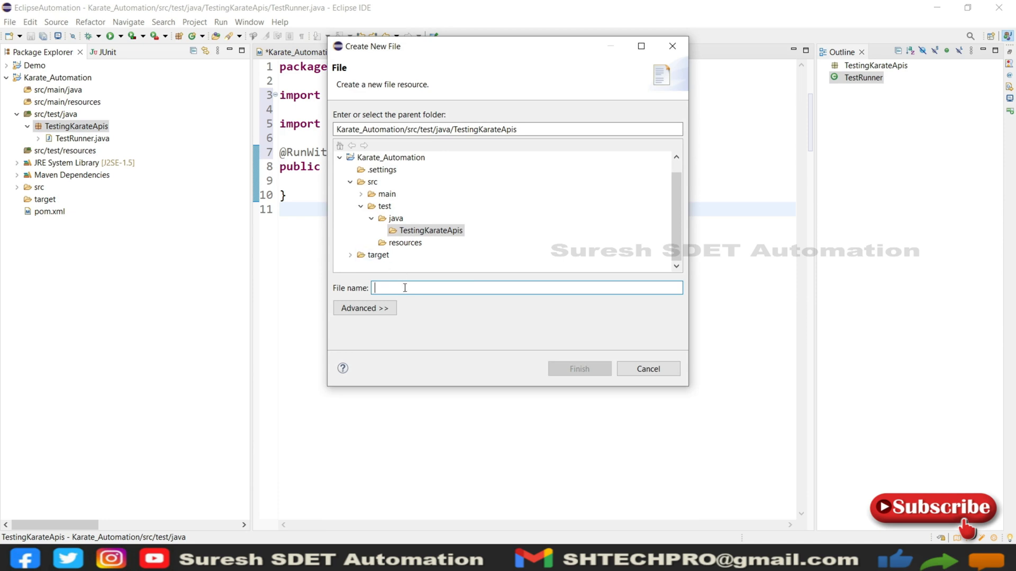
text(Fi)
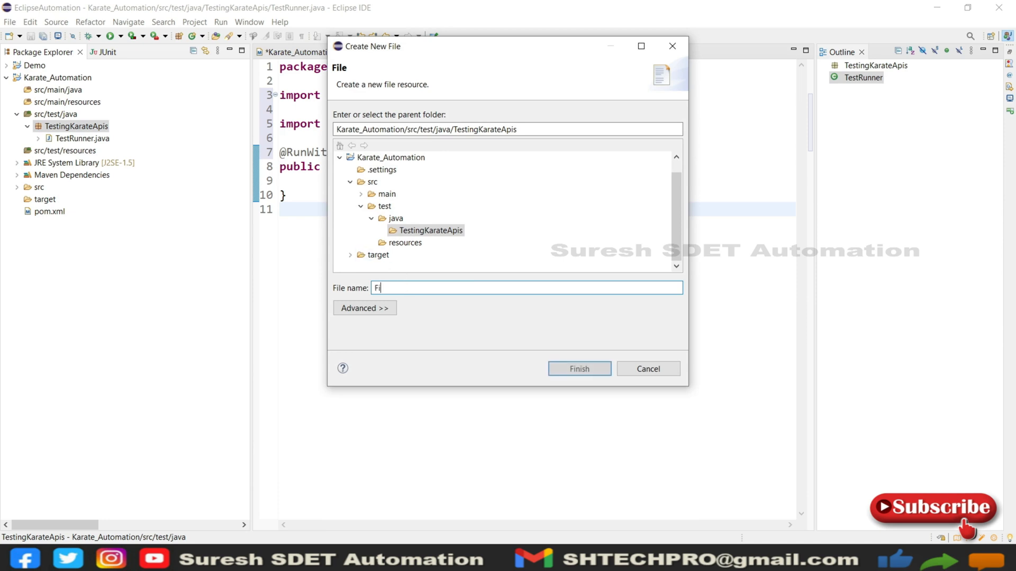
text(rstDem)
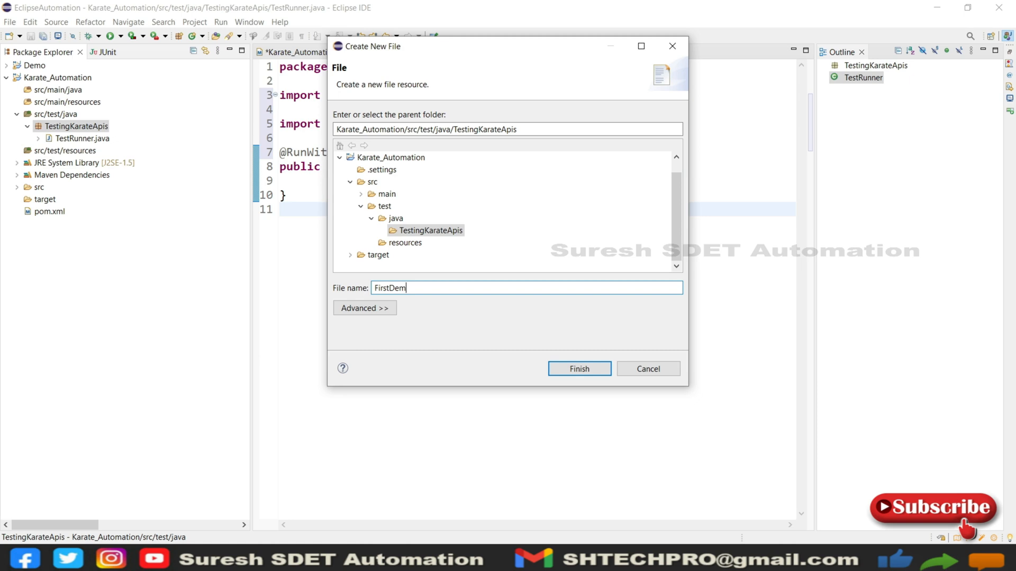
text(oTest)
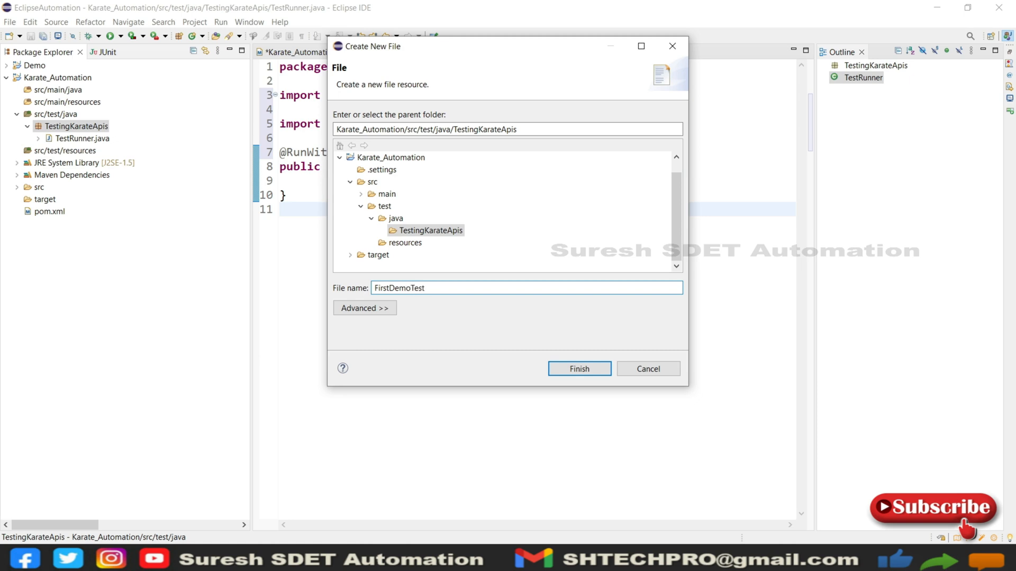
text(.feat)
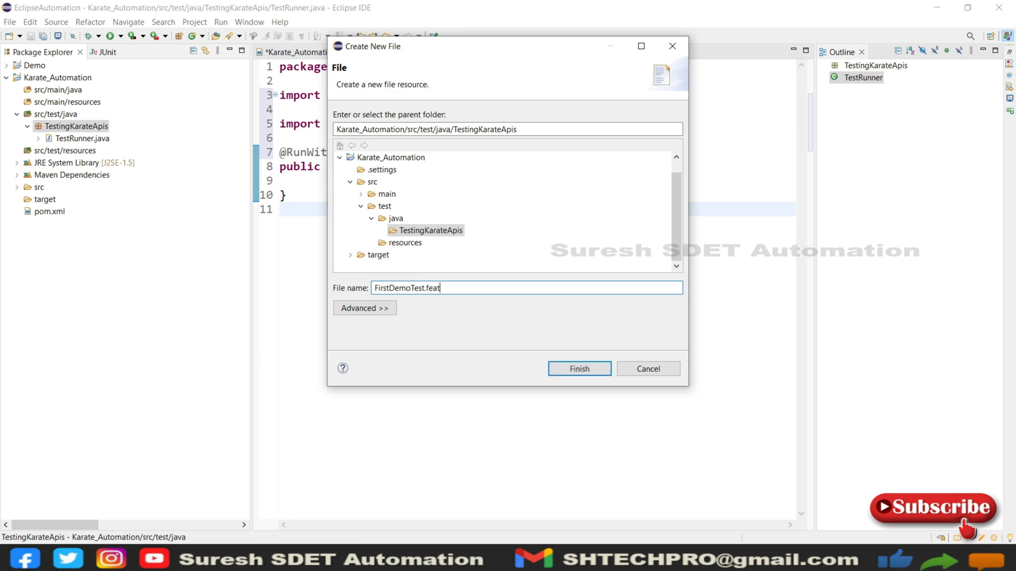
text(ure)
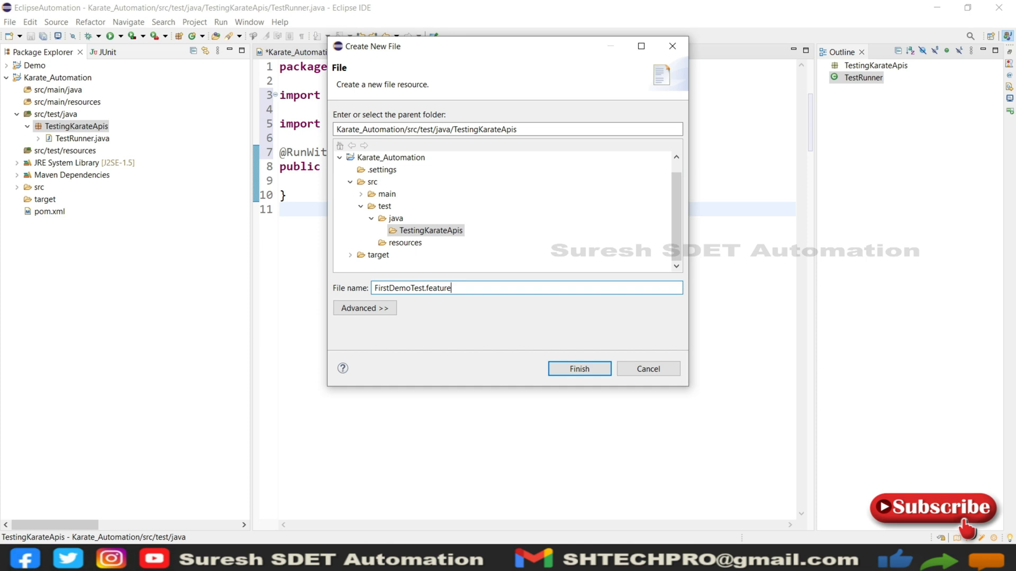
click(578, 368)
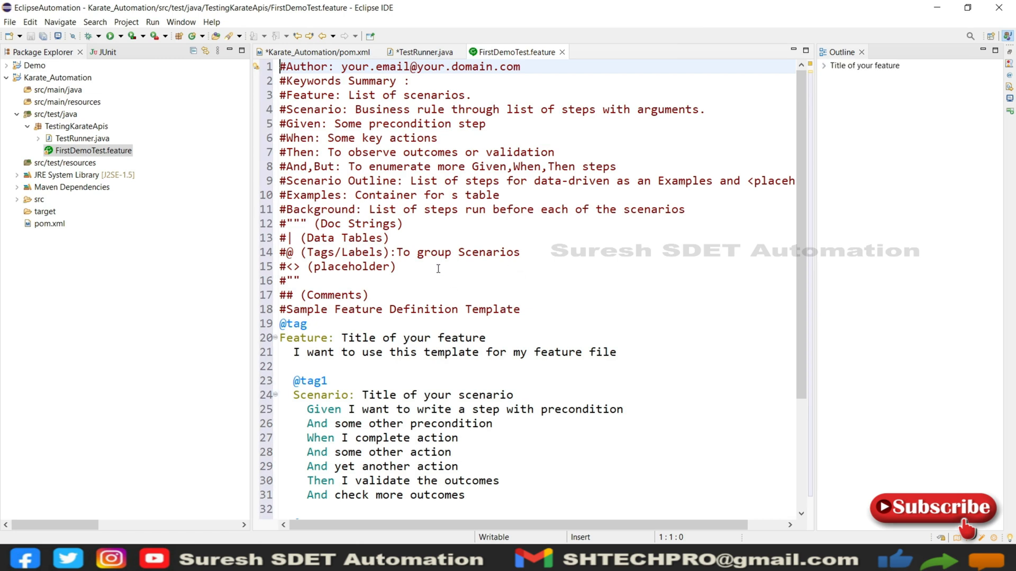
mouse_move(348, 117)
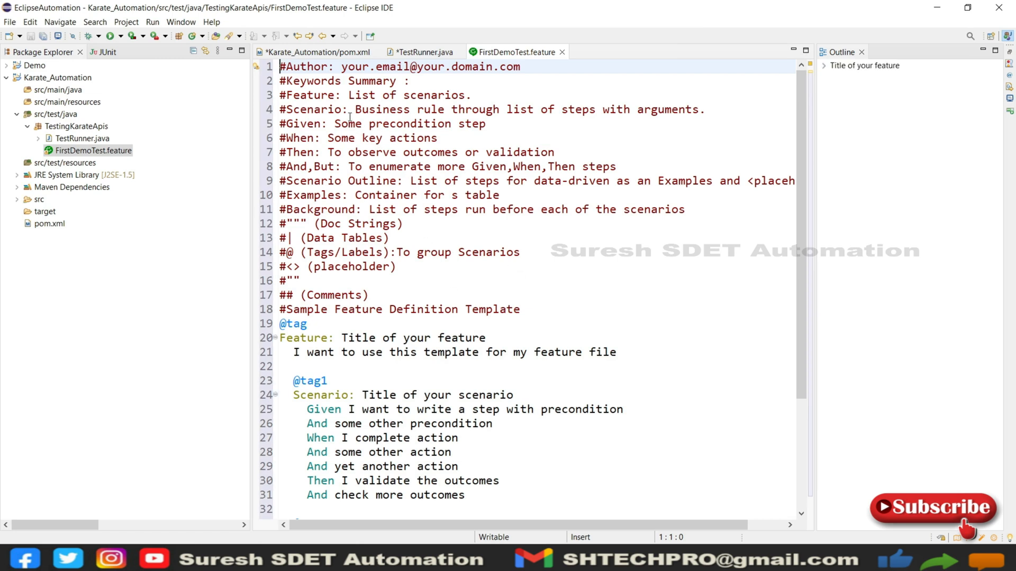
Step: Delete the Scenario Outline block, keyword comments and author lines from the feature template
scroll(down, 3)
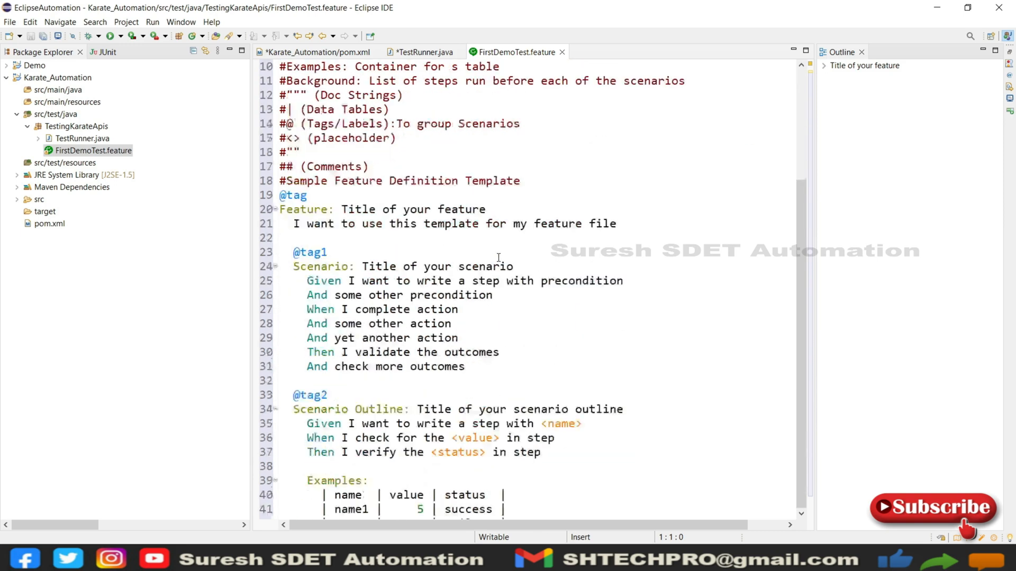
scroll(down, 3)
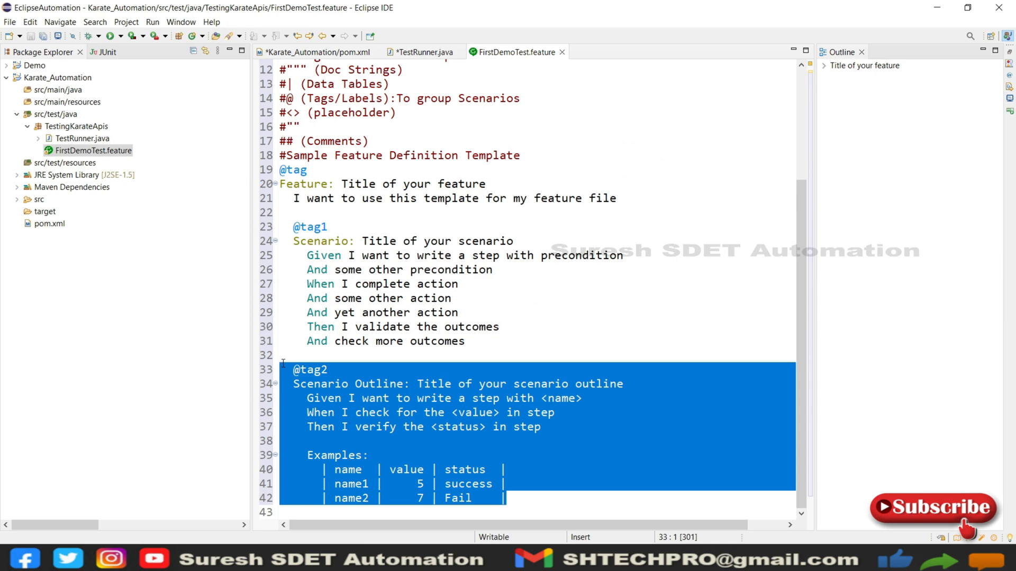
key(Delete)
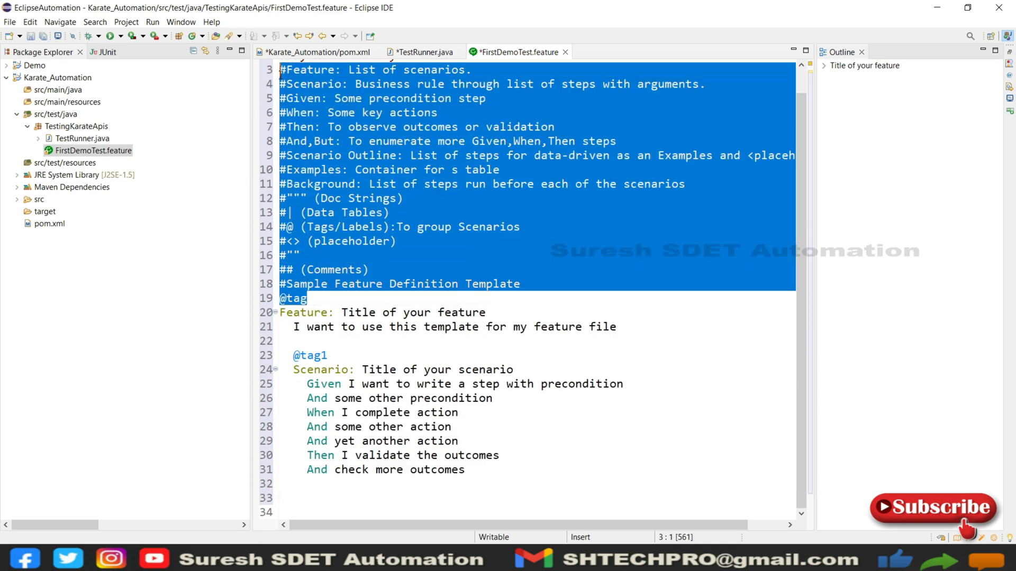
key(Delete)
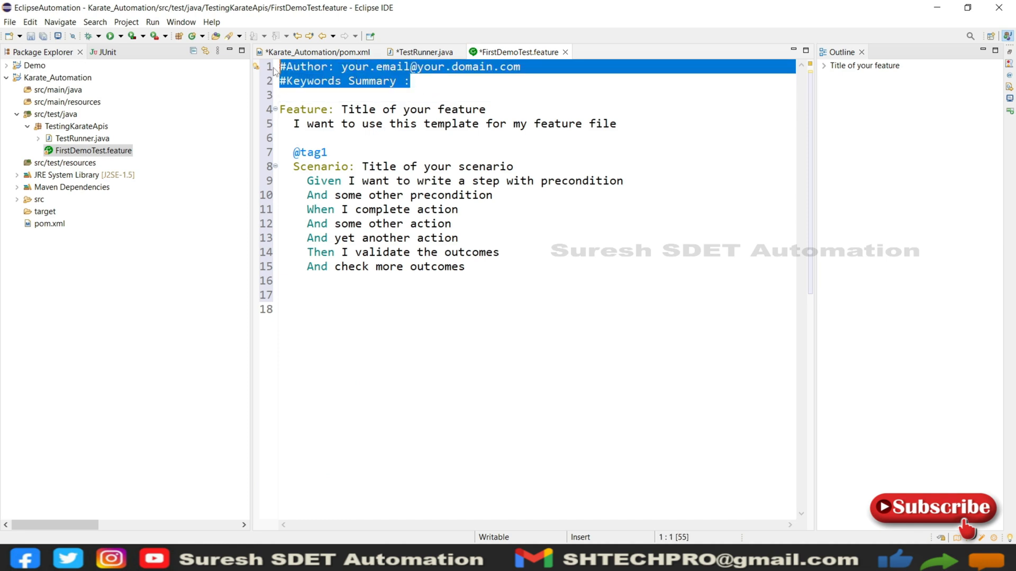
key(Delete)
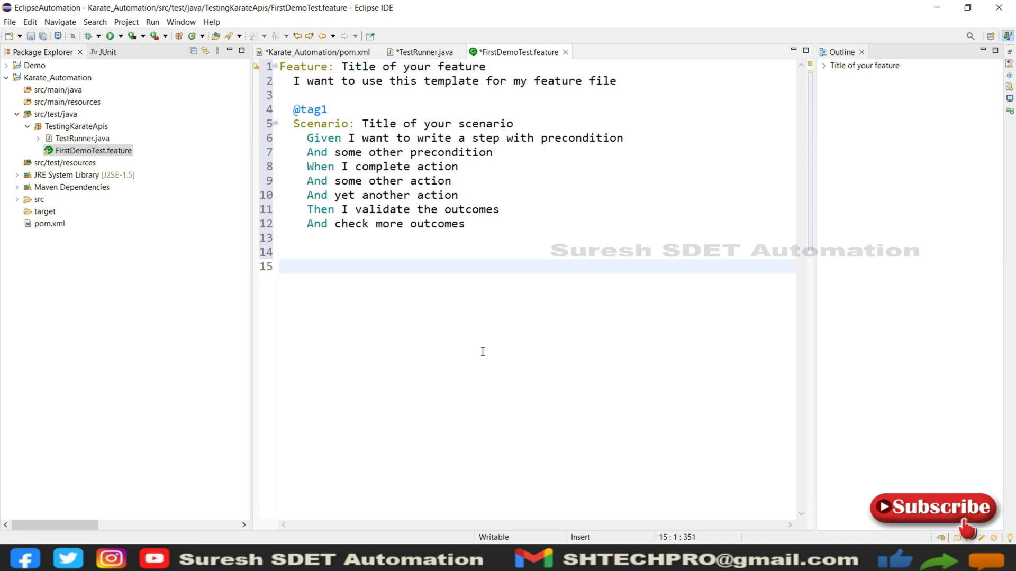
mouse_move(406, 307)
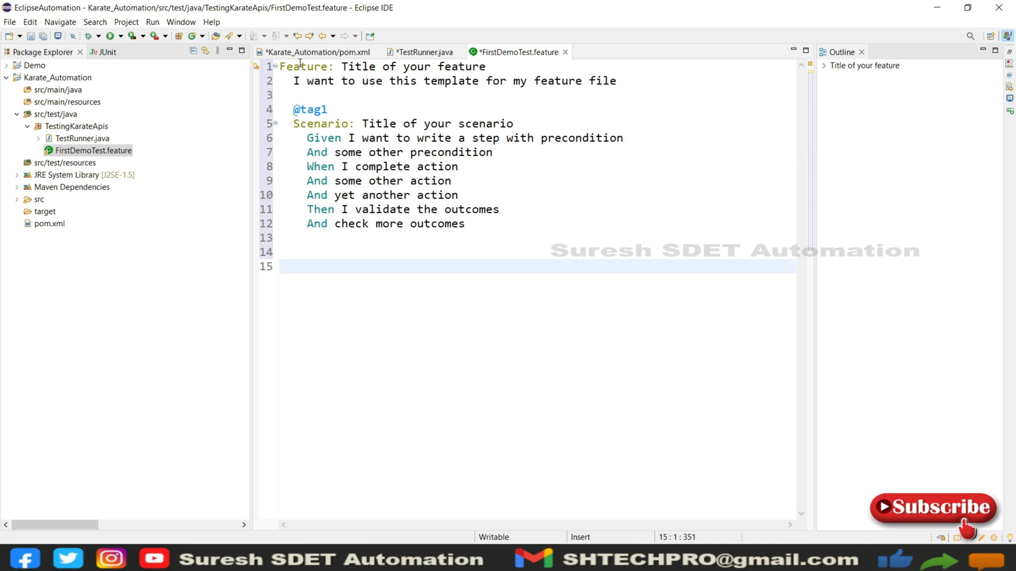
double_click(303, 66)
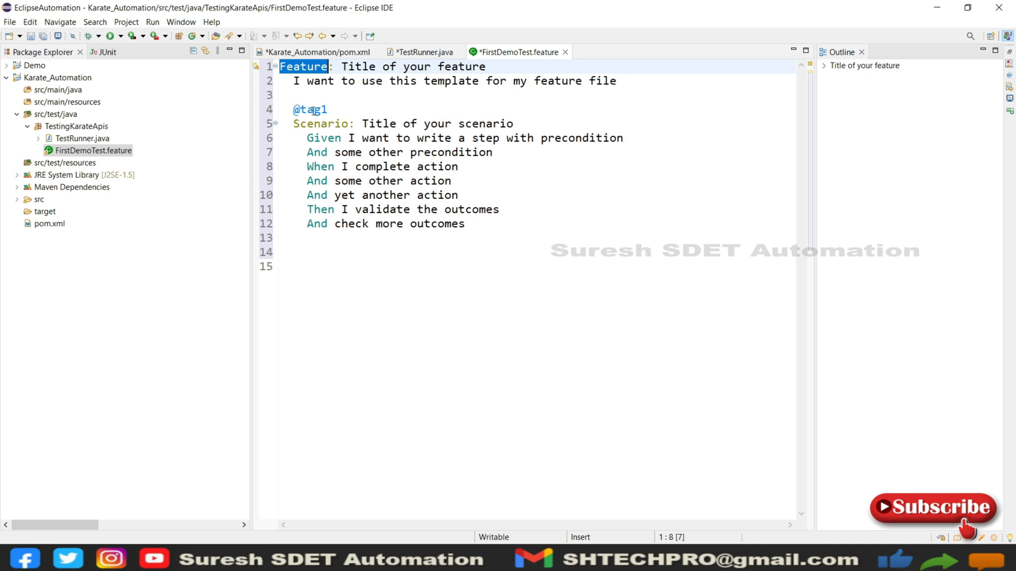
click(330, 109)
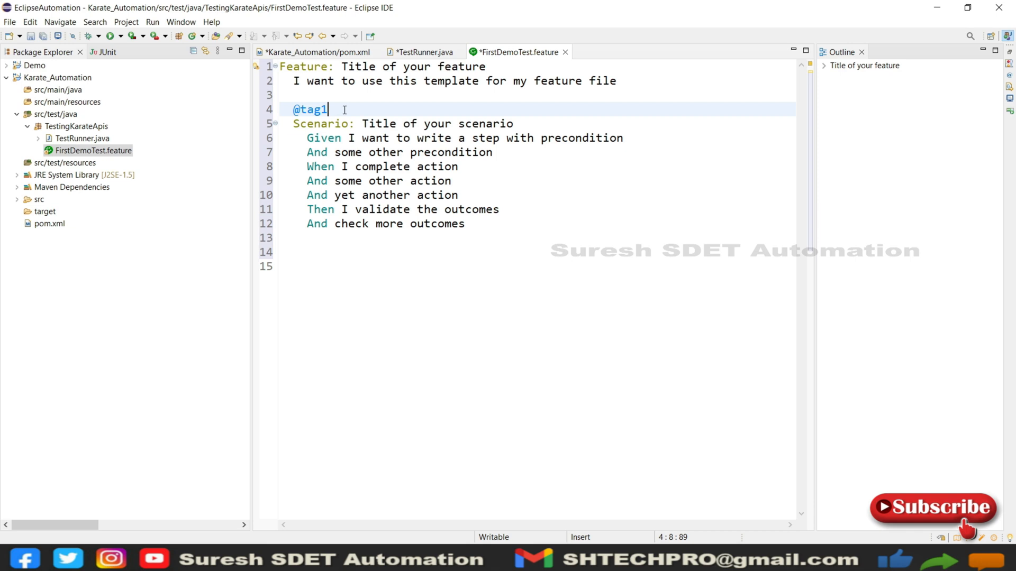
click(321, 153)
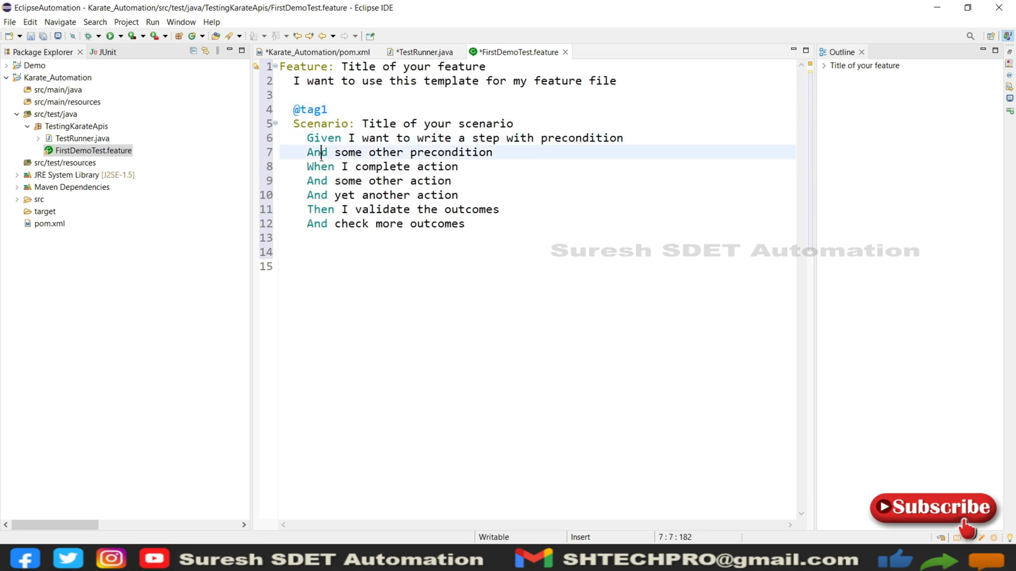
click(322, 166)
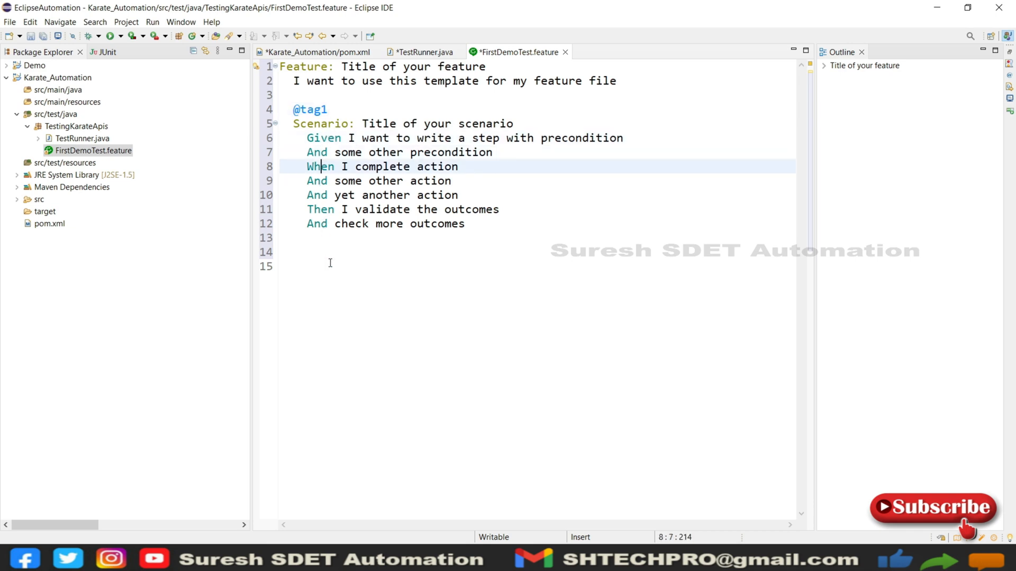
double_click(323, 137)
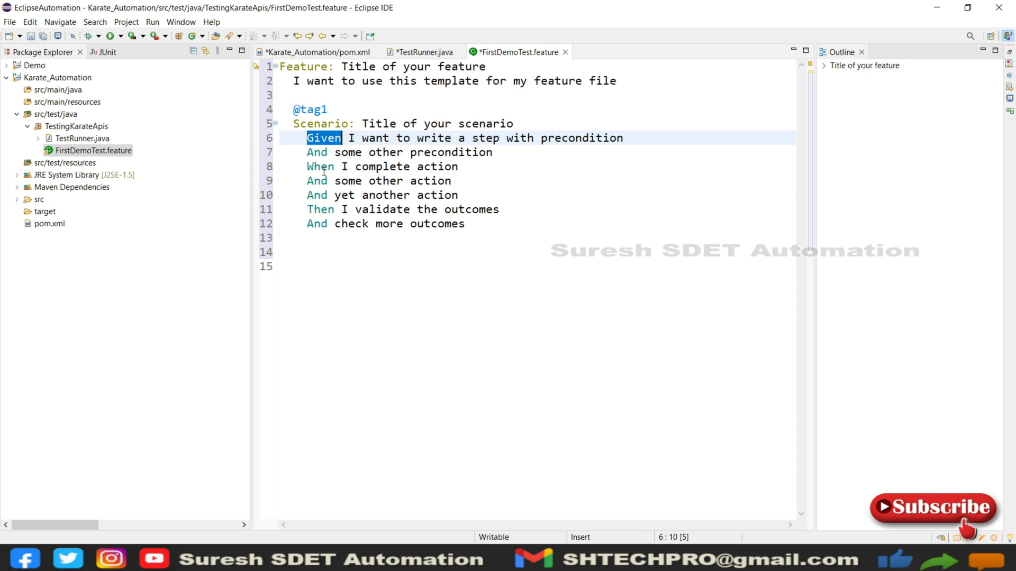
click(319, 166)
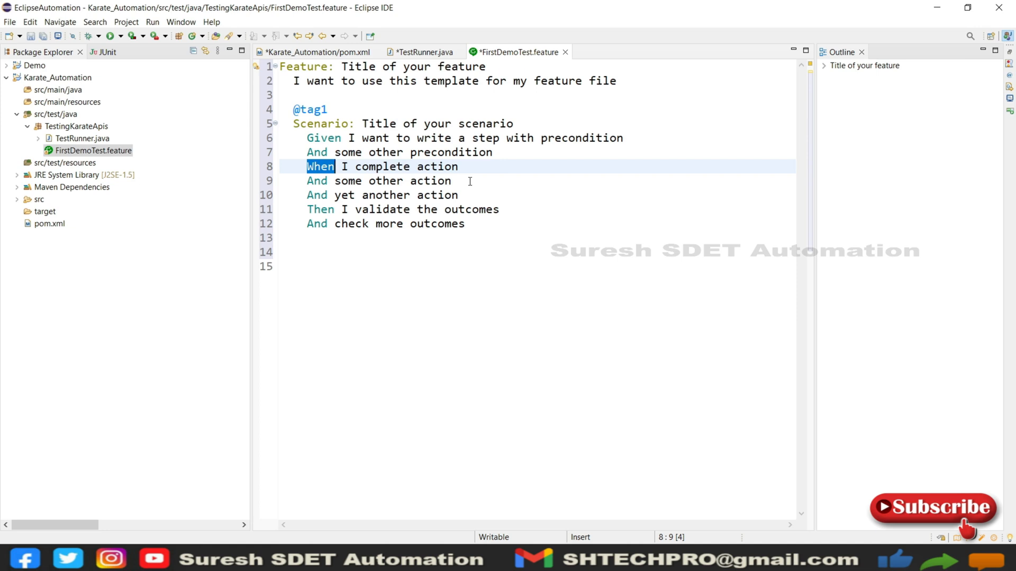
mouse_move(323, 206)
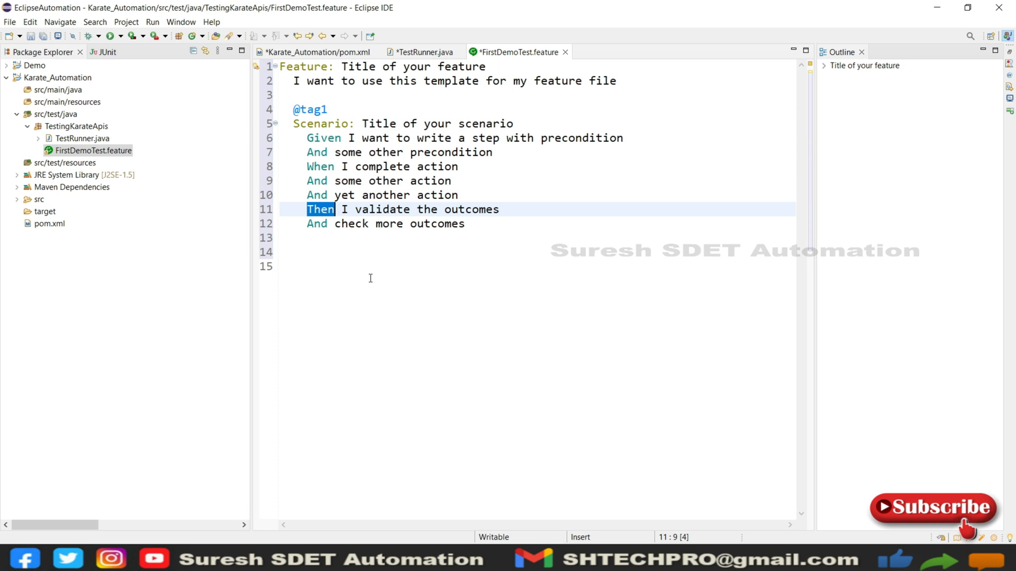
mouse_move(443, 311)
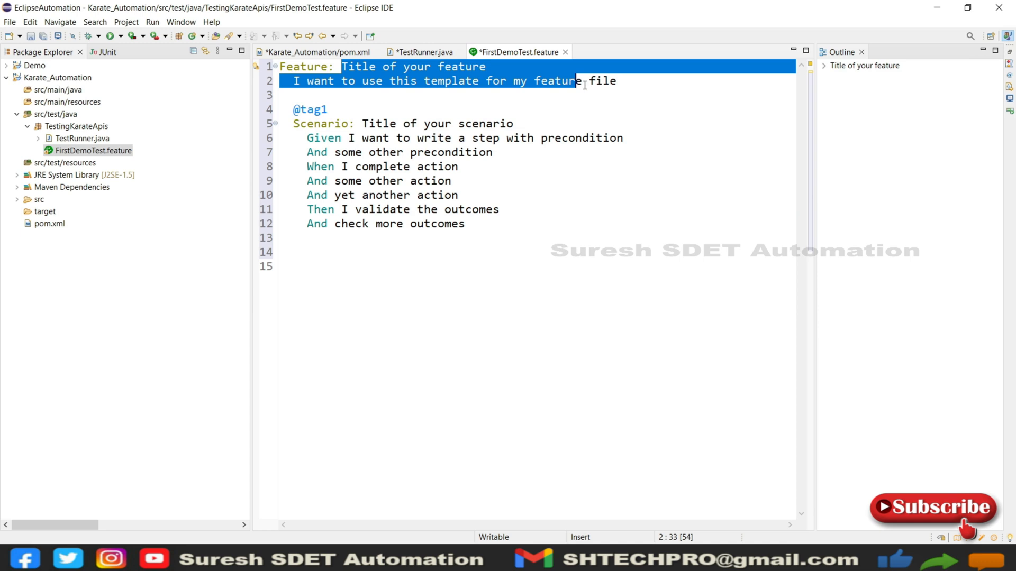
Step: Replace the feature title with 'Demo Api Testing using Karate Framework'
key(Delete)
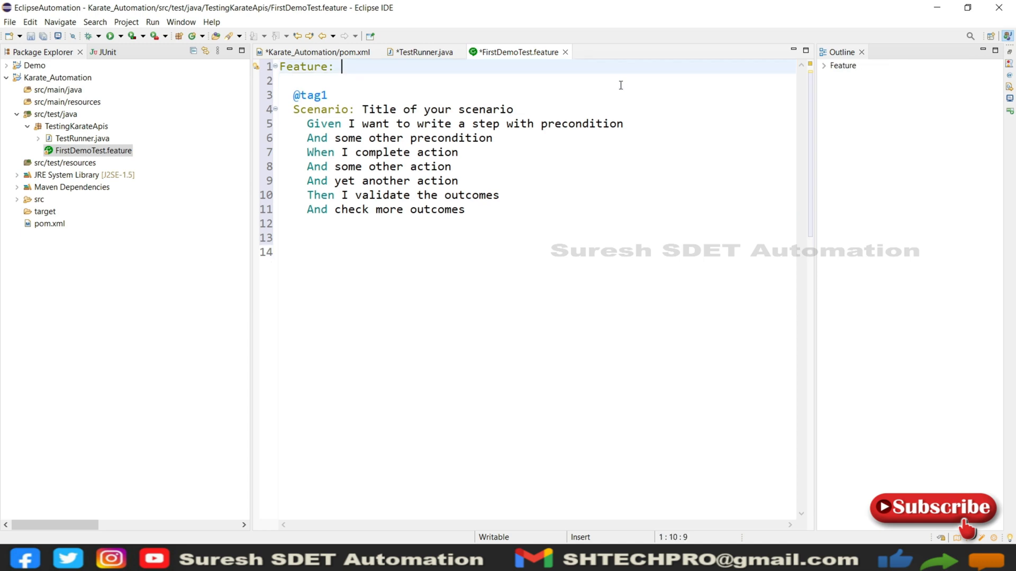
text(Demo Api)
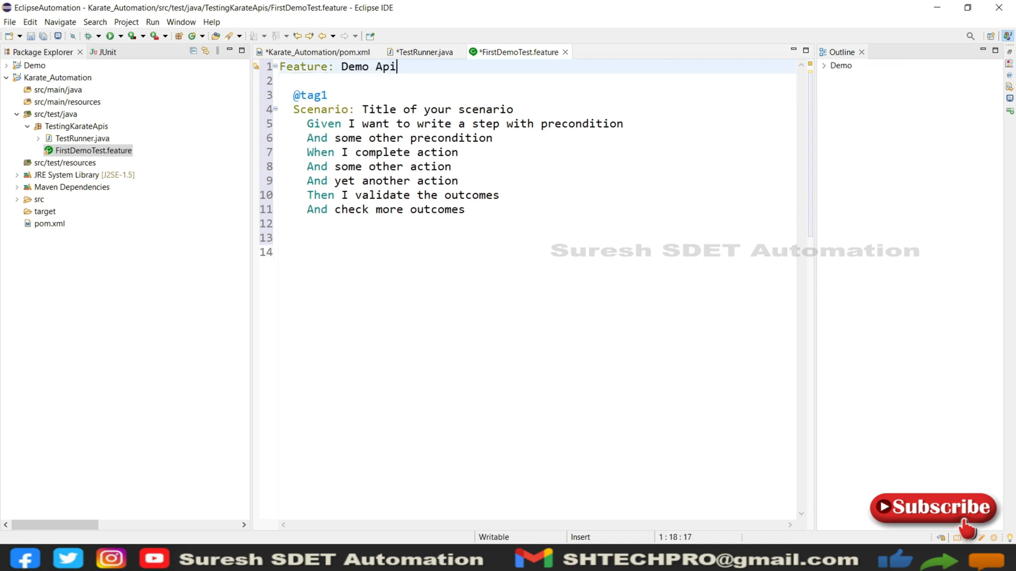
text(Testing)
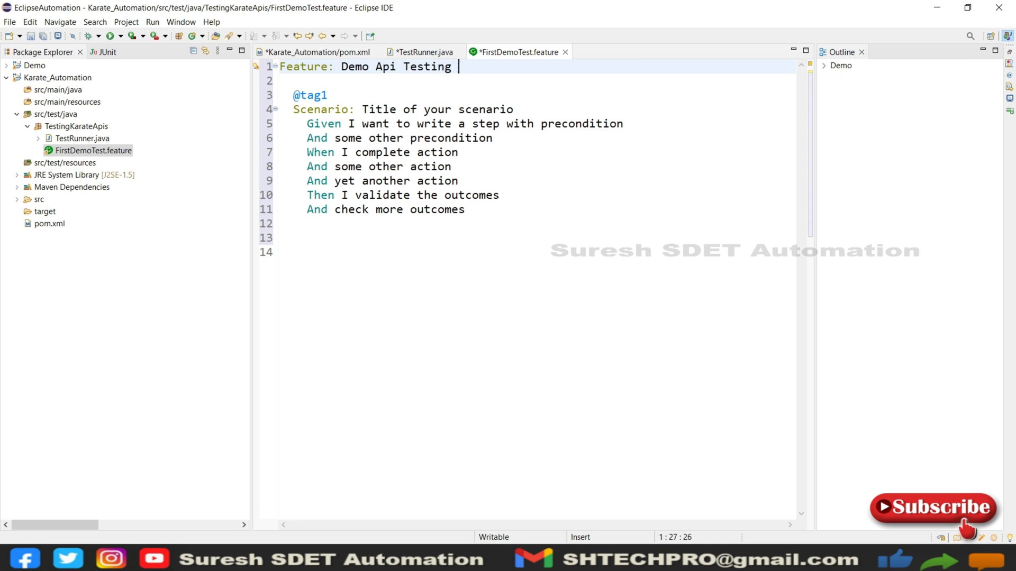
text(using Karate Fra)
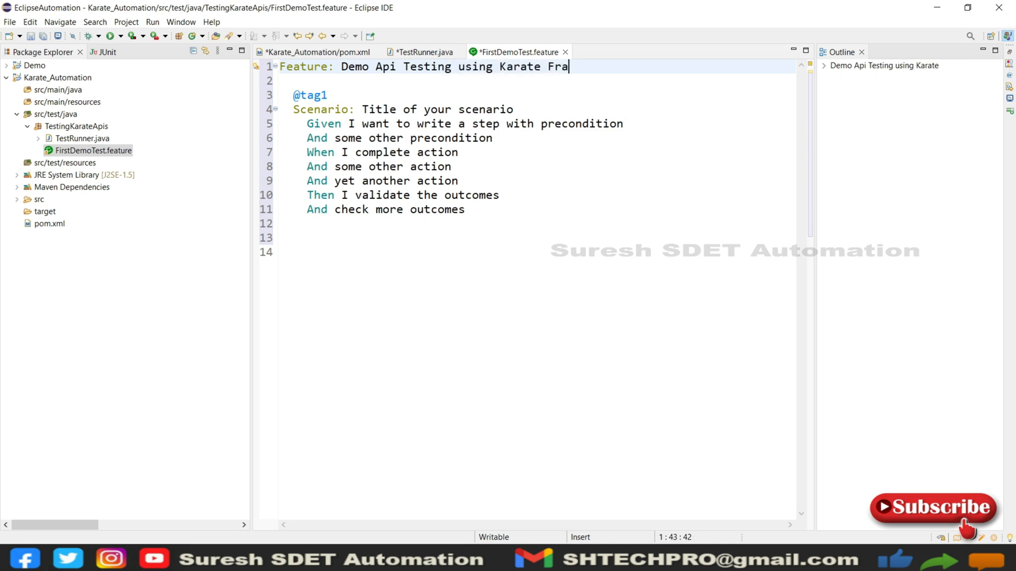
text(mework)
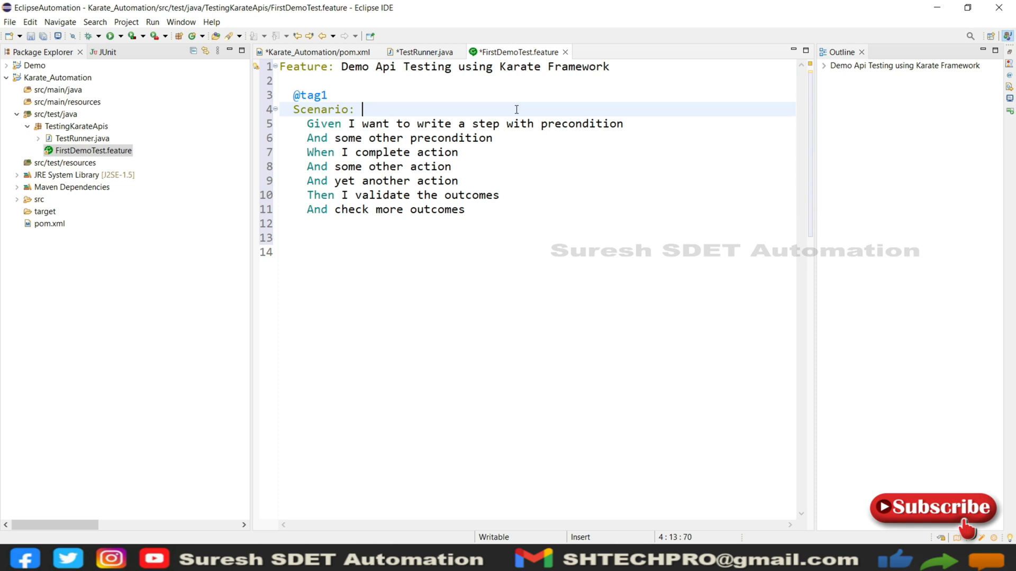
Step: Name the scenario 'Get api testing' and delete the template step lines
text(Get api)
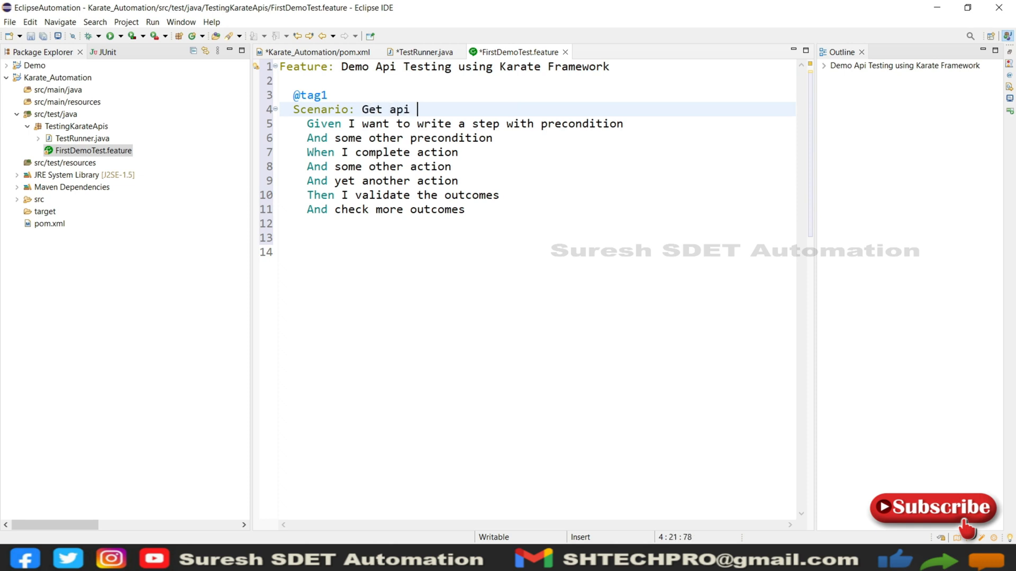
text(testing)
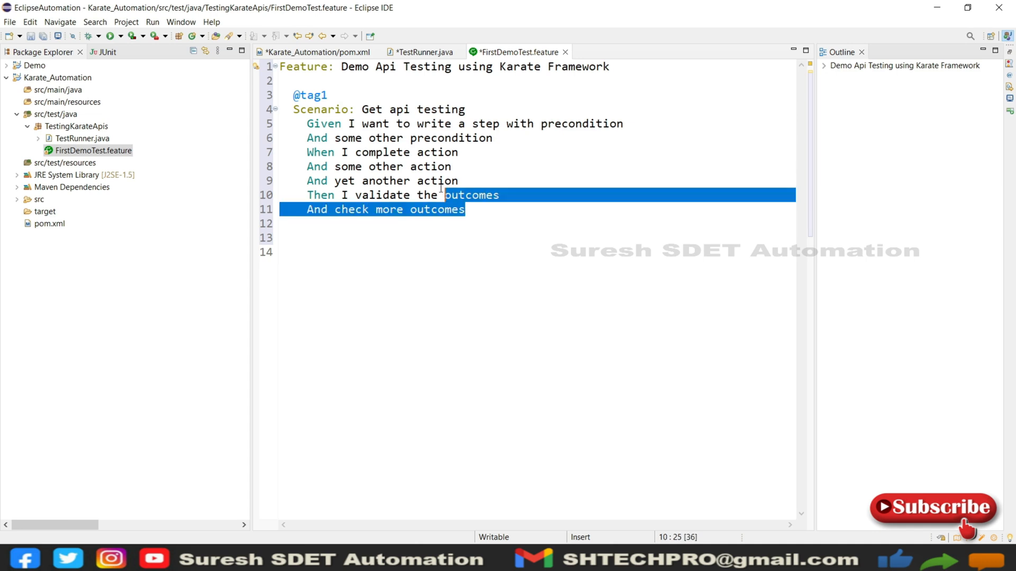
key(Delete)
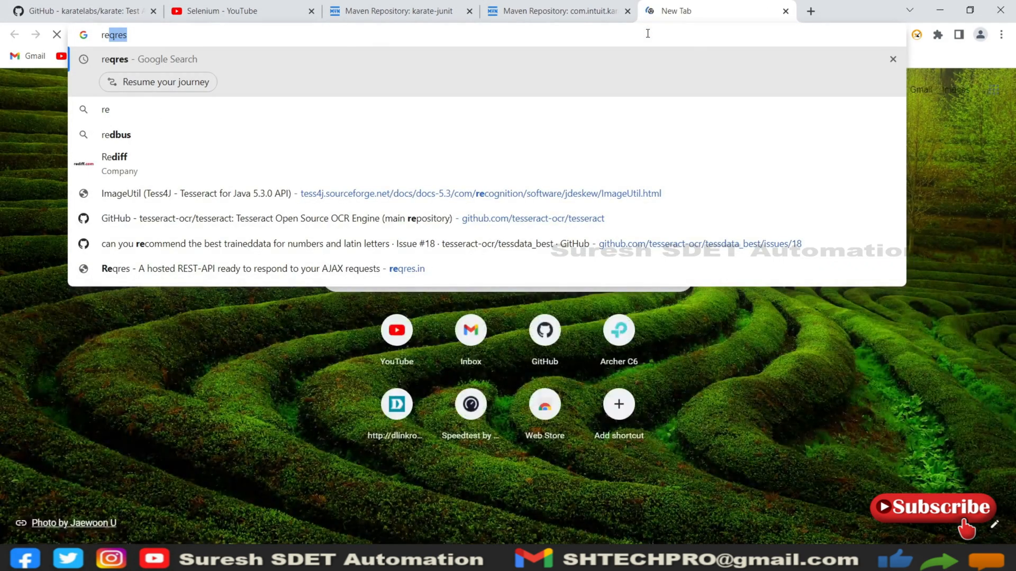
Step: Load reqres.in in Chrome and pick the single user /api/users/2 request path
key(Return)
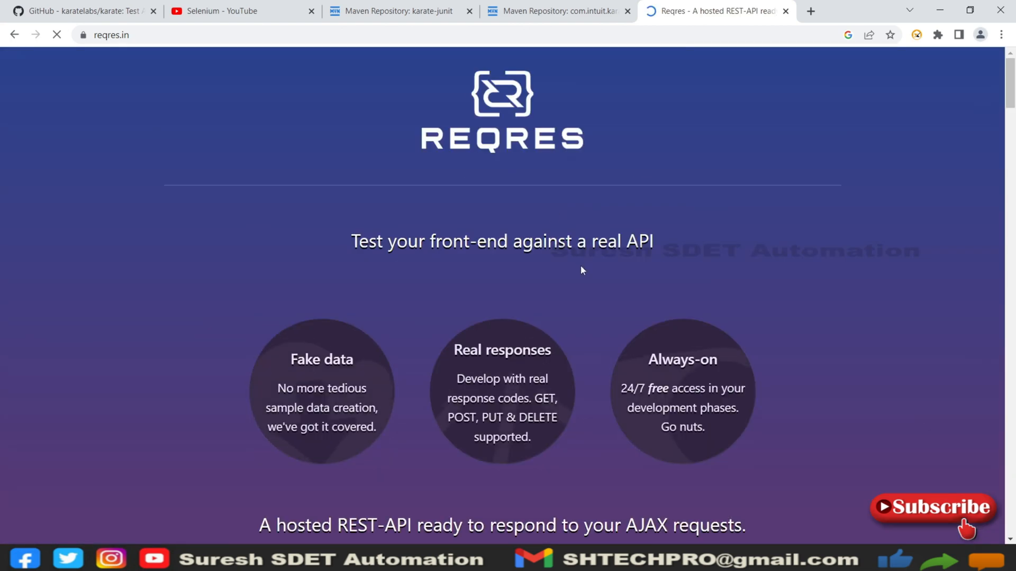
scroll(down, 3)
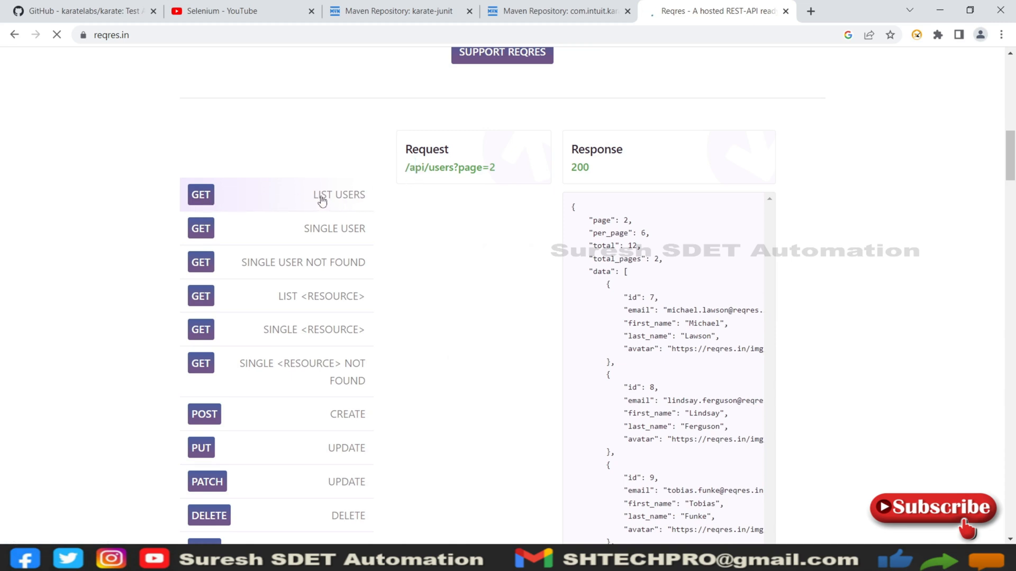
click(334, 229)
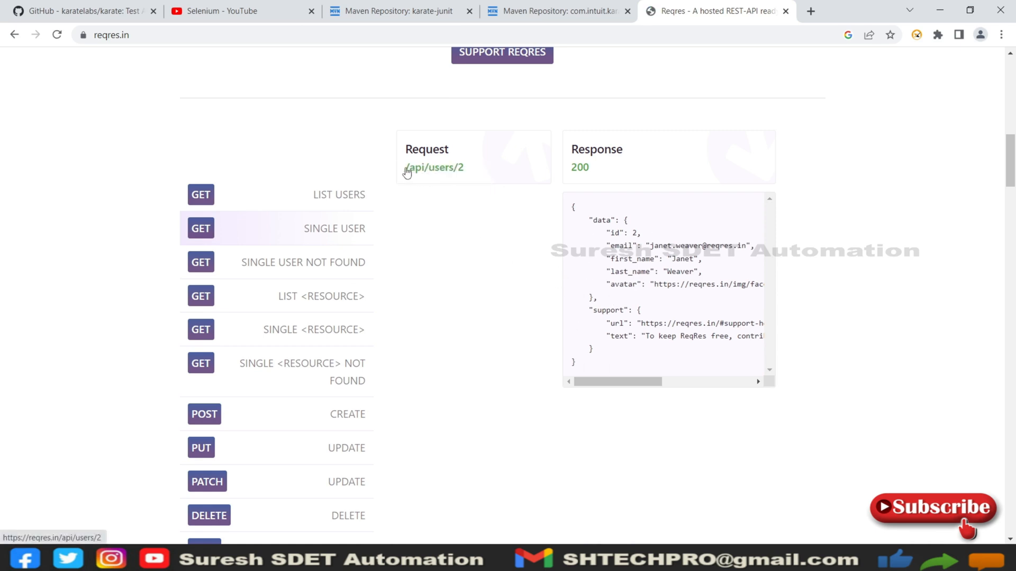
click(434, 167)
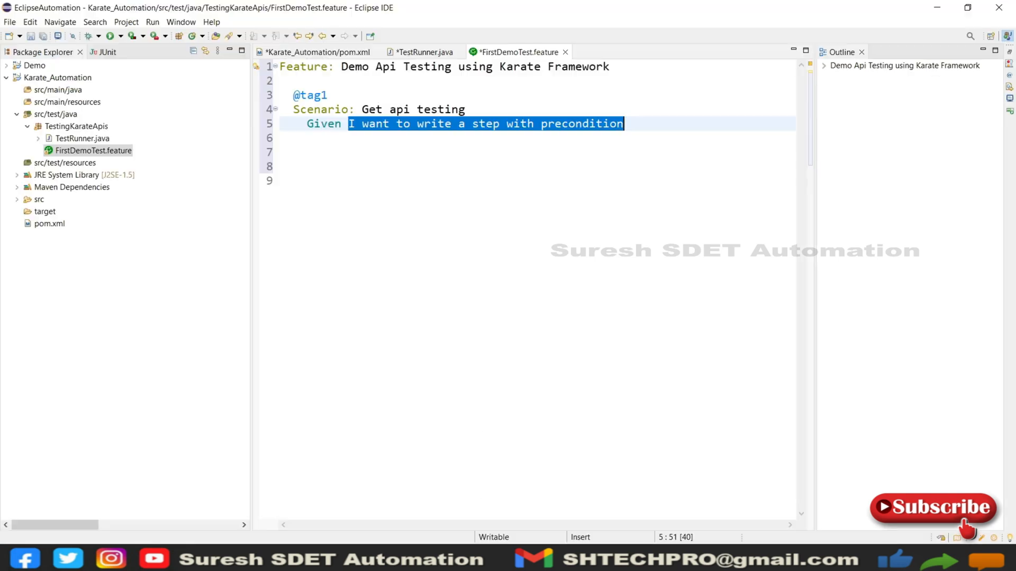
mouse_move(453, 257)
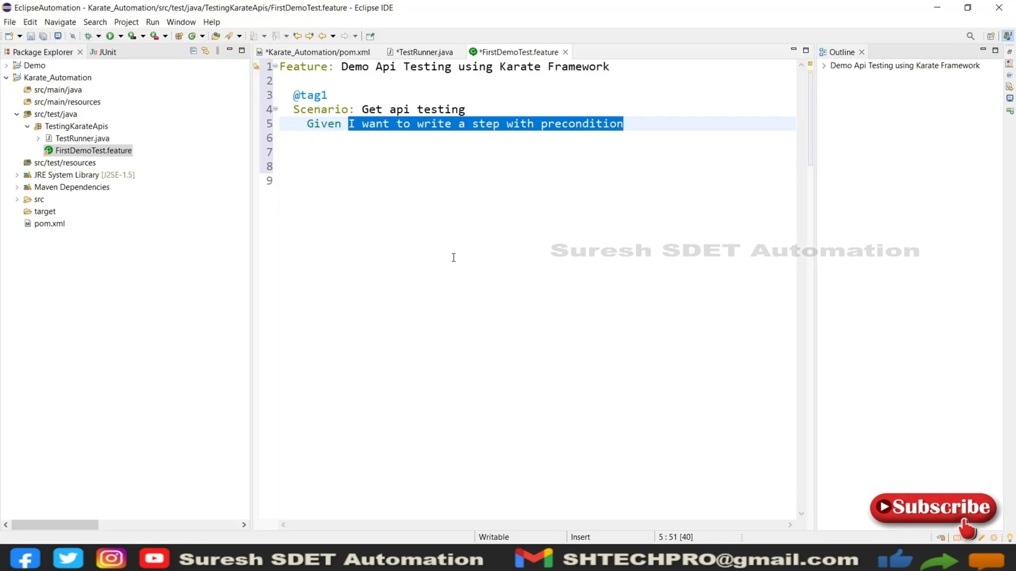
text(ur)
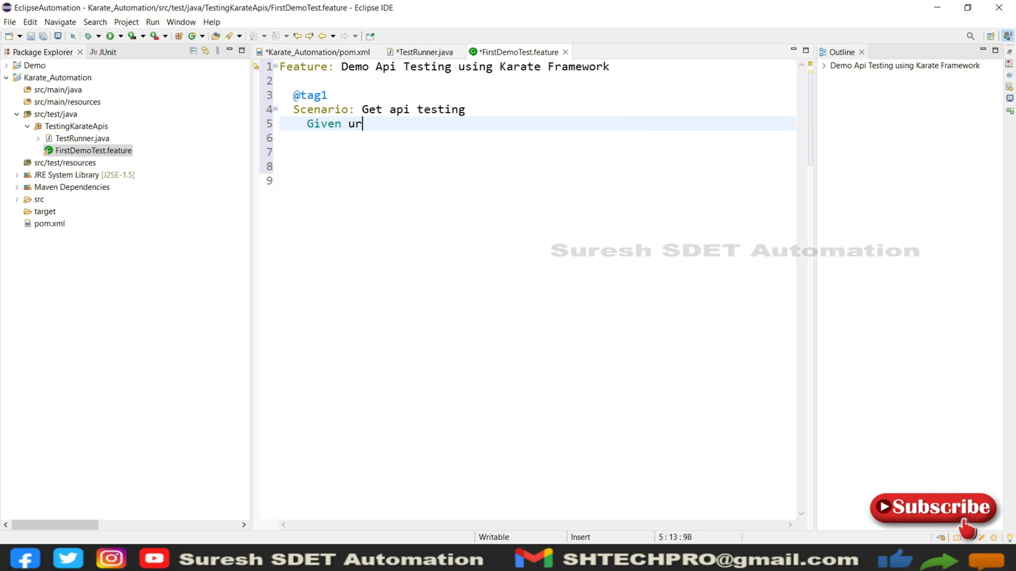
text(l)
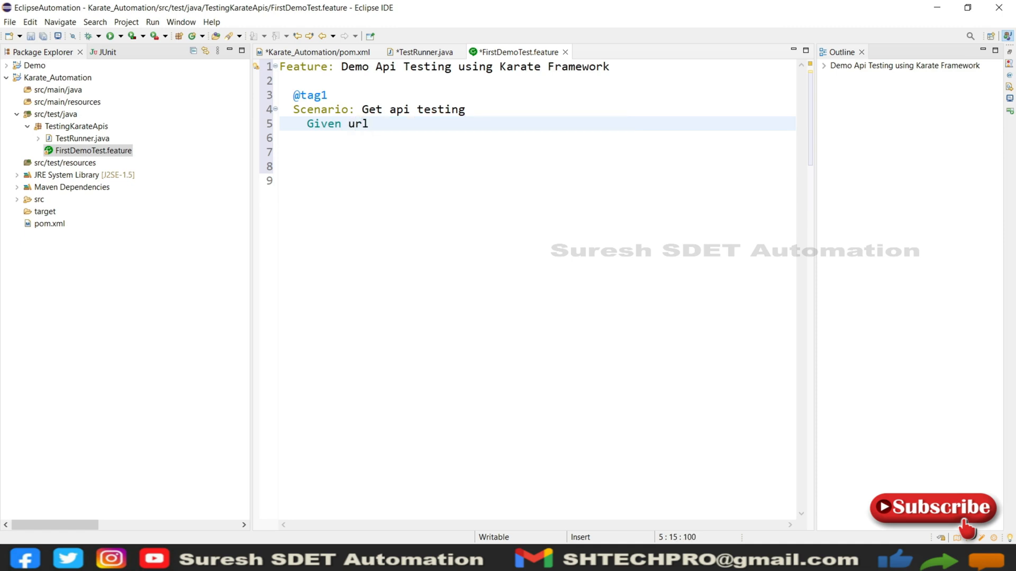
text('')
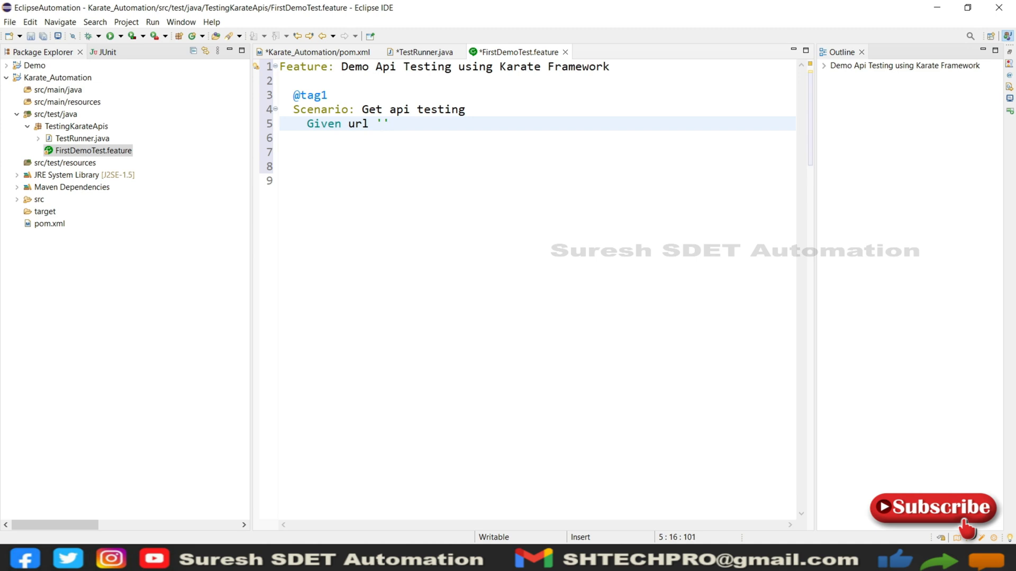
text(https://reqres.in/api/users/2)
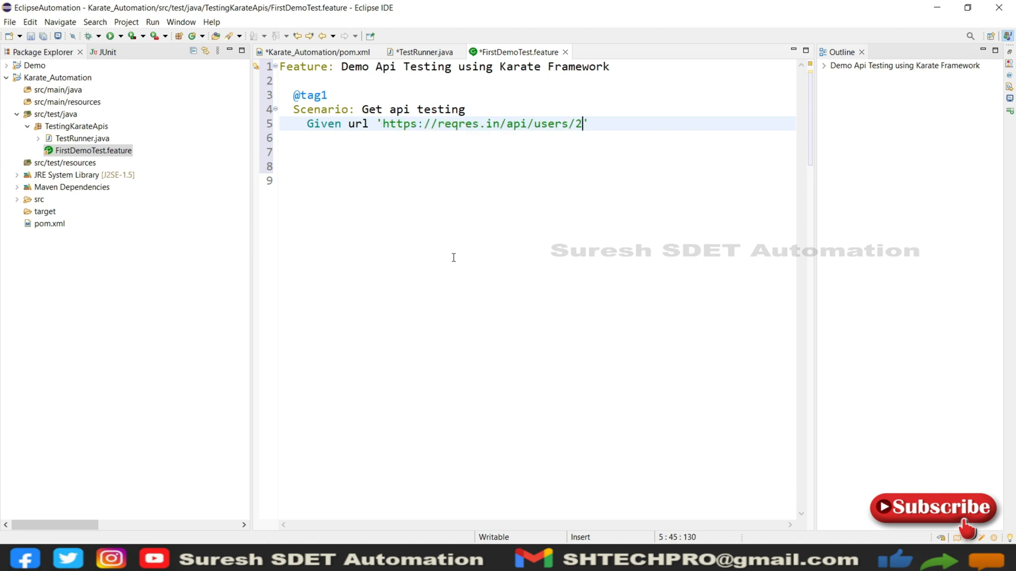
text(')
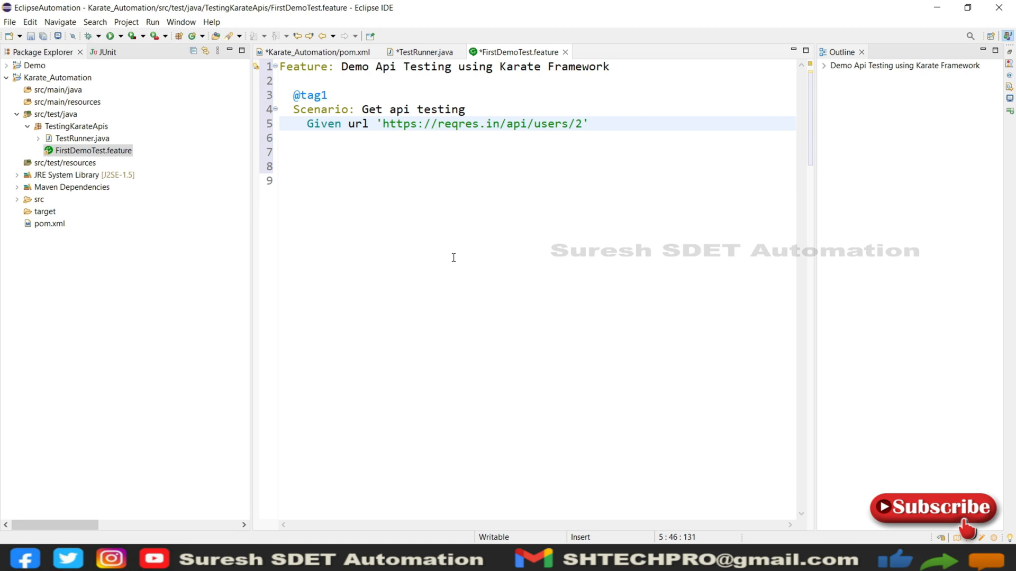
key(Return)
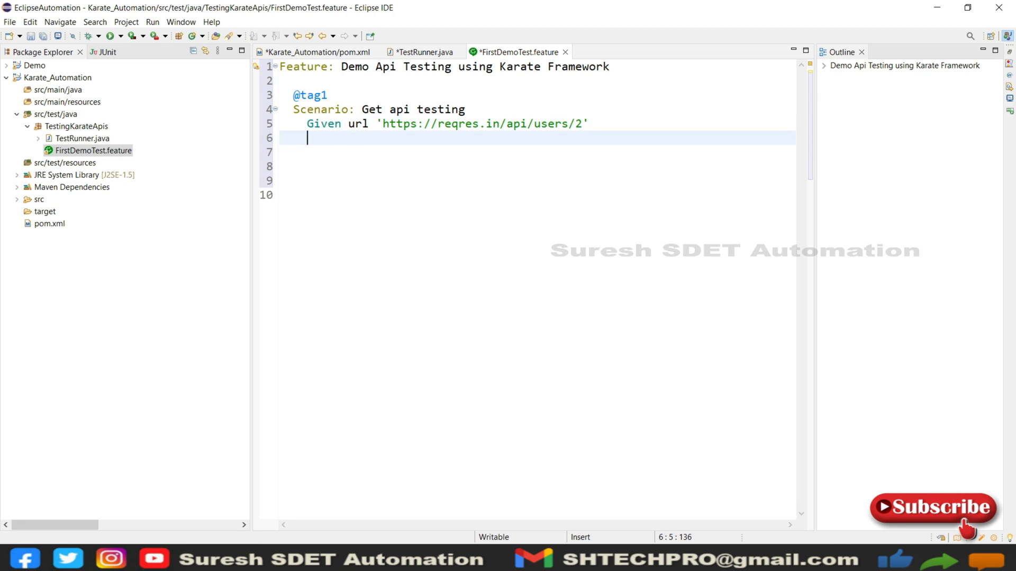
Step: Add the When method GET and Then status 200 steps
text(W)
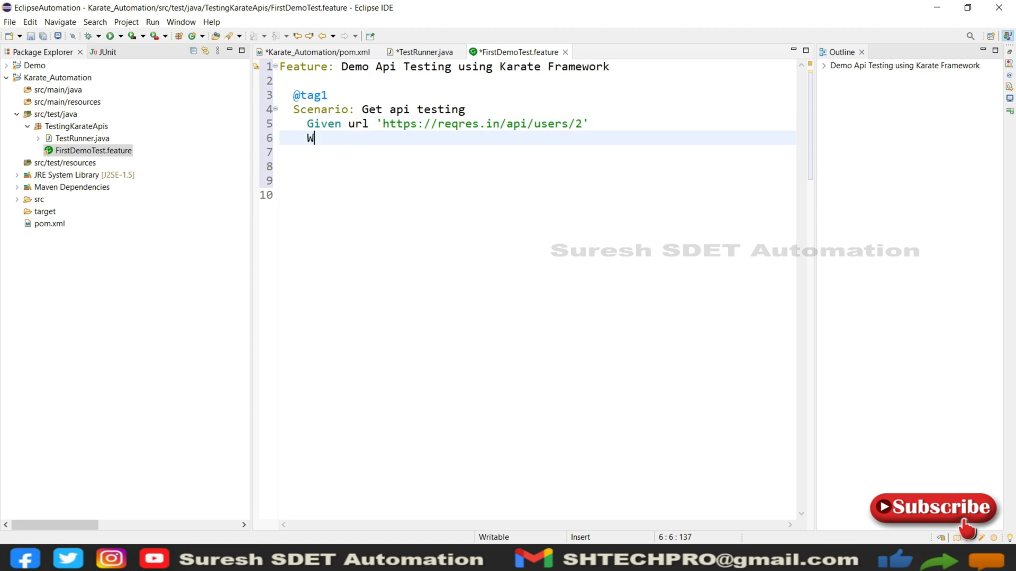
text(hen)
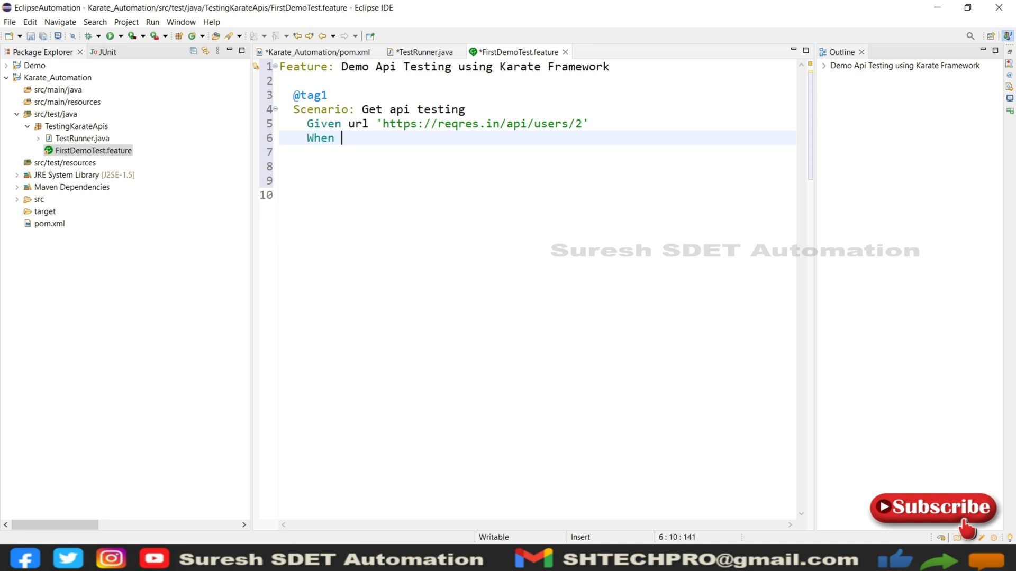
text(me)
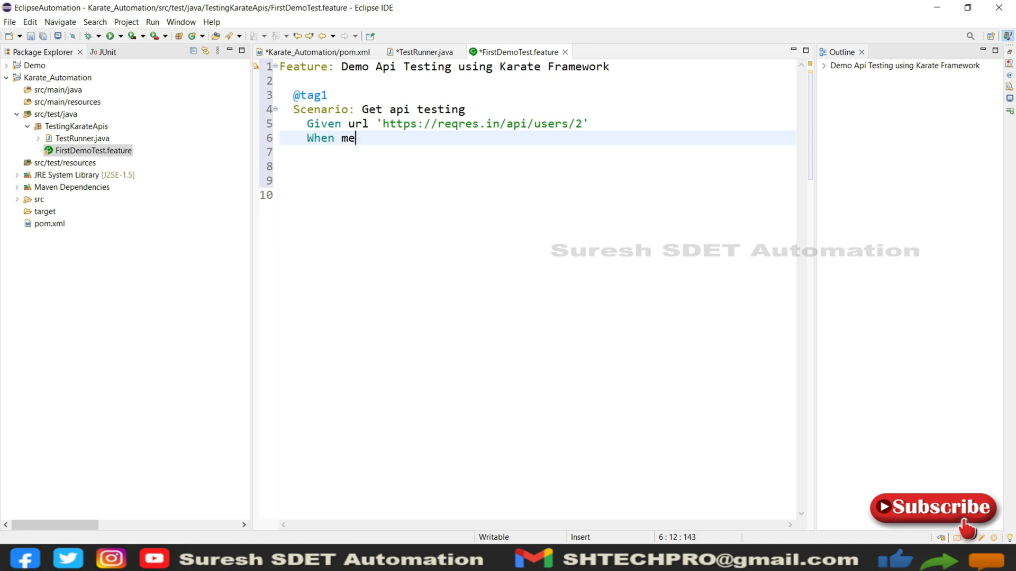
text(thod)
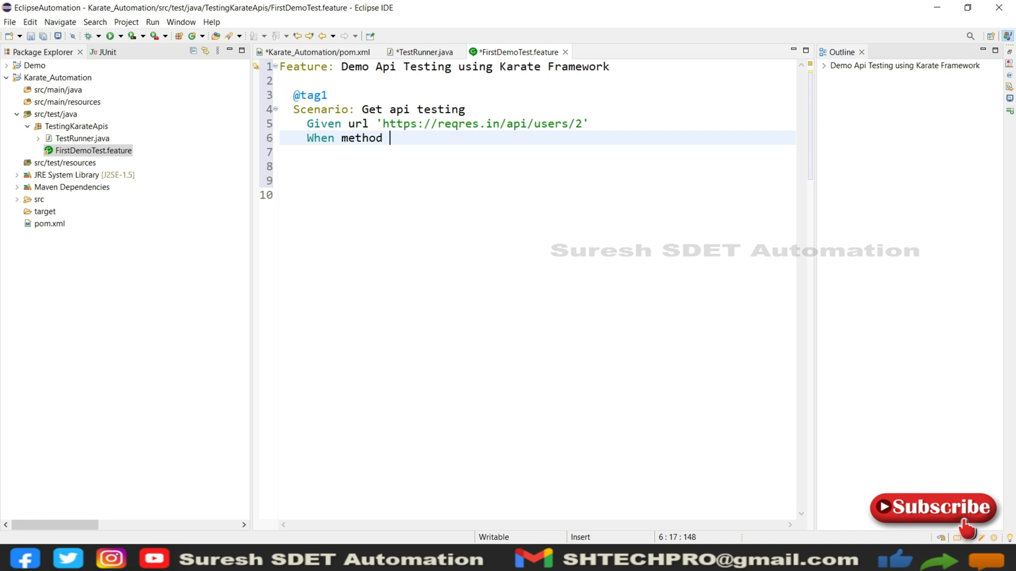
text(GET)
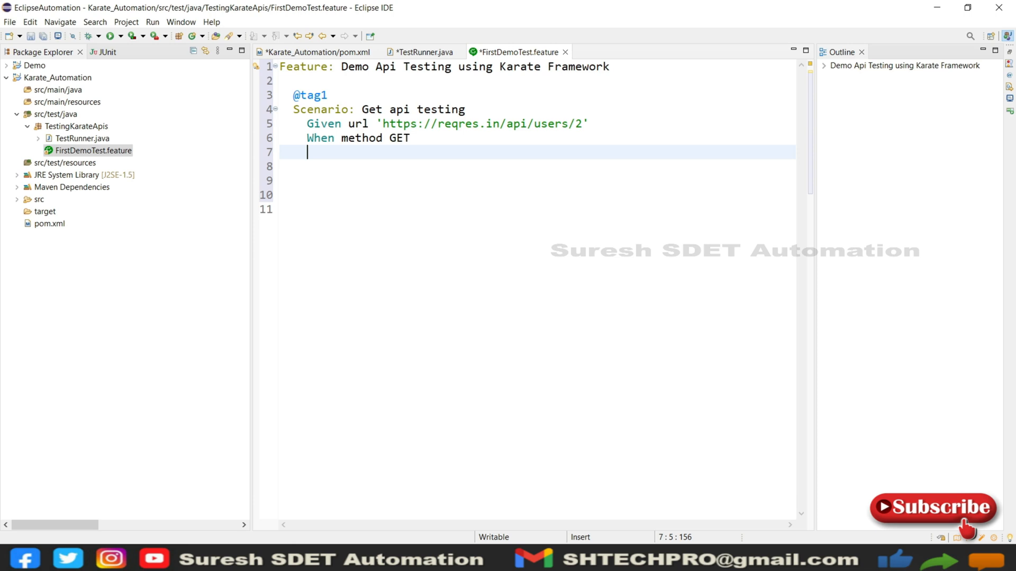
text(Then)
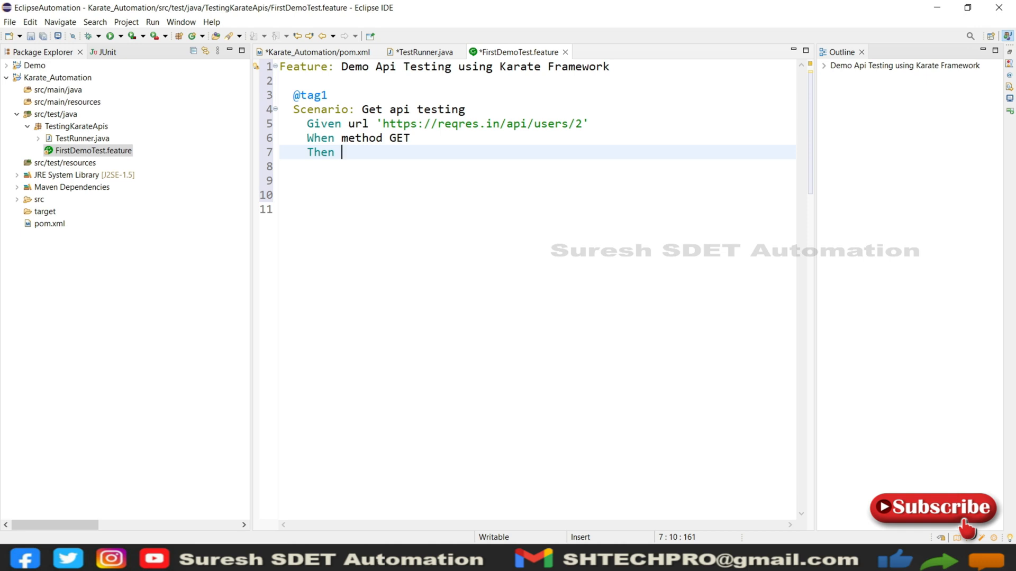
text(stat)
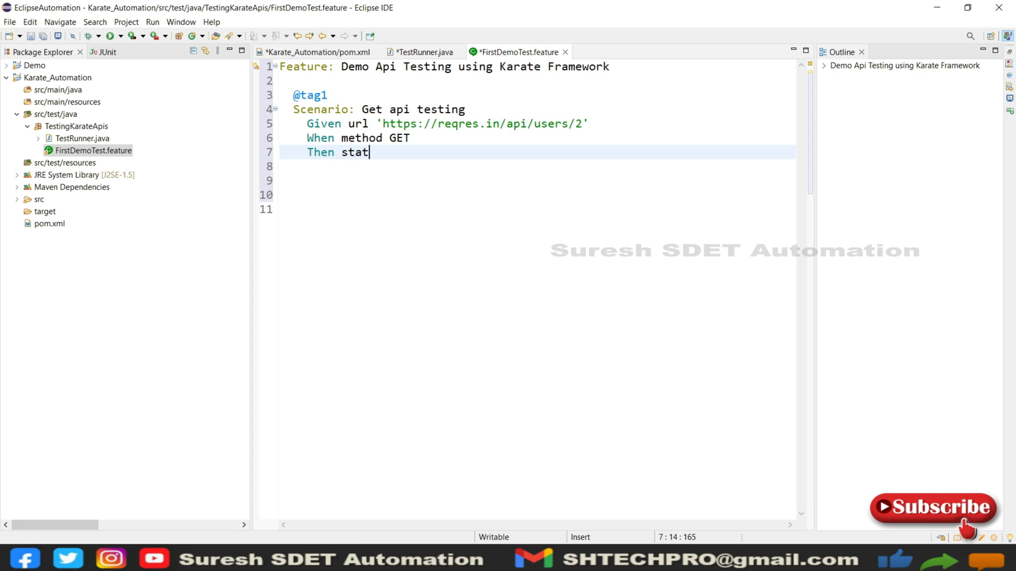
text(us 20)
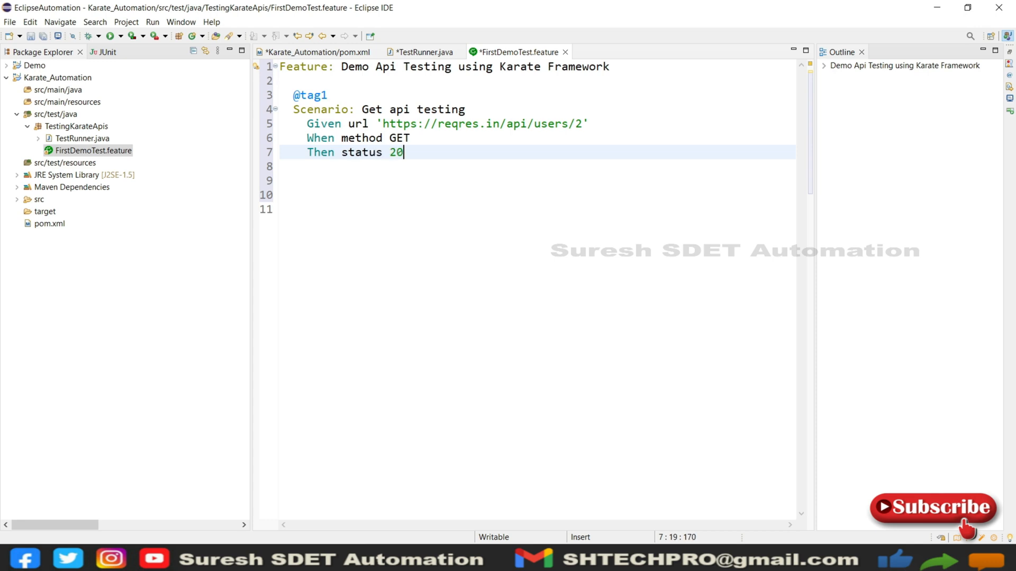
text(0)
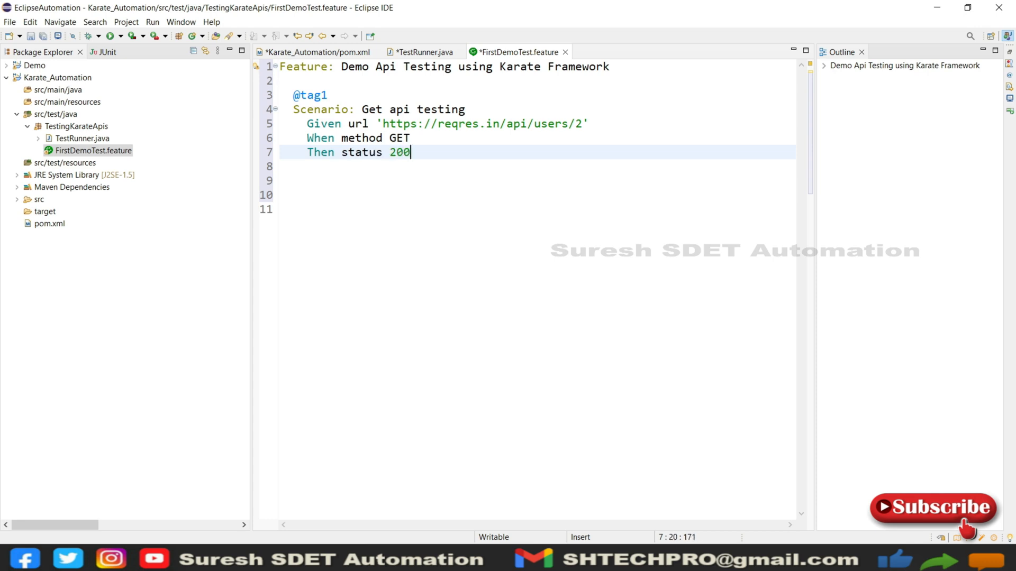
mouse_move(484, 262)
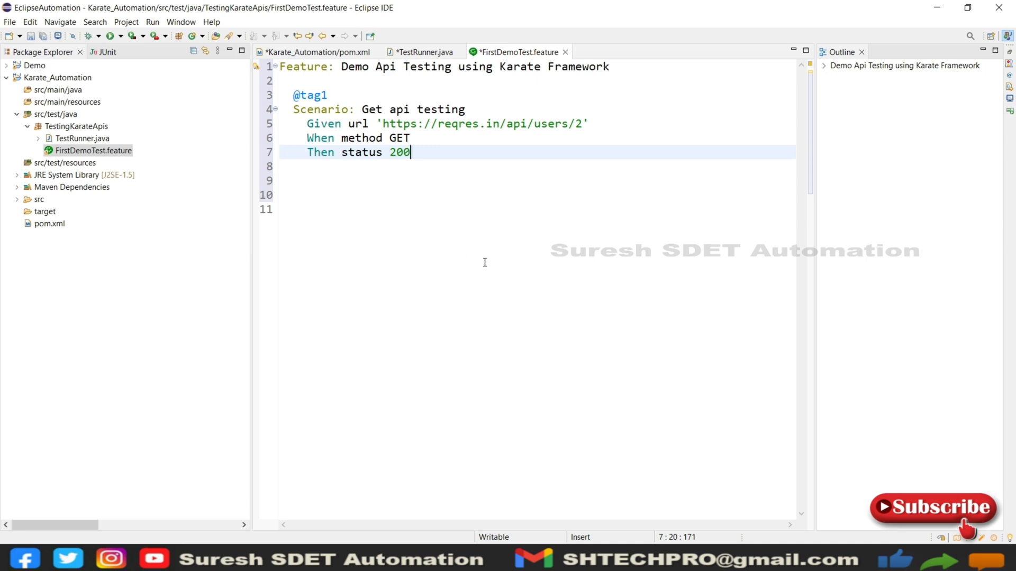
Step: Run FirstDemoTest.feature as a Cucumber Feature, saving all modified files first
right_click(484, 262)
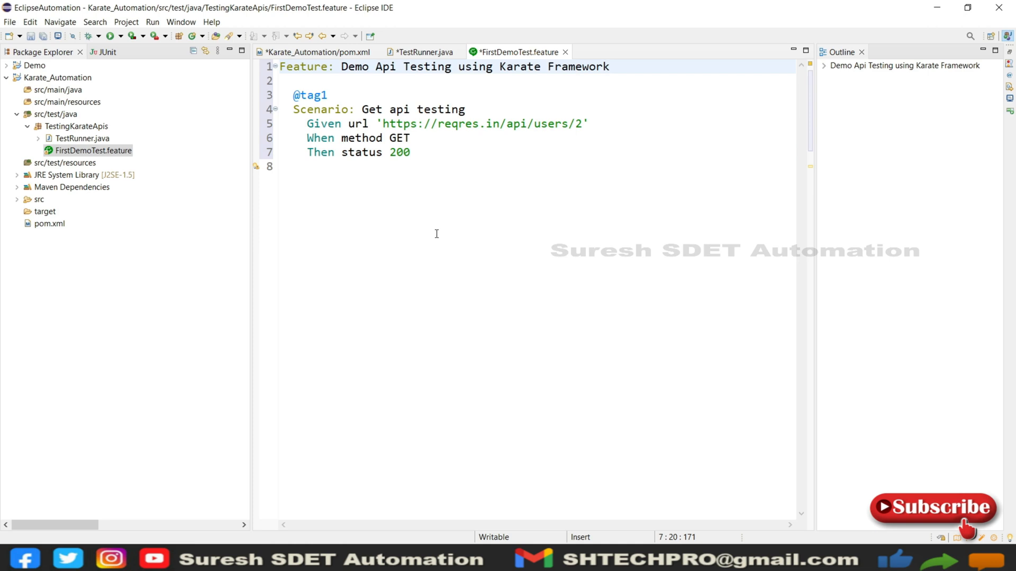
right_click(436, 234)
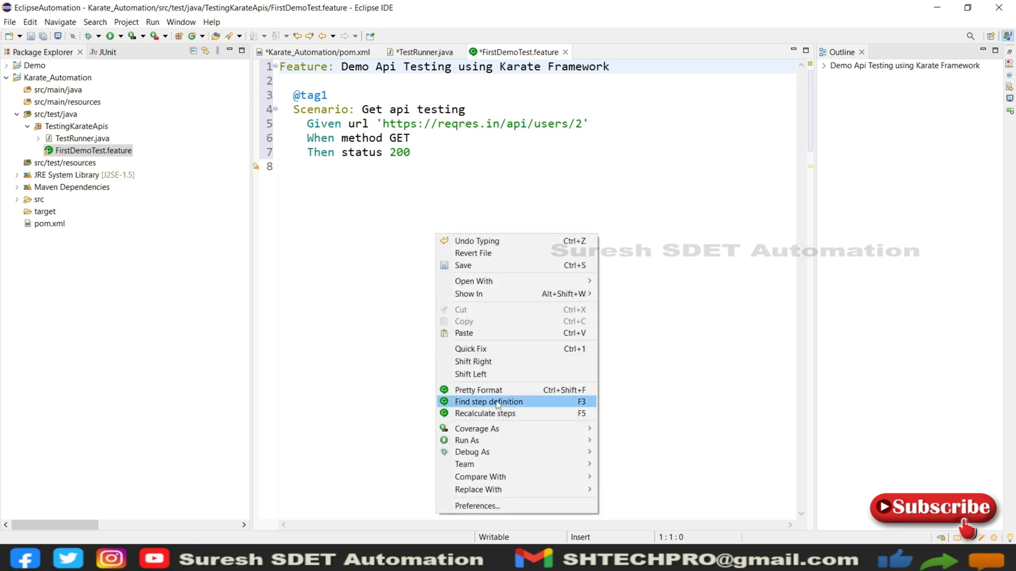
mouse_move(470, 373)
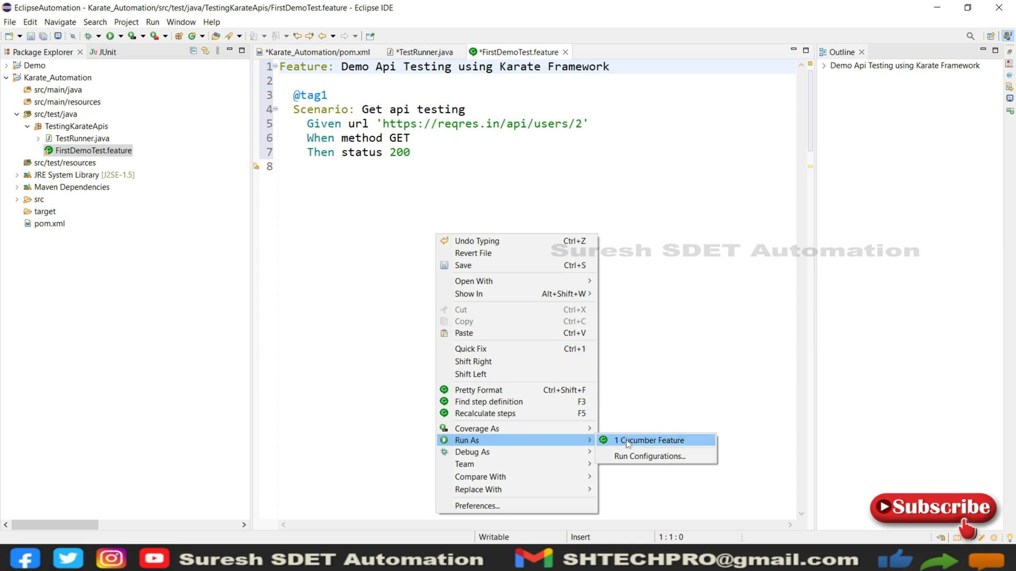
click(649, 440)
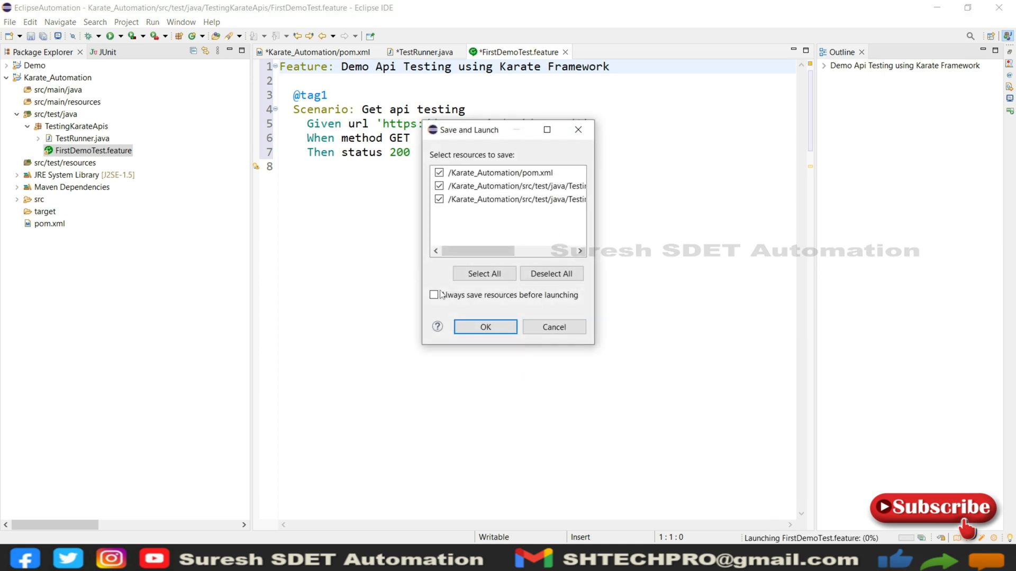
click(484, 326)
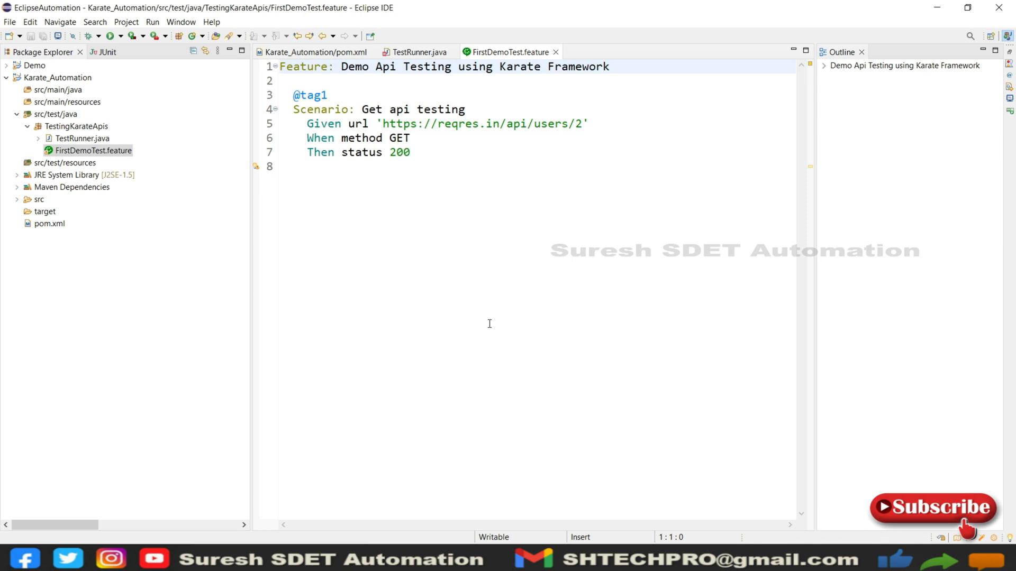
click(111, 36)
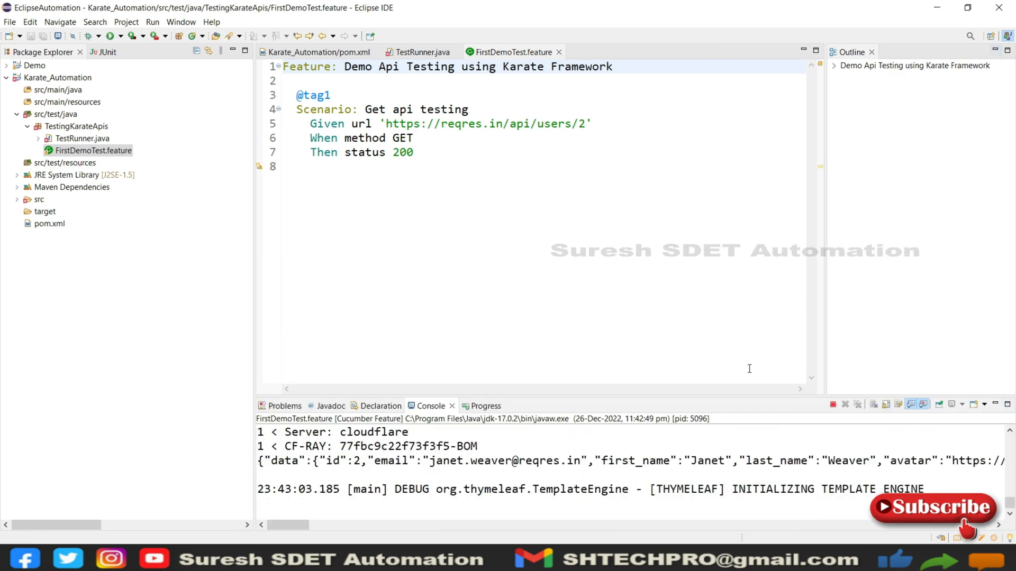
Step: Scroll the Console output to the generated HTML report path
scroll(down, 3)
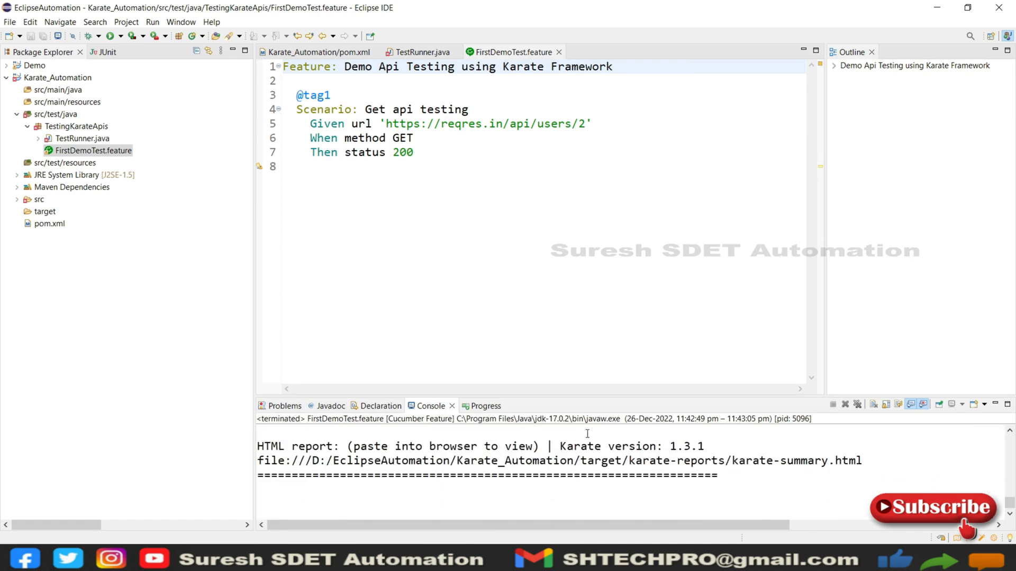
mouse_move(548, 405)
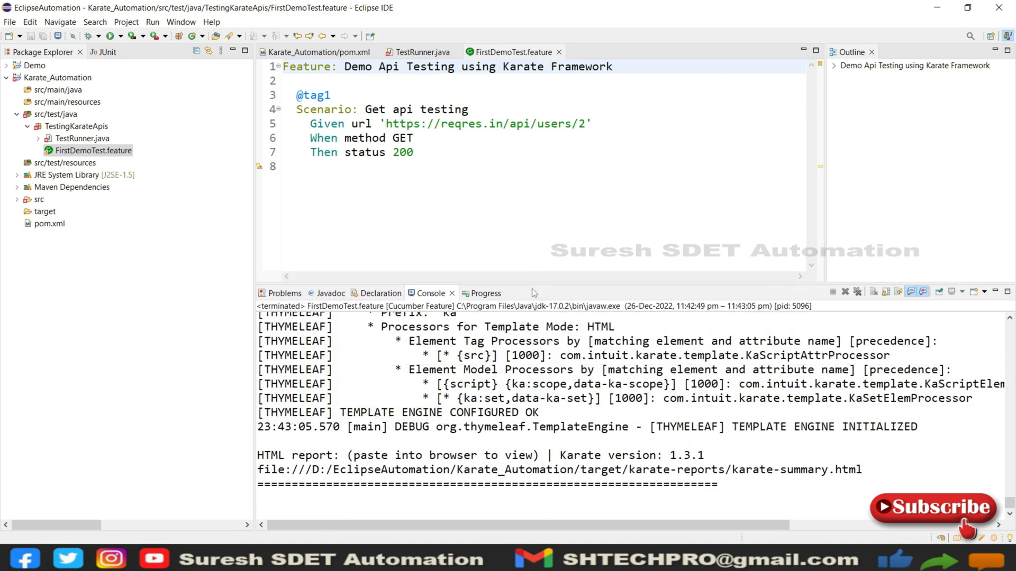
scroll(up, 3)
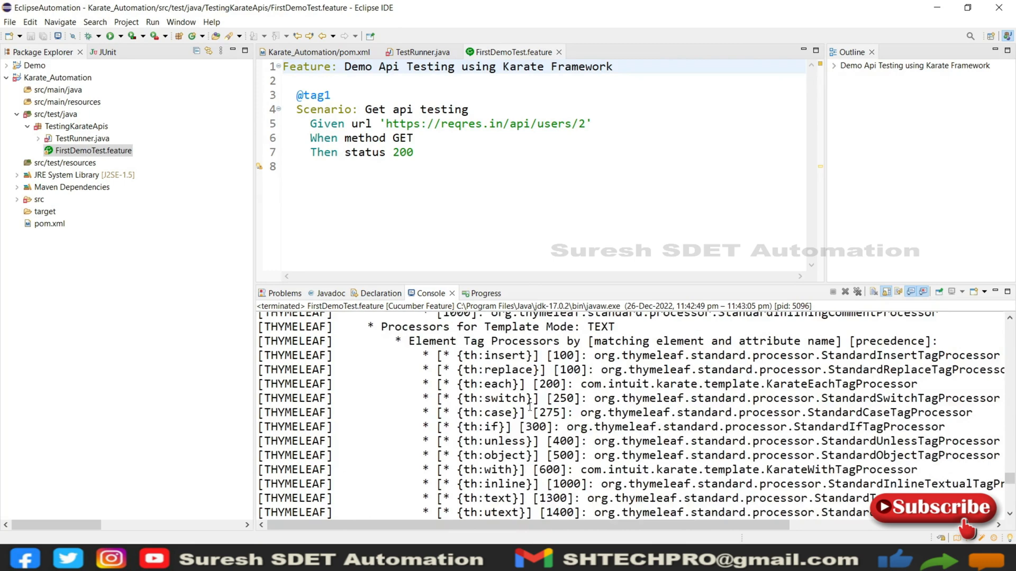
scroll(down, 3)
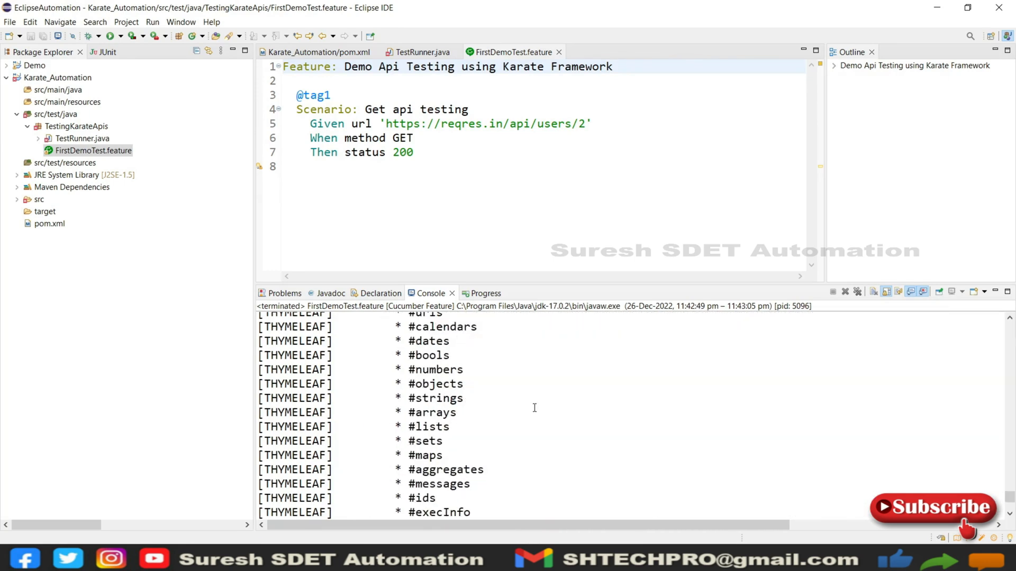
scroll(down, 3)
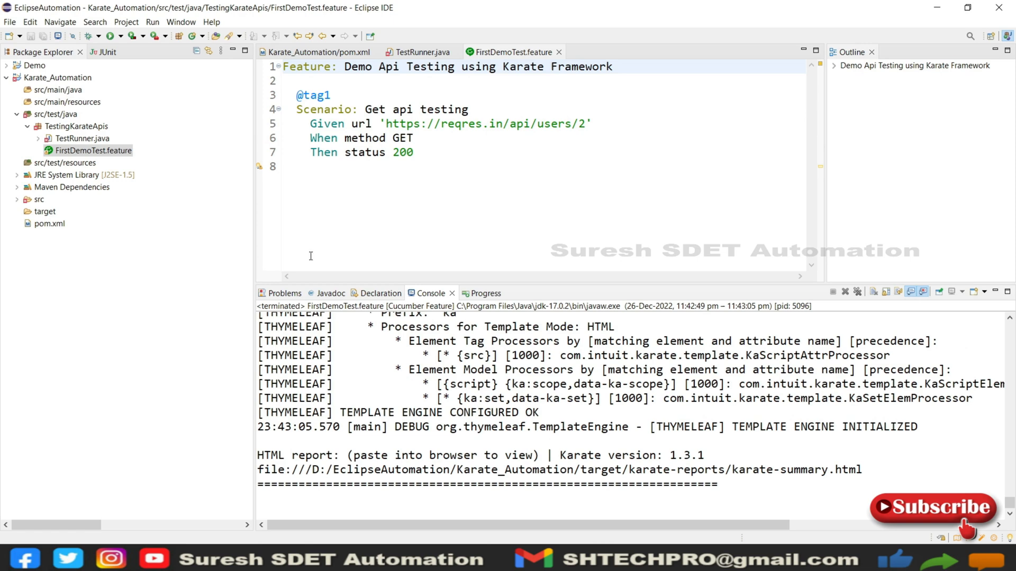
Step: Expand target > karate-reports in Package Explorer and select karate-summary.html
click(57, 77)
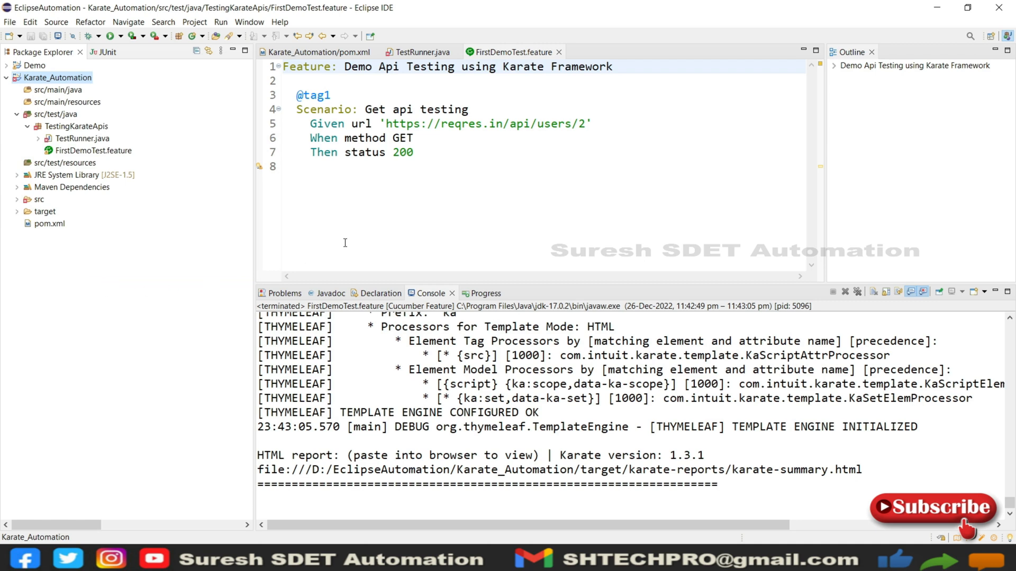
mouse_move(11, 220)
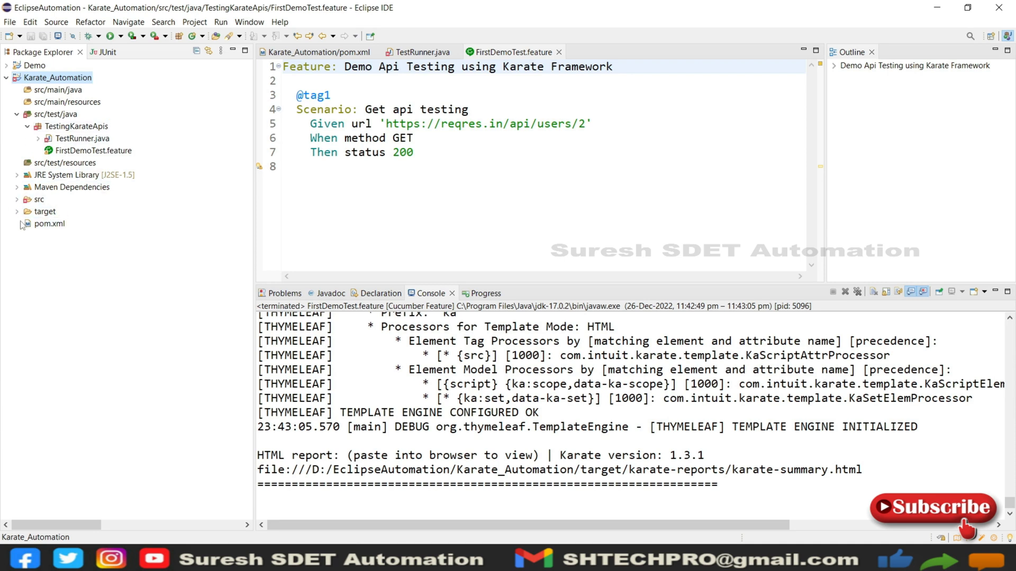
click(16, 211)
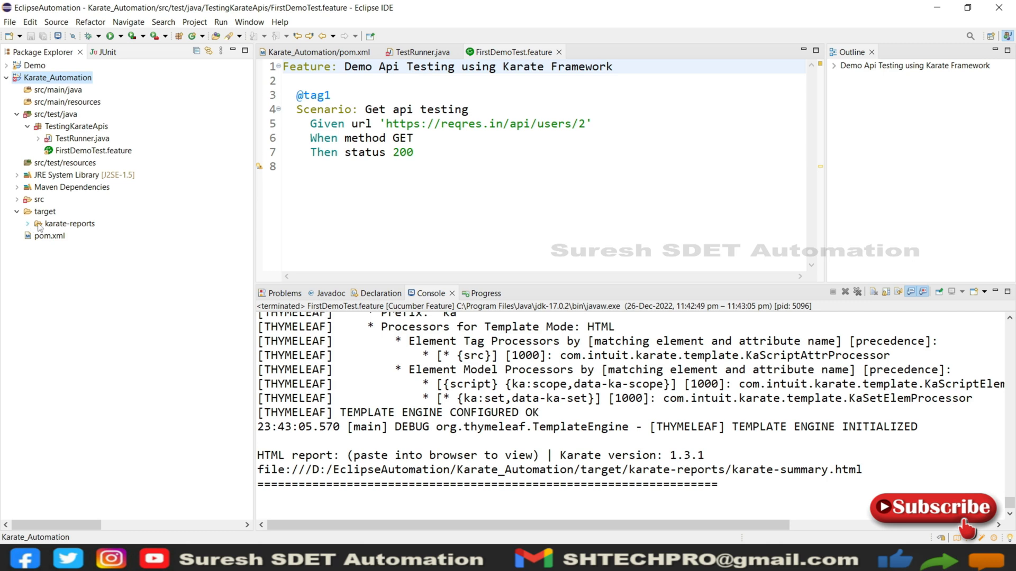
click(28, 224)
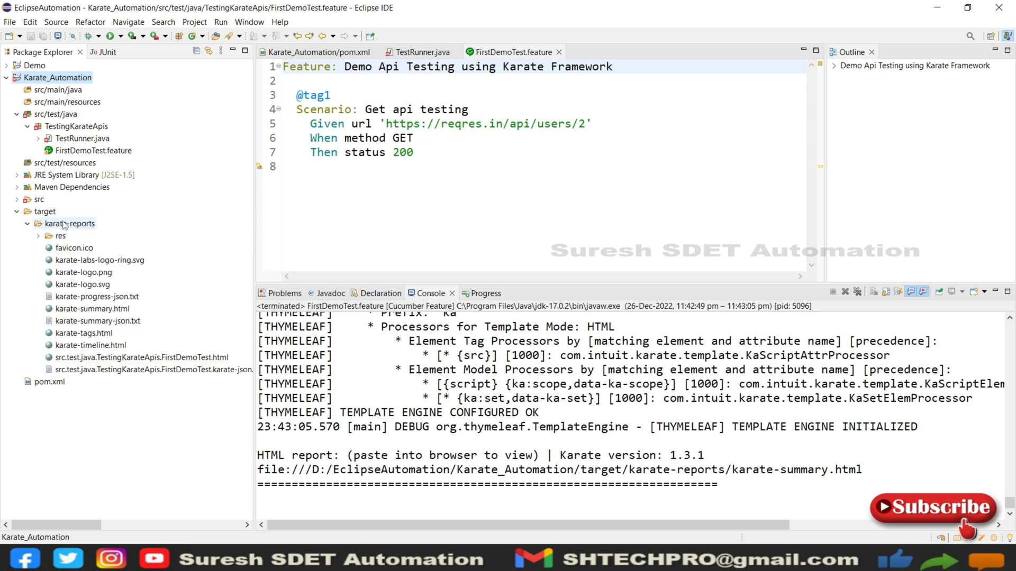
click(92, 308)
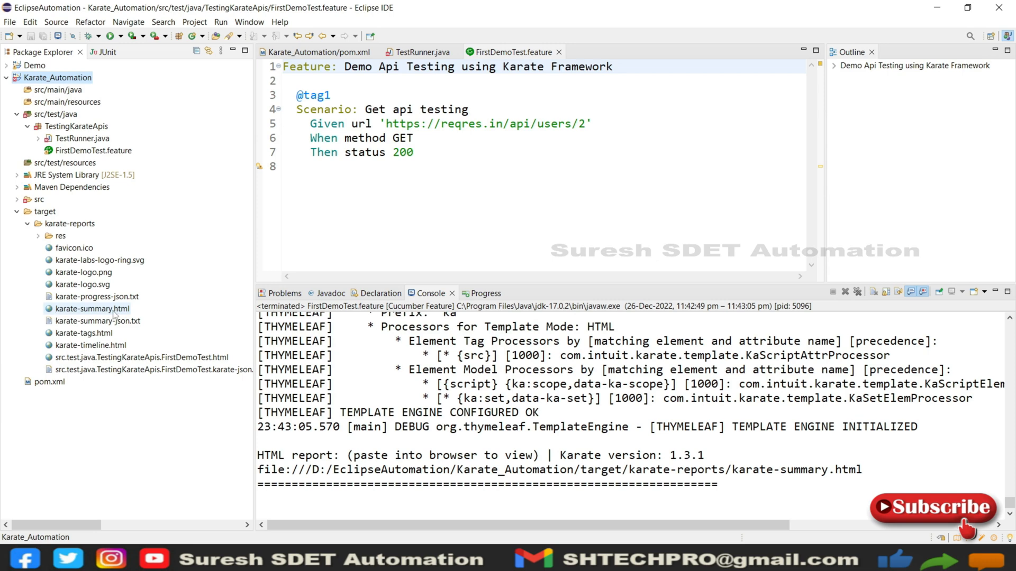
right_click(94, 308)
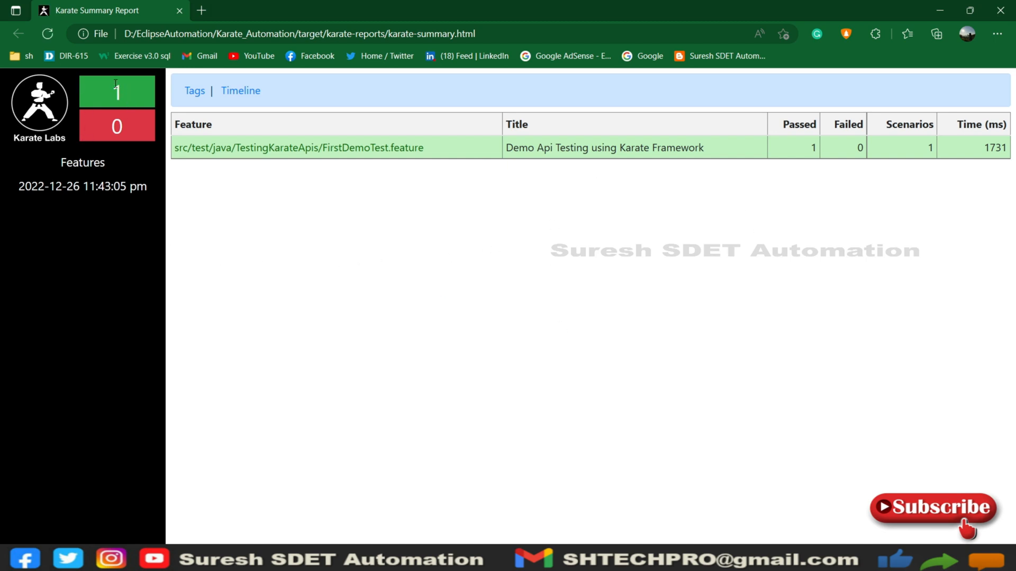
mouse_move(125, 91)
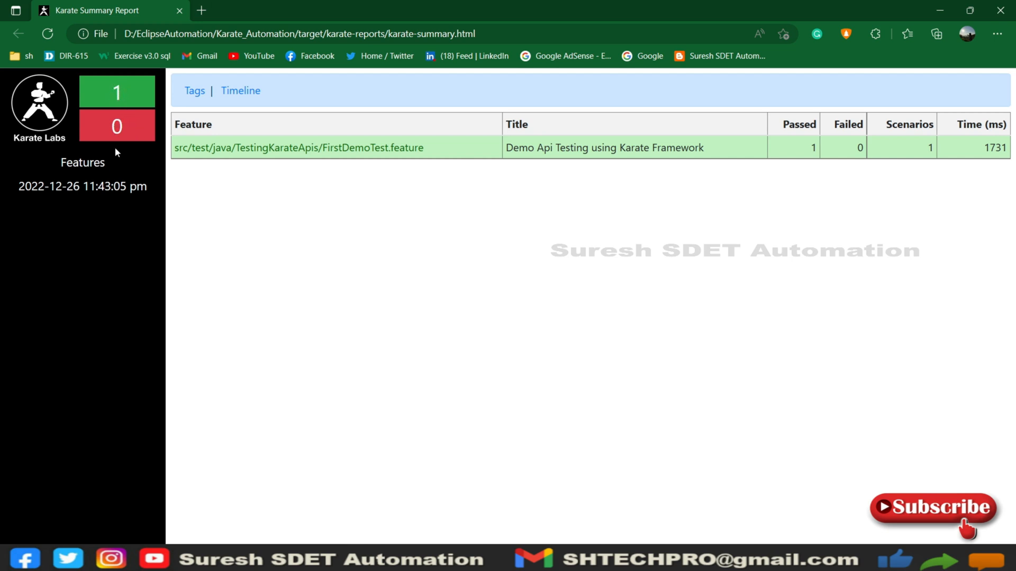
Step: Highlight the report's run date and time, 11:43:05 pm on 2022-12-26
double_click(82, 163)
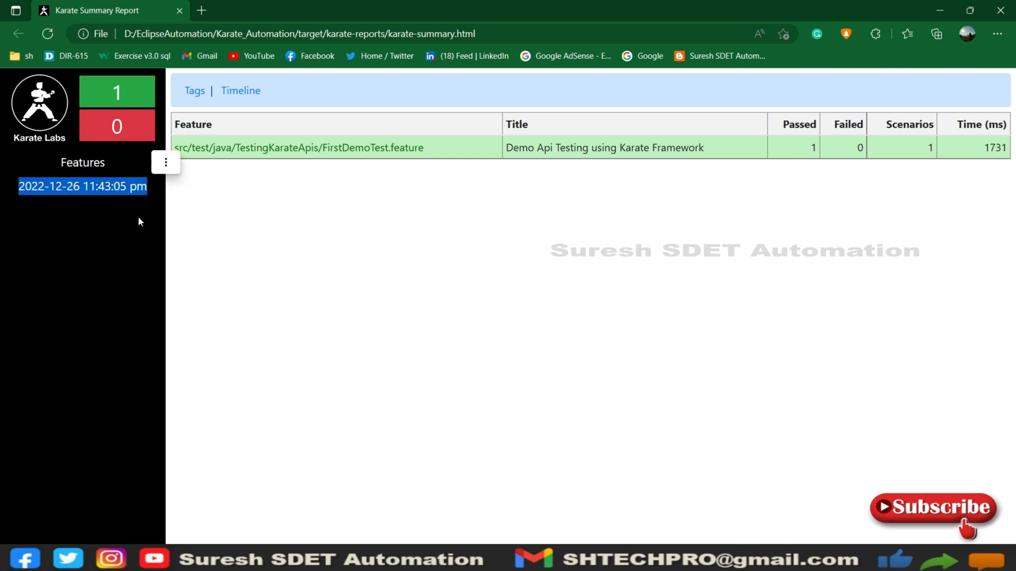
mouse_move(118, 209)
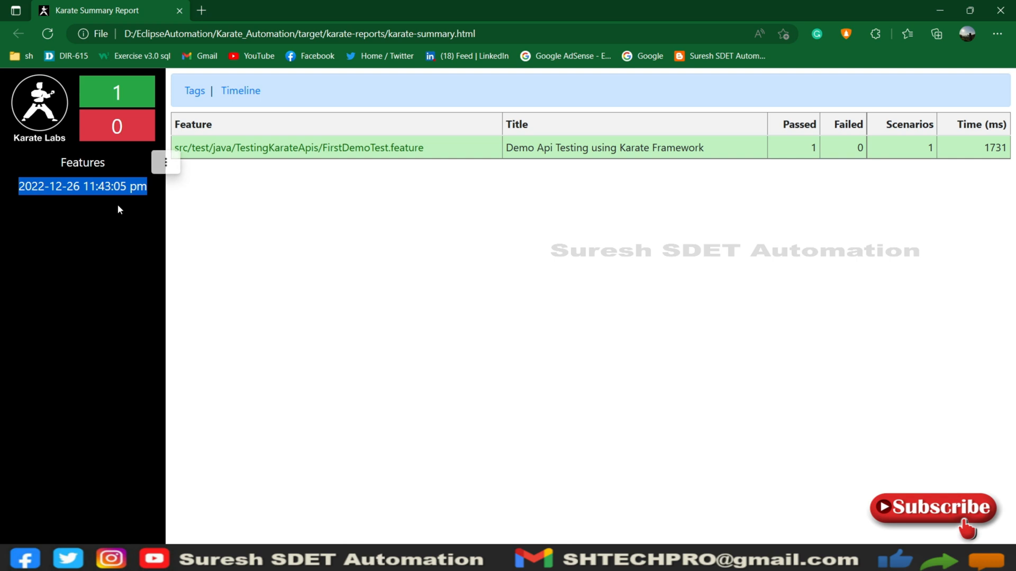
mouse_move(282, 157)
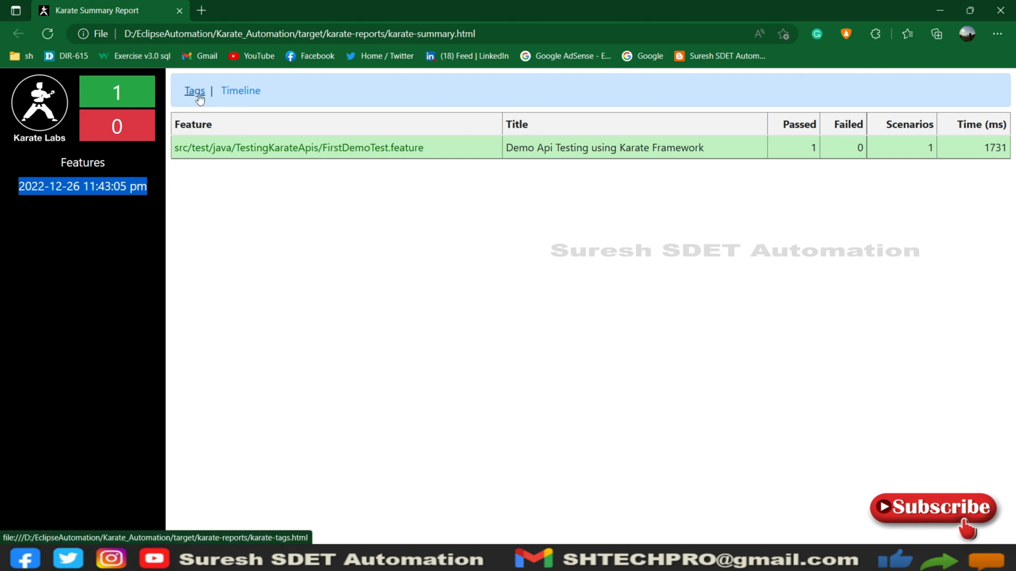
click(195, 90)
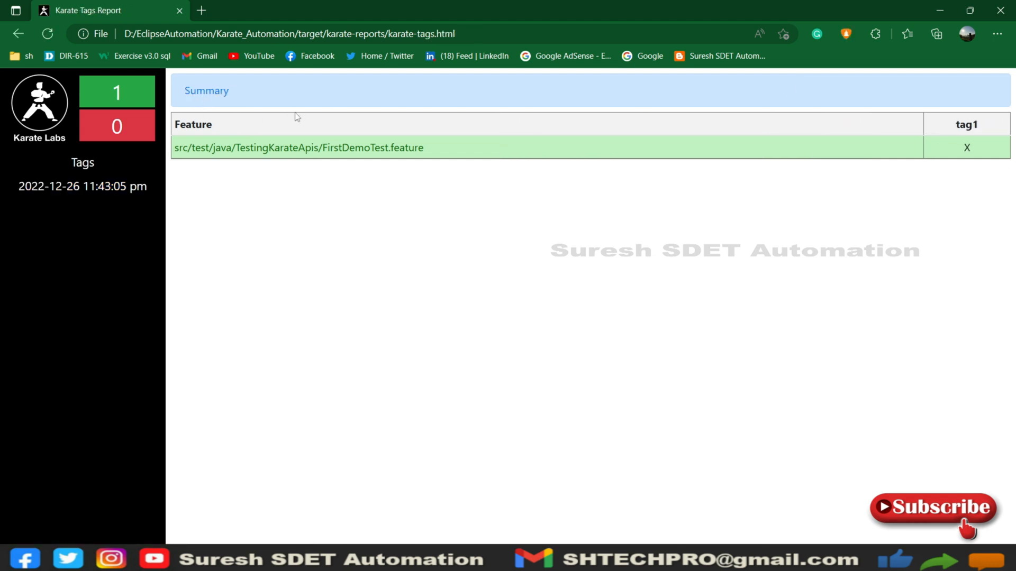
mouse_move(206, 91)
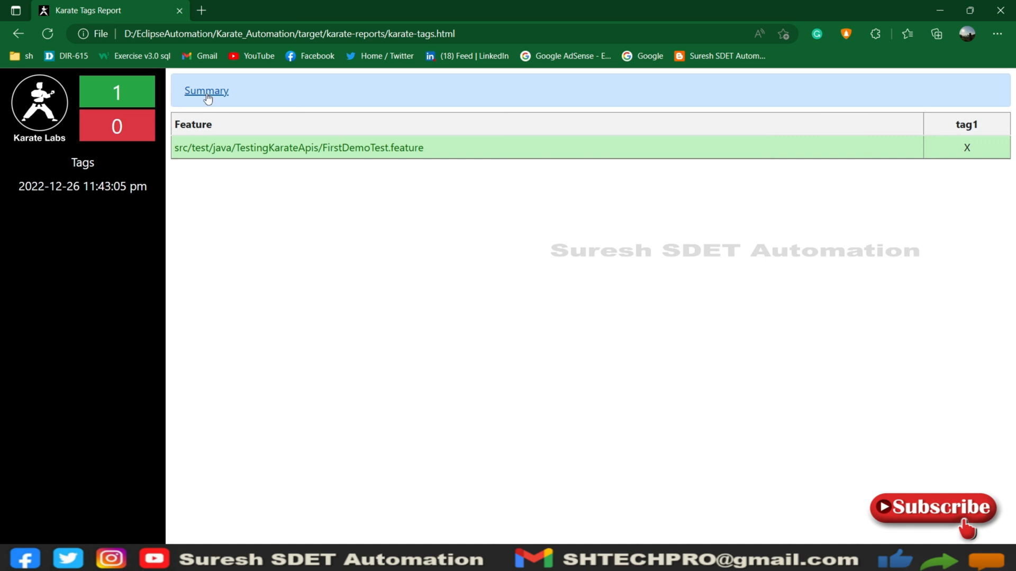
mouse_move(337, 149)
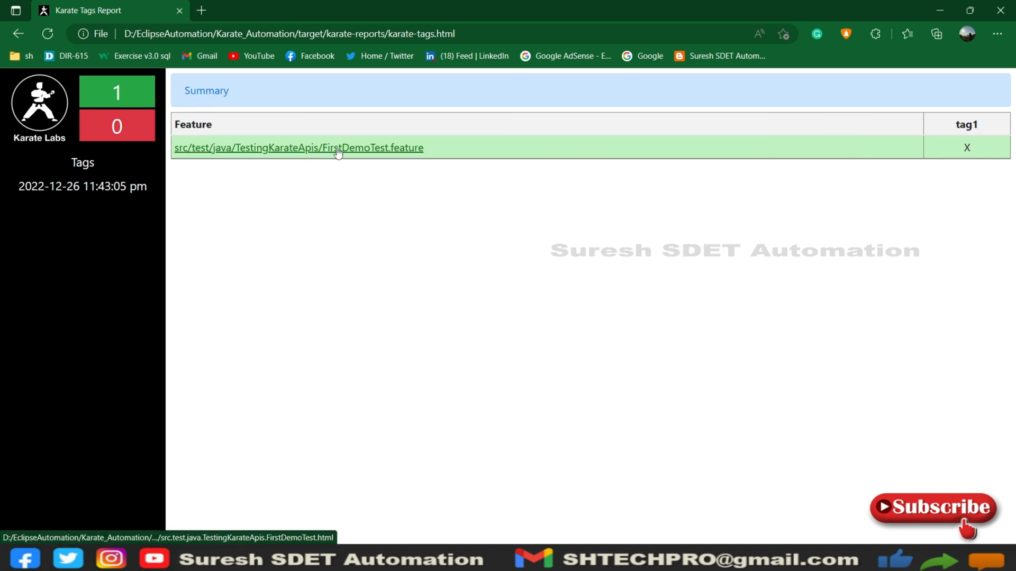
mouse_move(252, 154)
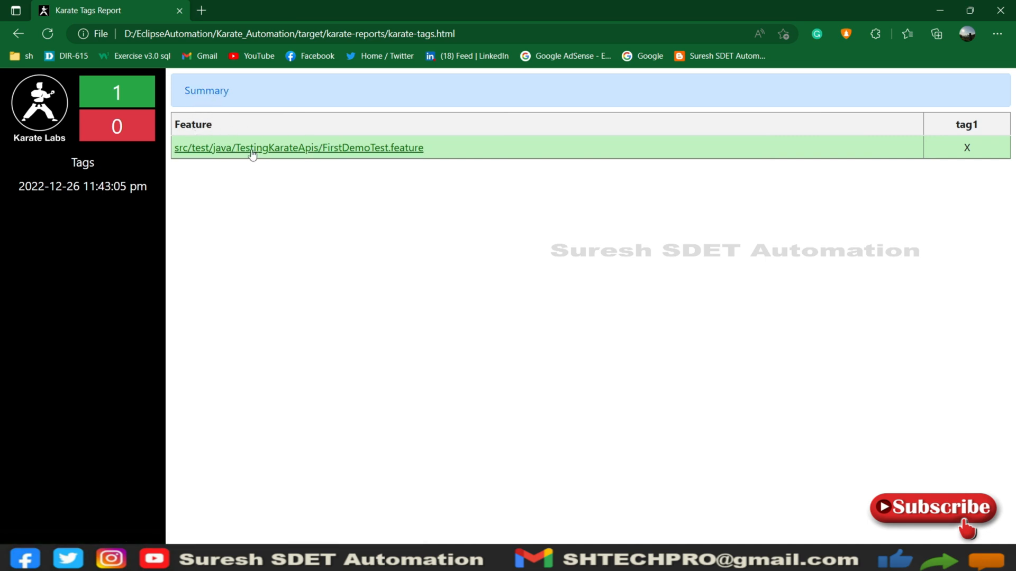
Step: View FirstDemoTest.feature results, expand the 'When method GET' request/response log, review and collapse it
click(299, 147)
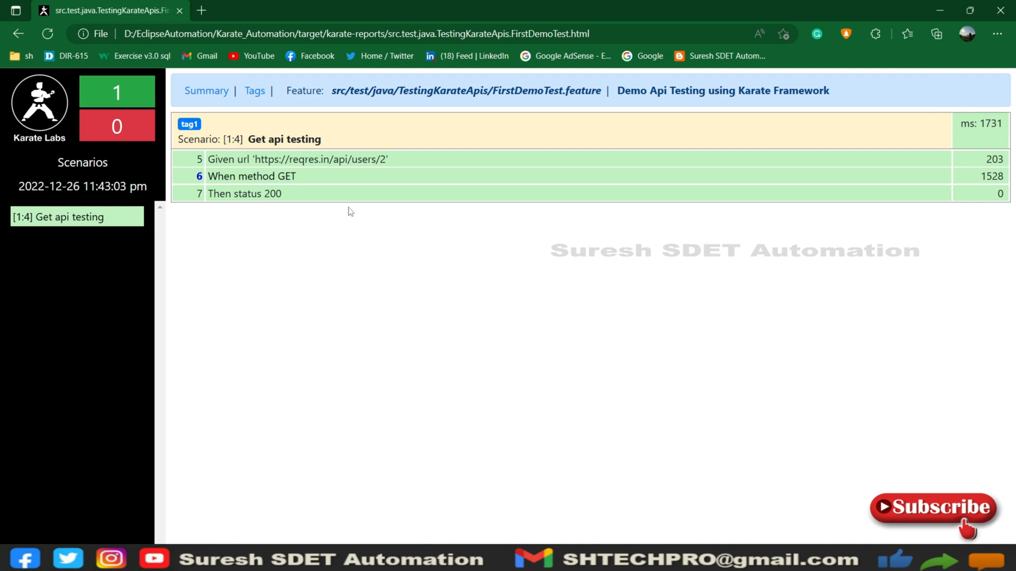
mouse_move(379, 119)
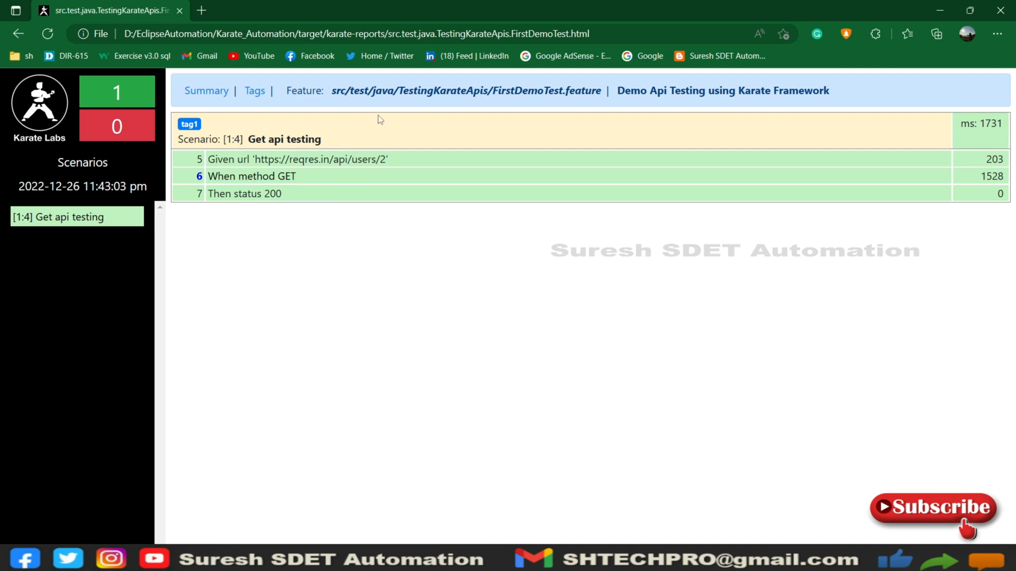
mouse_move(305, 161)
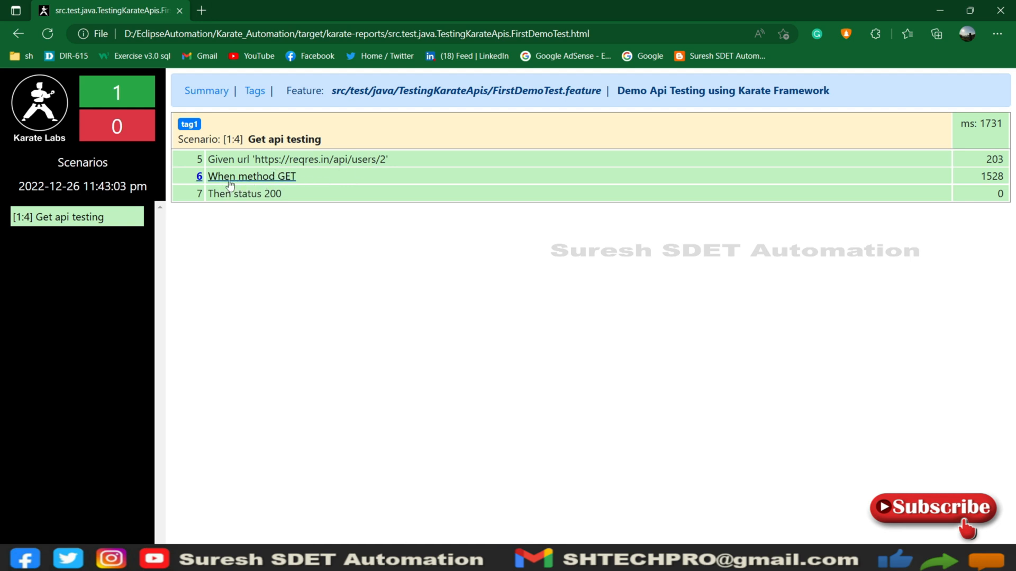
click(252, 176)
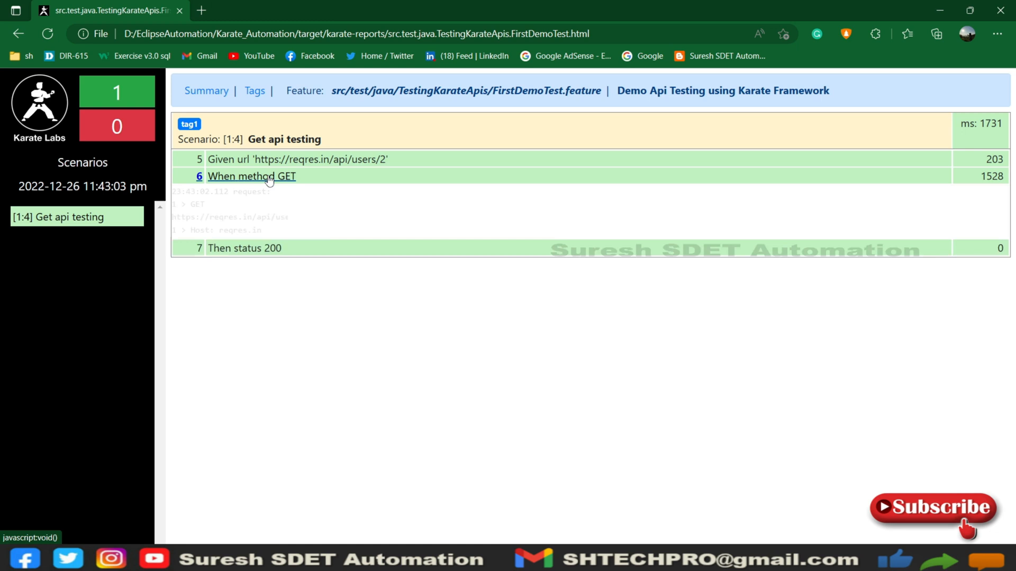
click(252, 175)
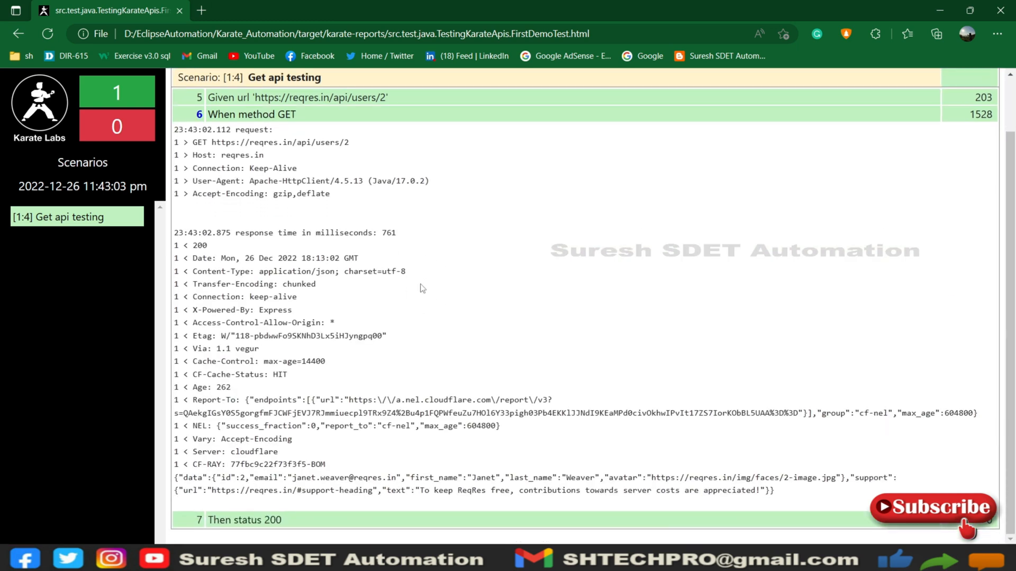
scroll(up, 3)
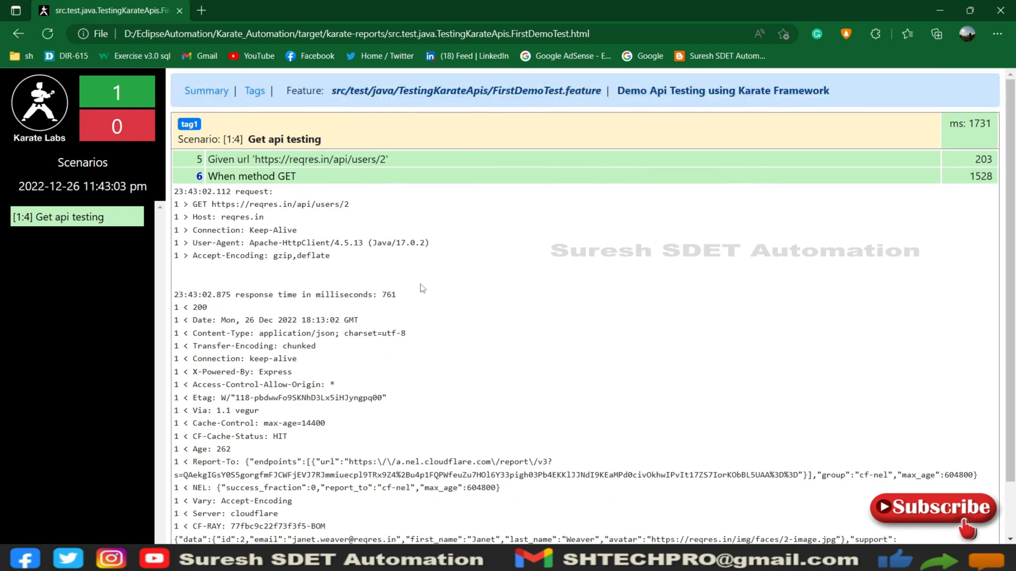
scroll(down, 3)
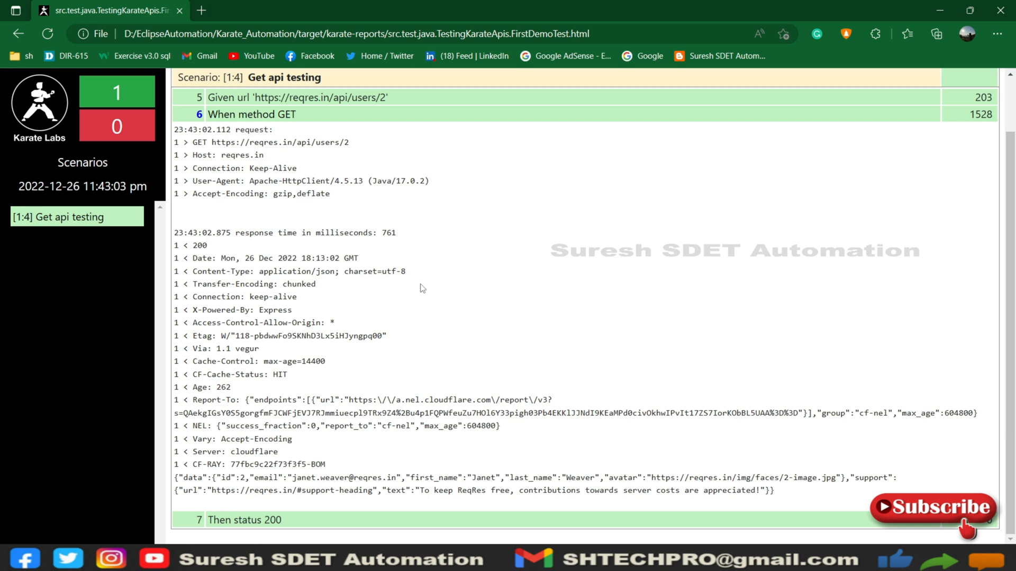
scroll(up, 3)
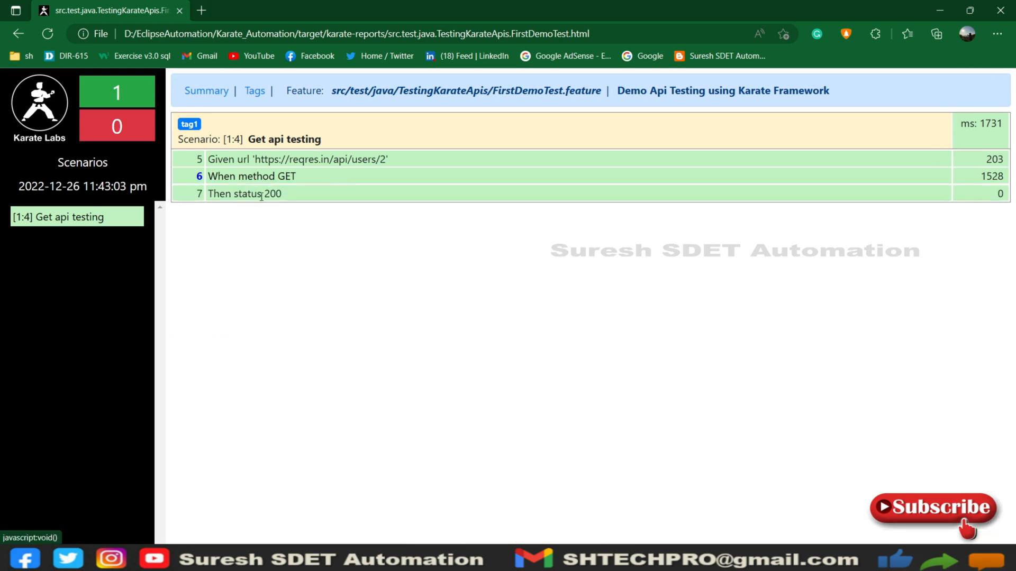
click(251, 175)
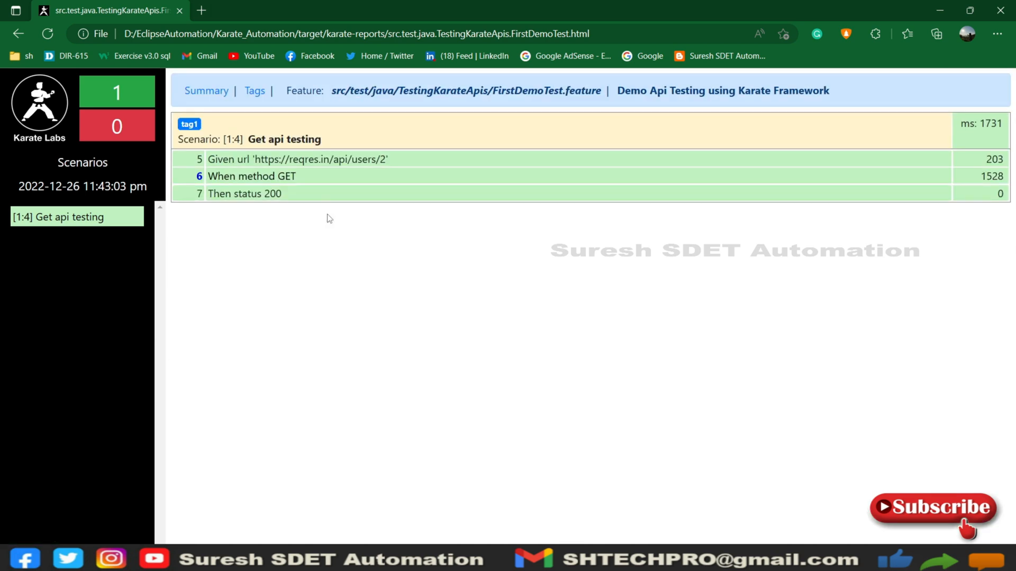
double_click(220, 194)
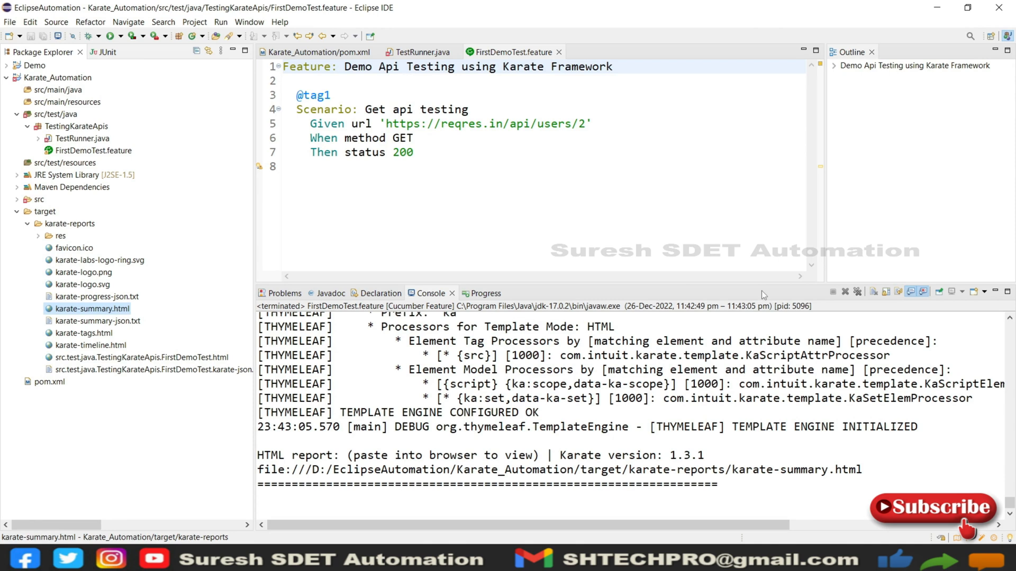
mouse_move(109, 191)
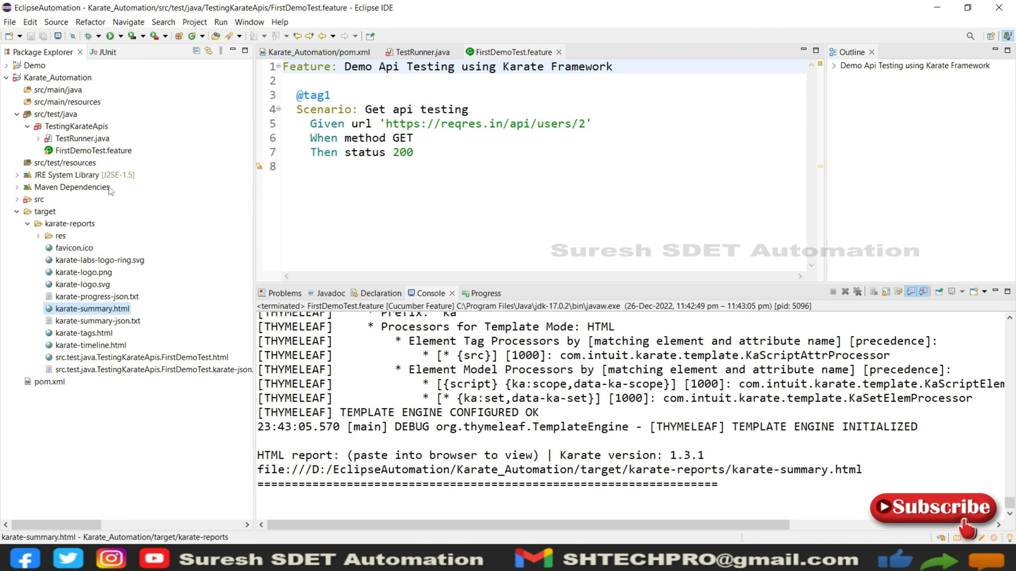
Step: Collapse the target folder, view TestRunner.java's import errors, and select pom.xml
click(16, 212)
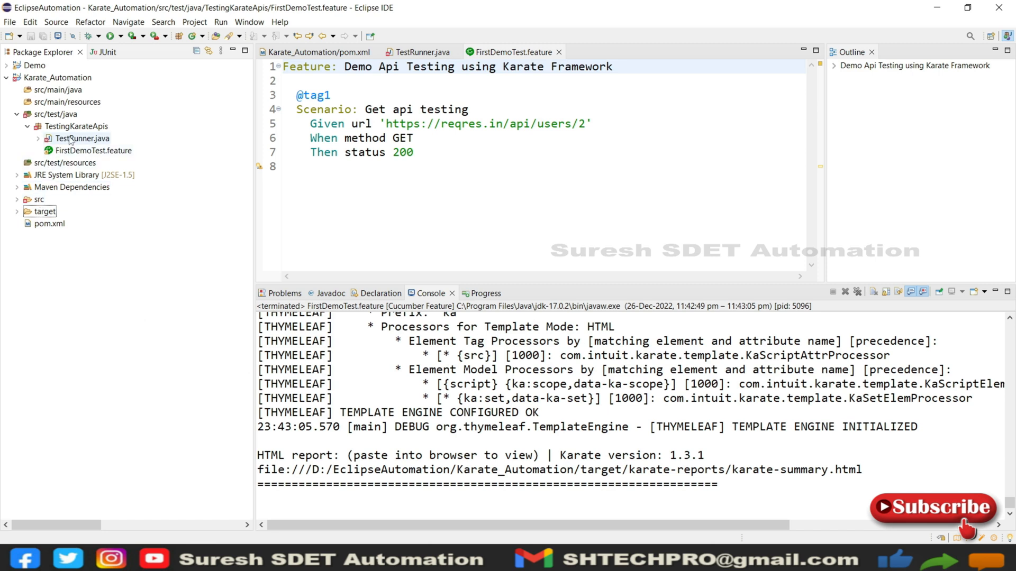
click(420, 51)
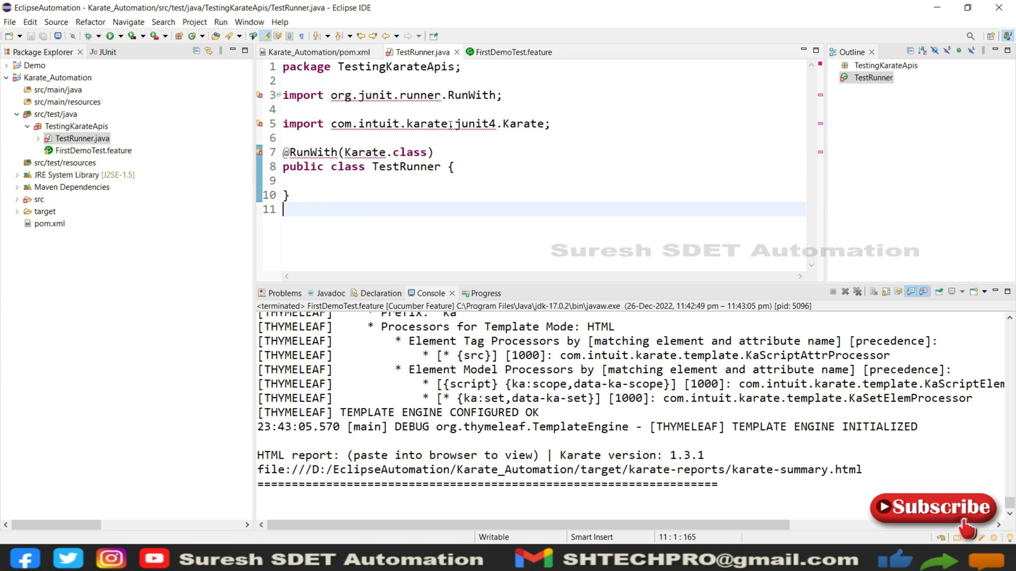
mouse_move(171, 203)
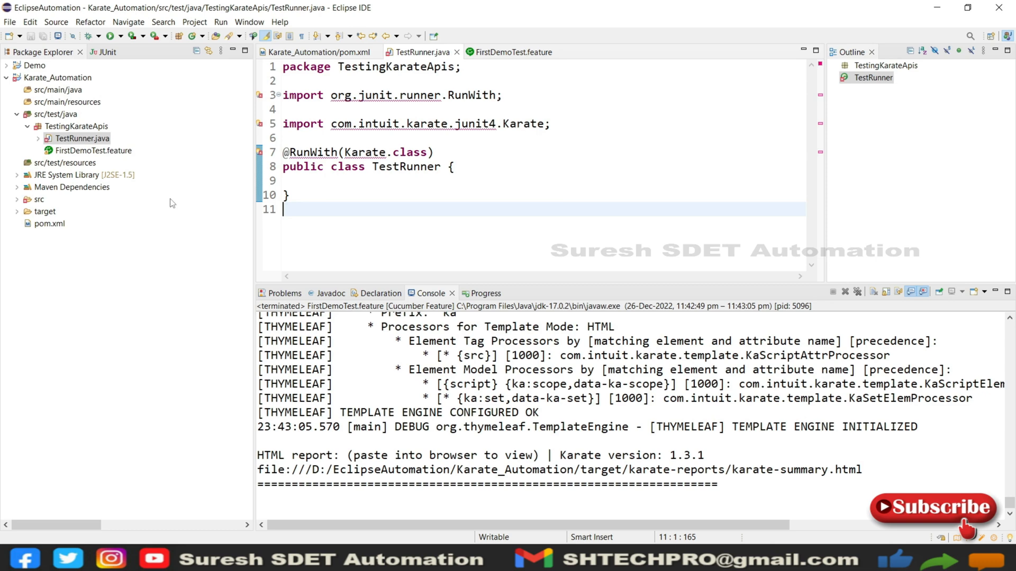
click(50, 223)
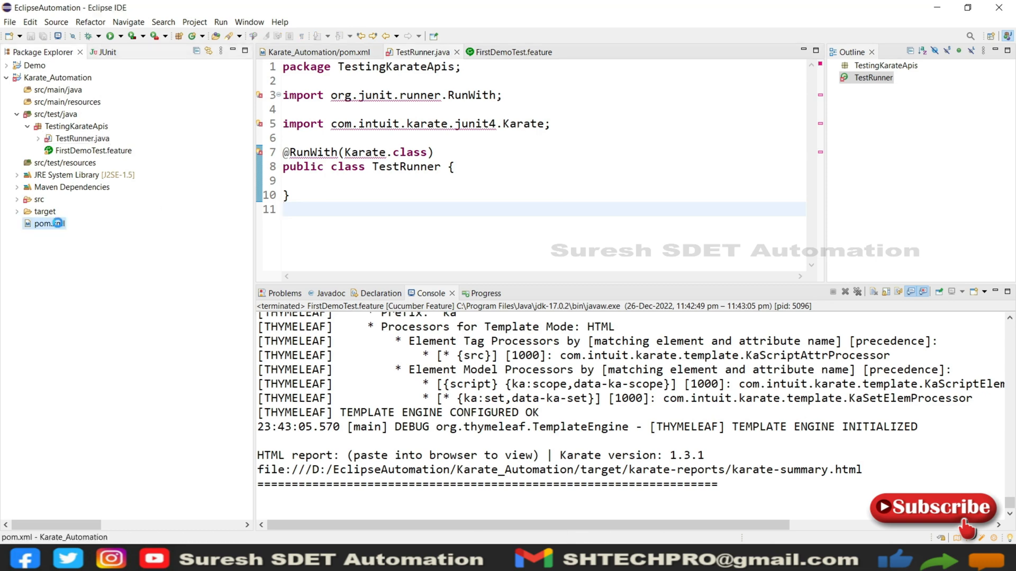
Step: Edit the pom.xml artifactId from karate-junit5 to karate-junit4, keeping version 1.3.1
click(318, 52)
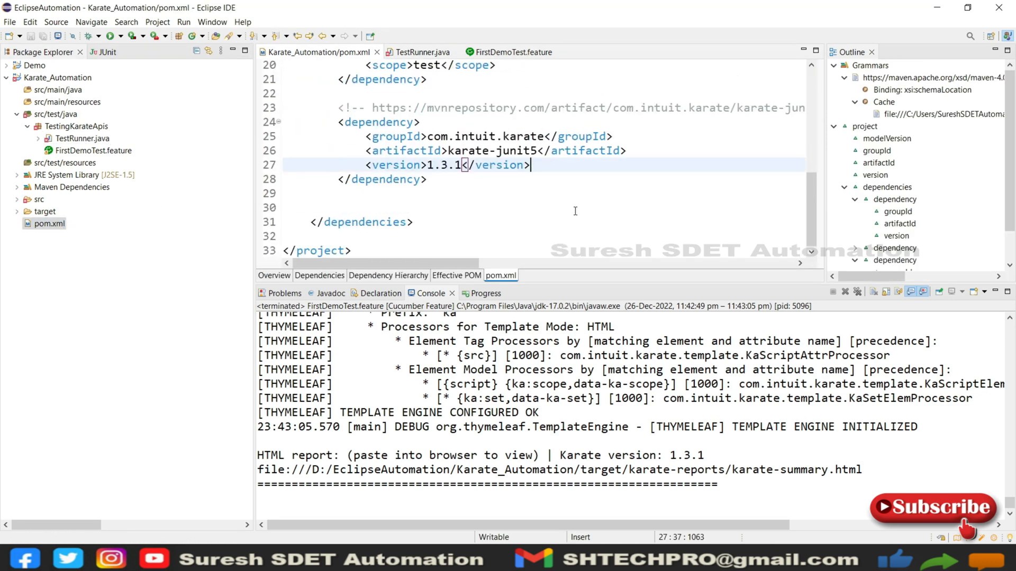
scroll(up, 3)
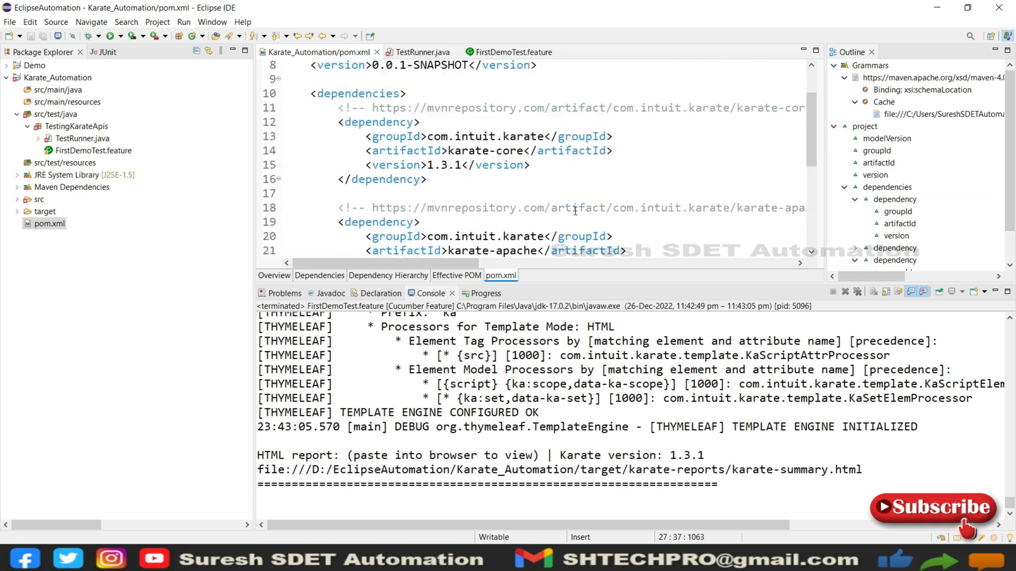
scroll(up, 3)
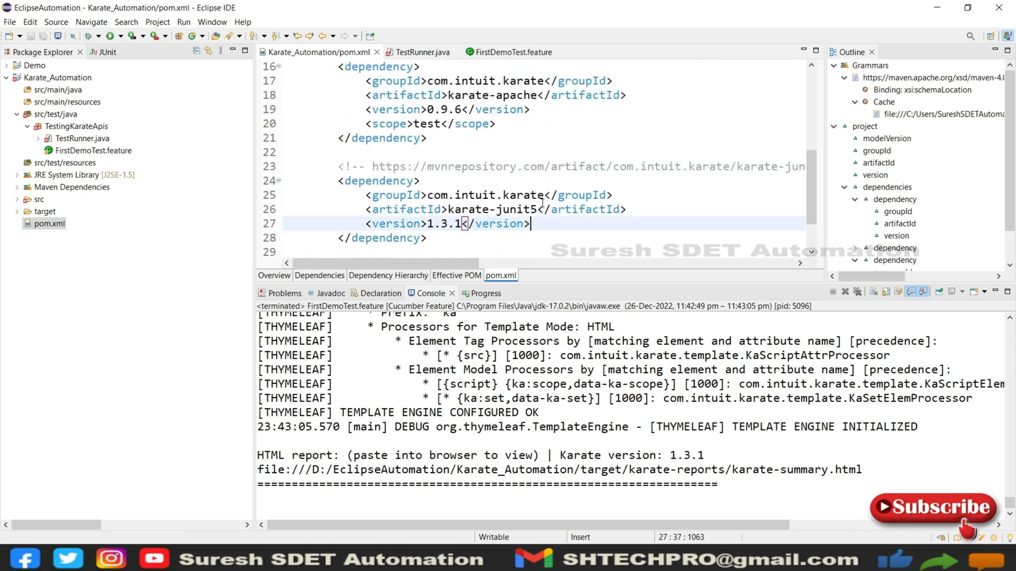
click(531, 209)
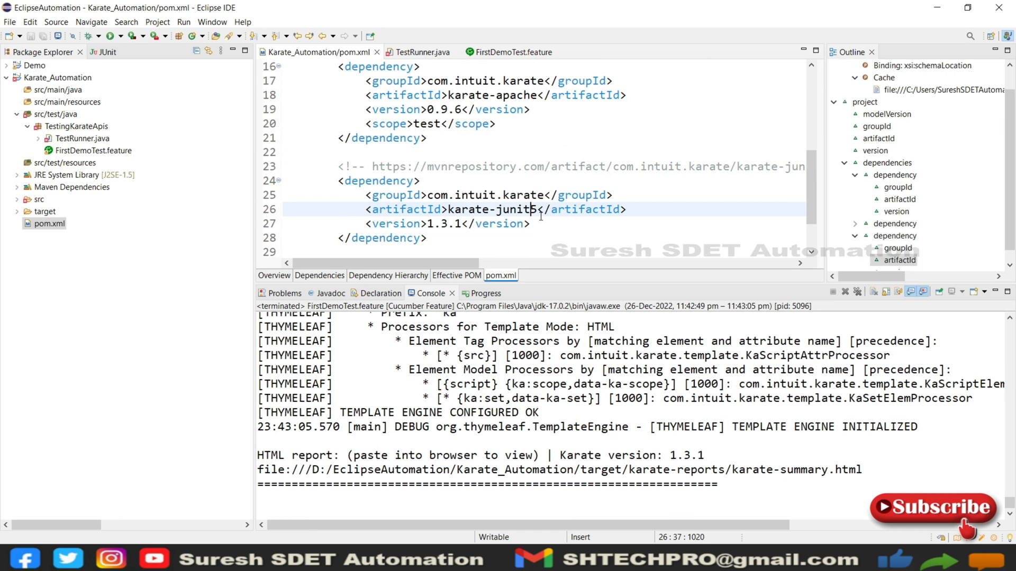
text(4)
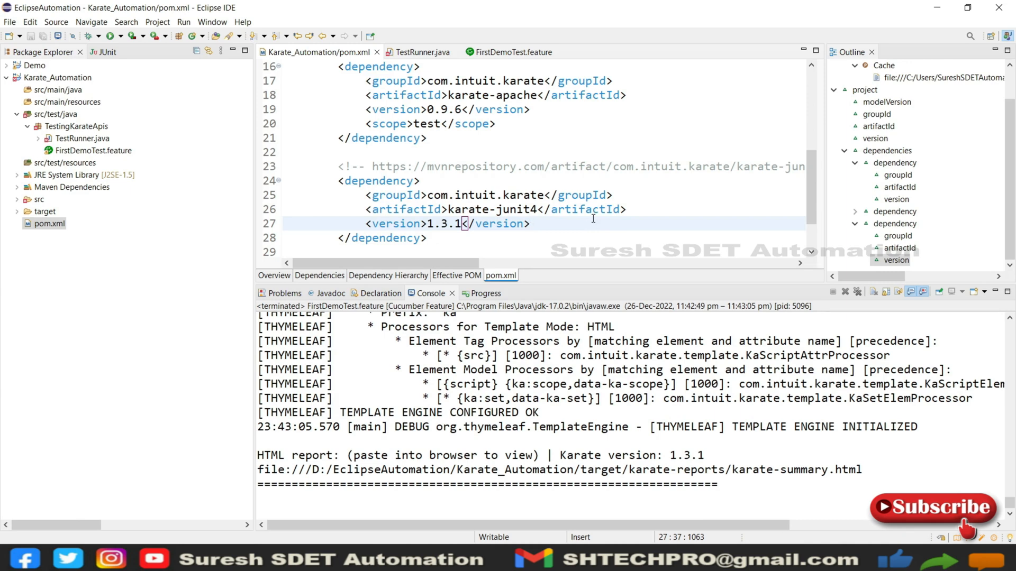
mouse_move(433, 60)
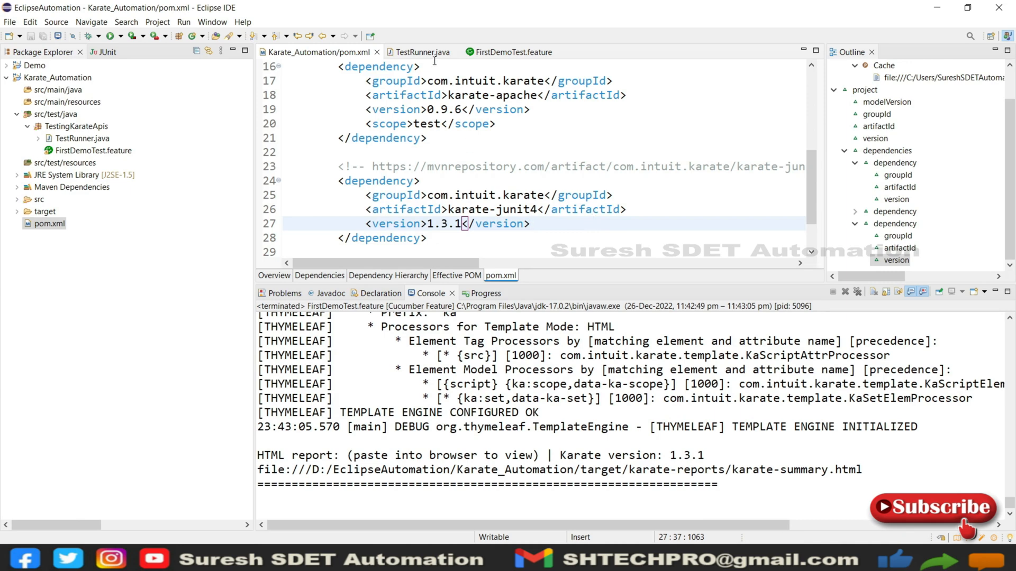
Step: Verify TestRunner.java has no import errors, then bring FirstDemoTest.feature back to the front
click(421, 51)
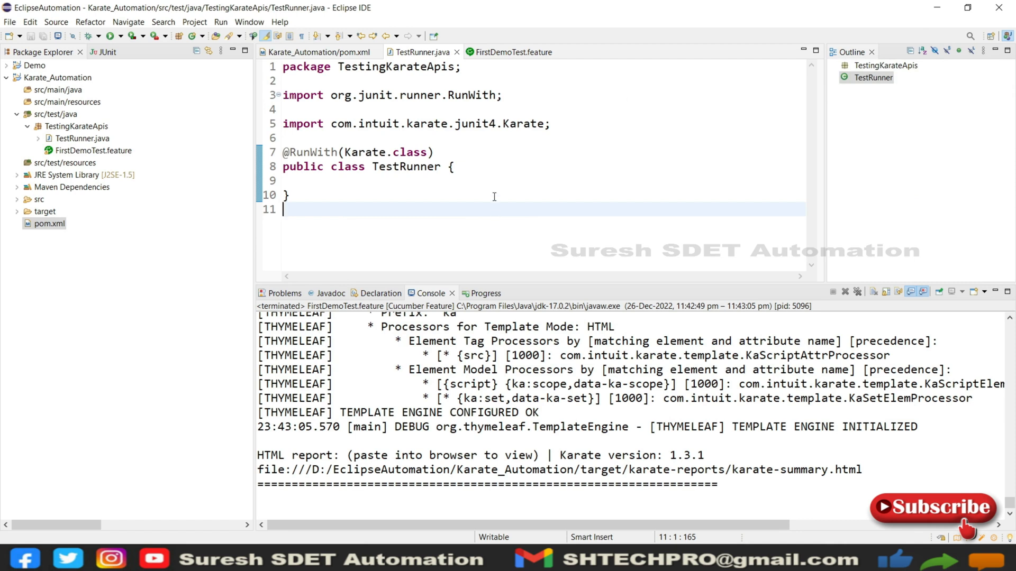
mouse_move(500, 126)
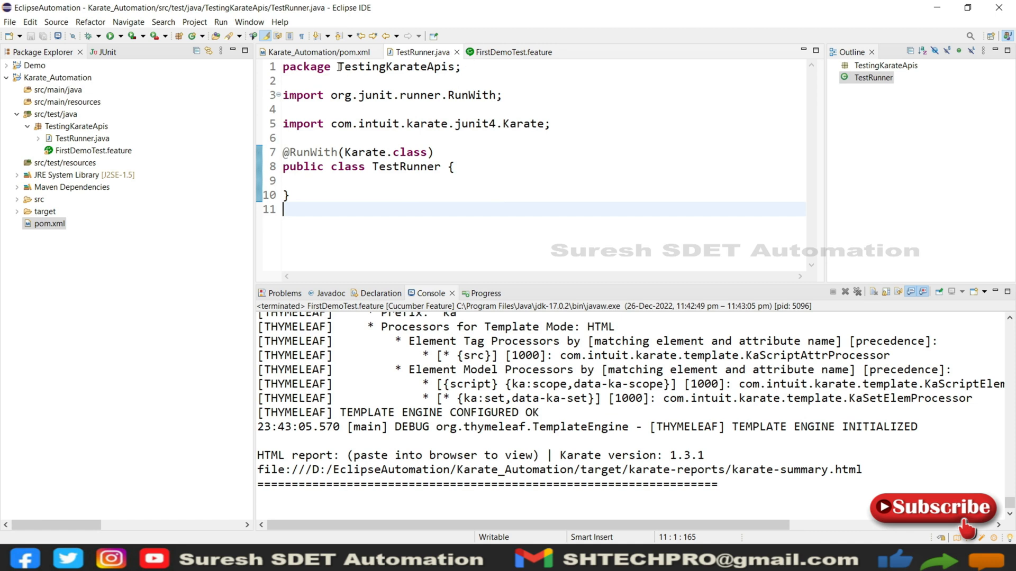
mouse_move(512, 189)
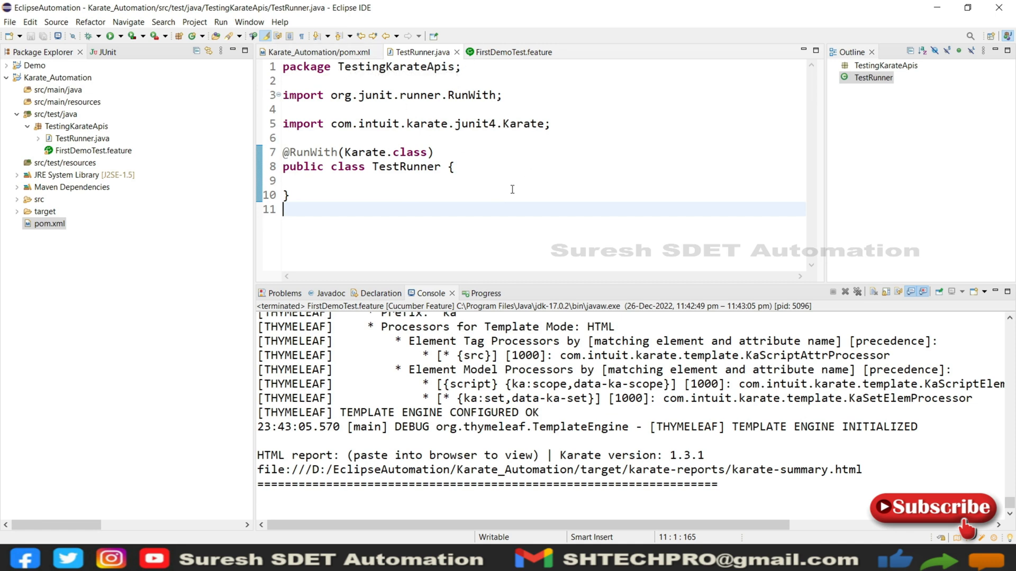
mouse_move(484, 169)
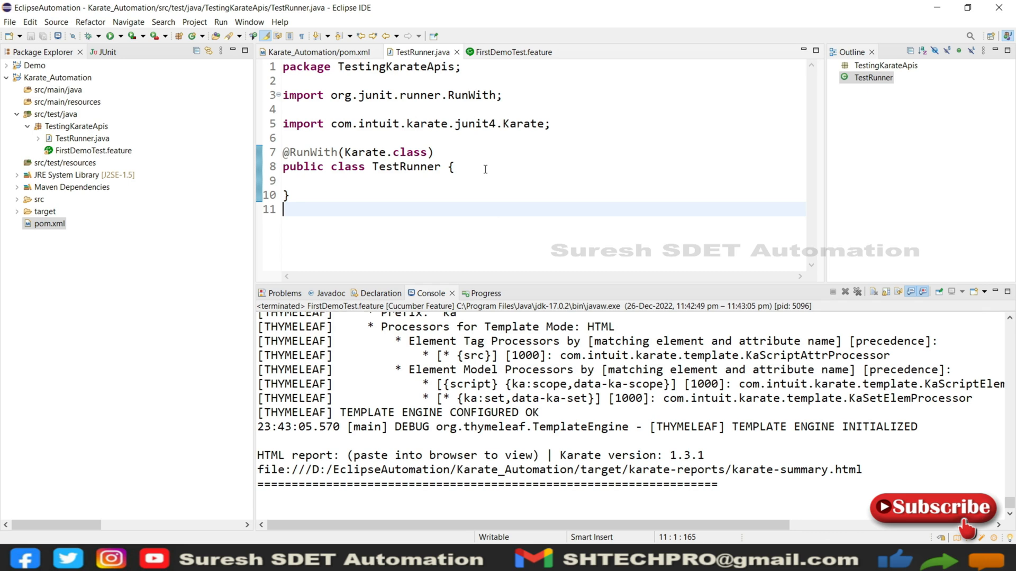
click(512, 51)
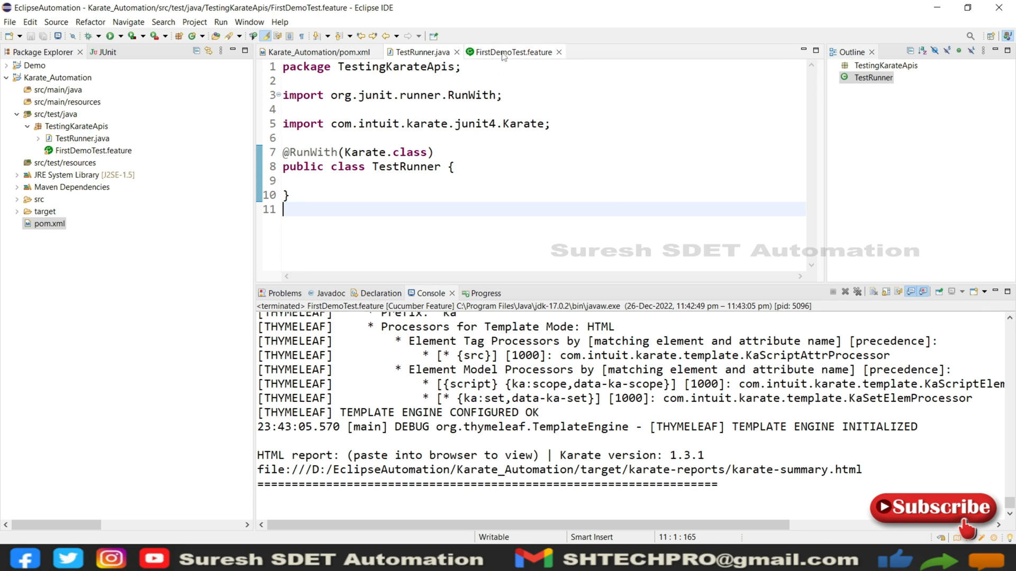
click(512, 52)
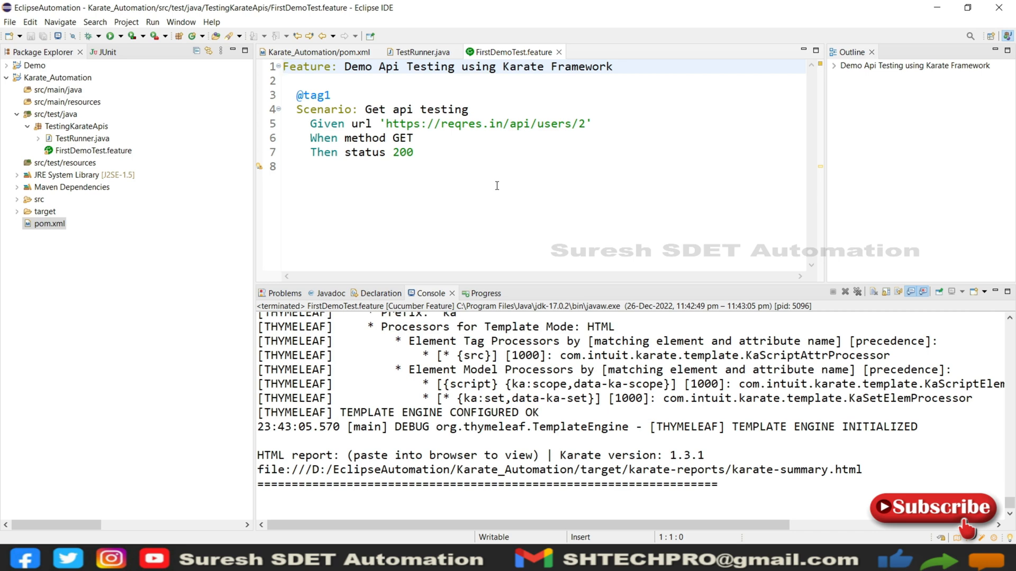